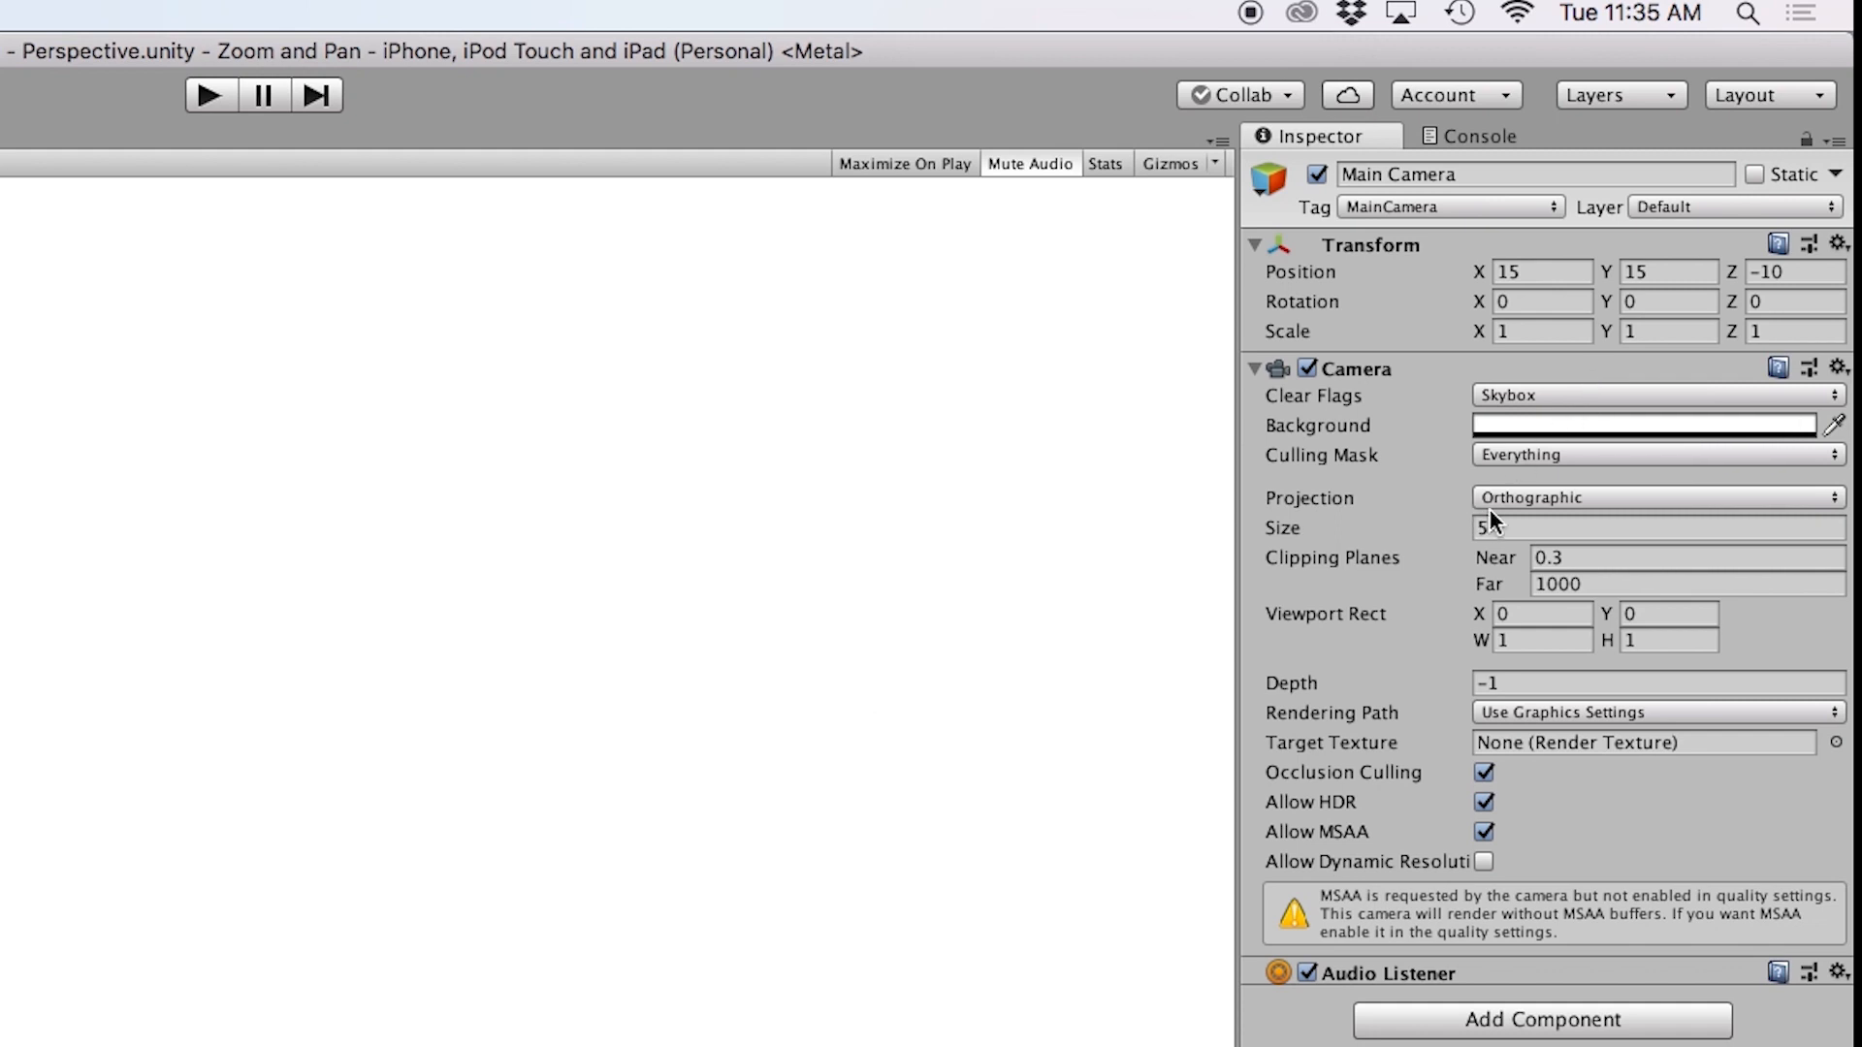
Step: Switch the Main Camera's Projection from Orthographic to Perspective
click(1654, 499)
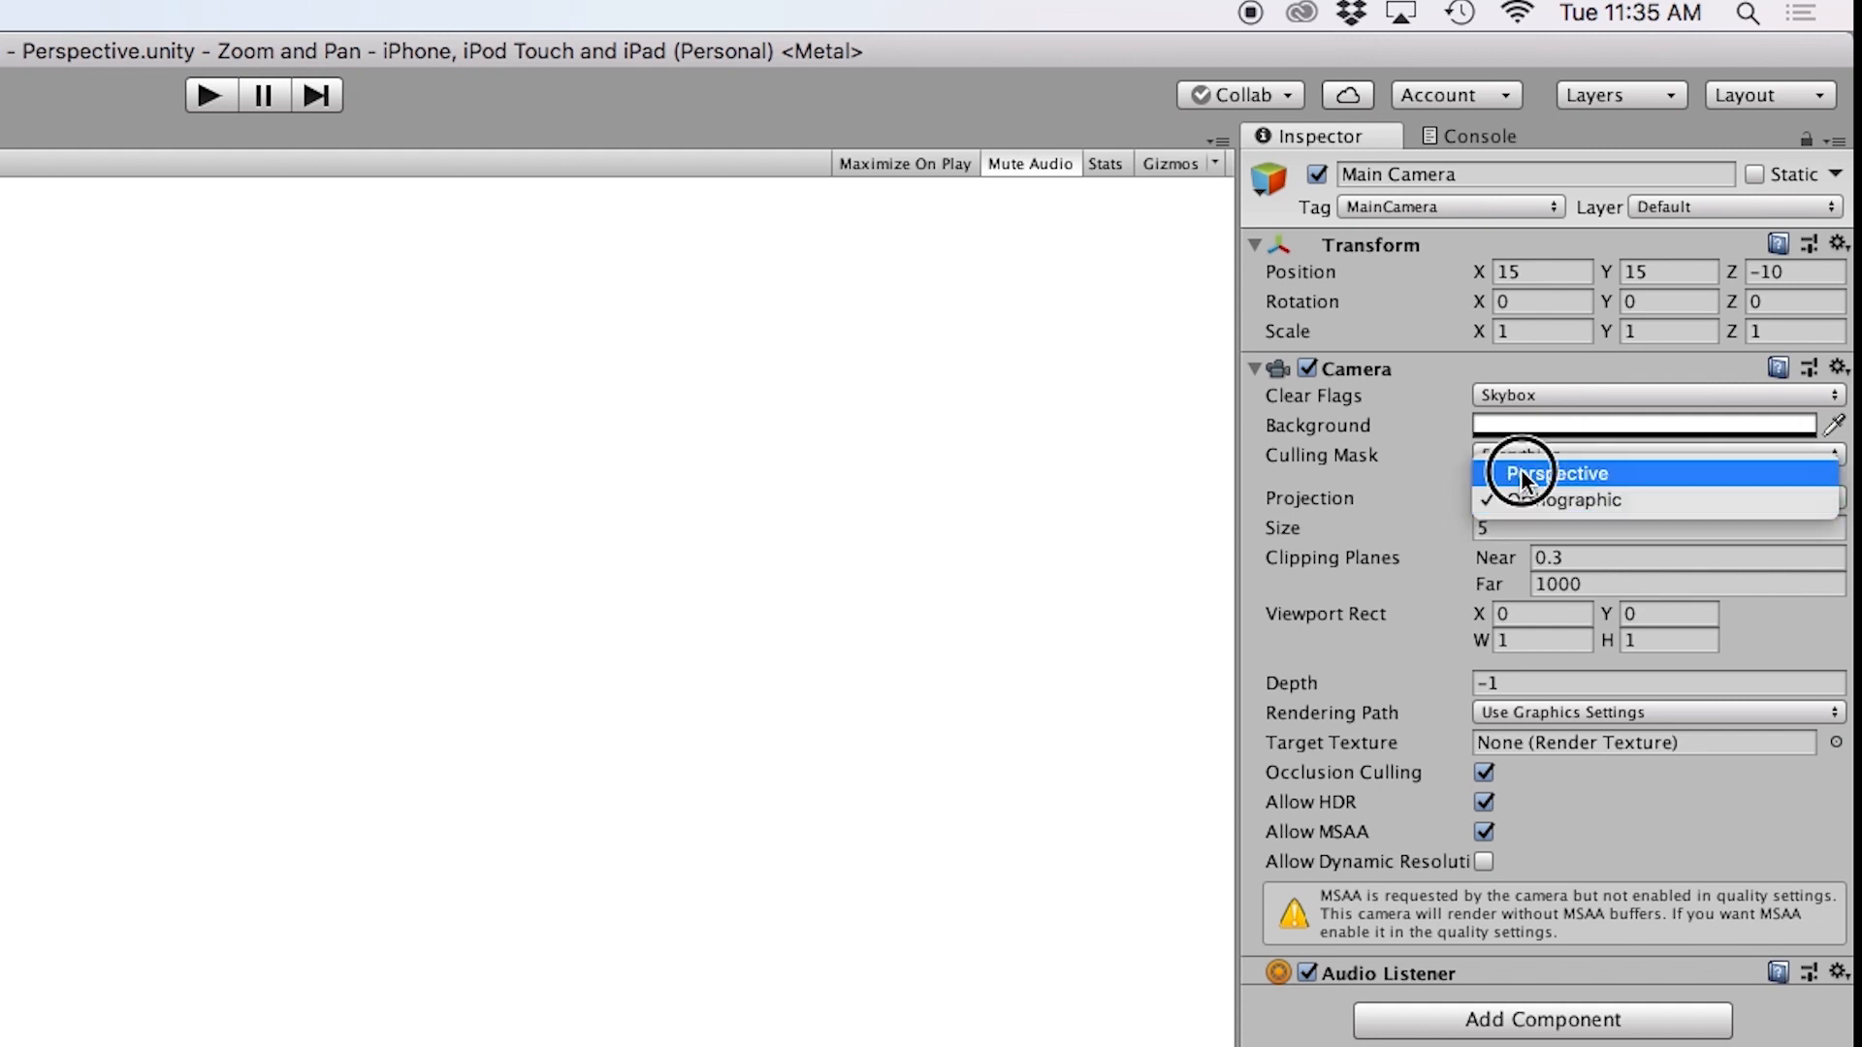
click(1557, 473)
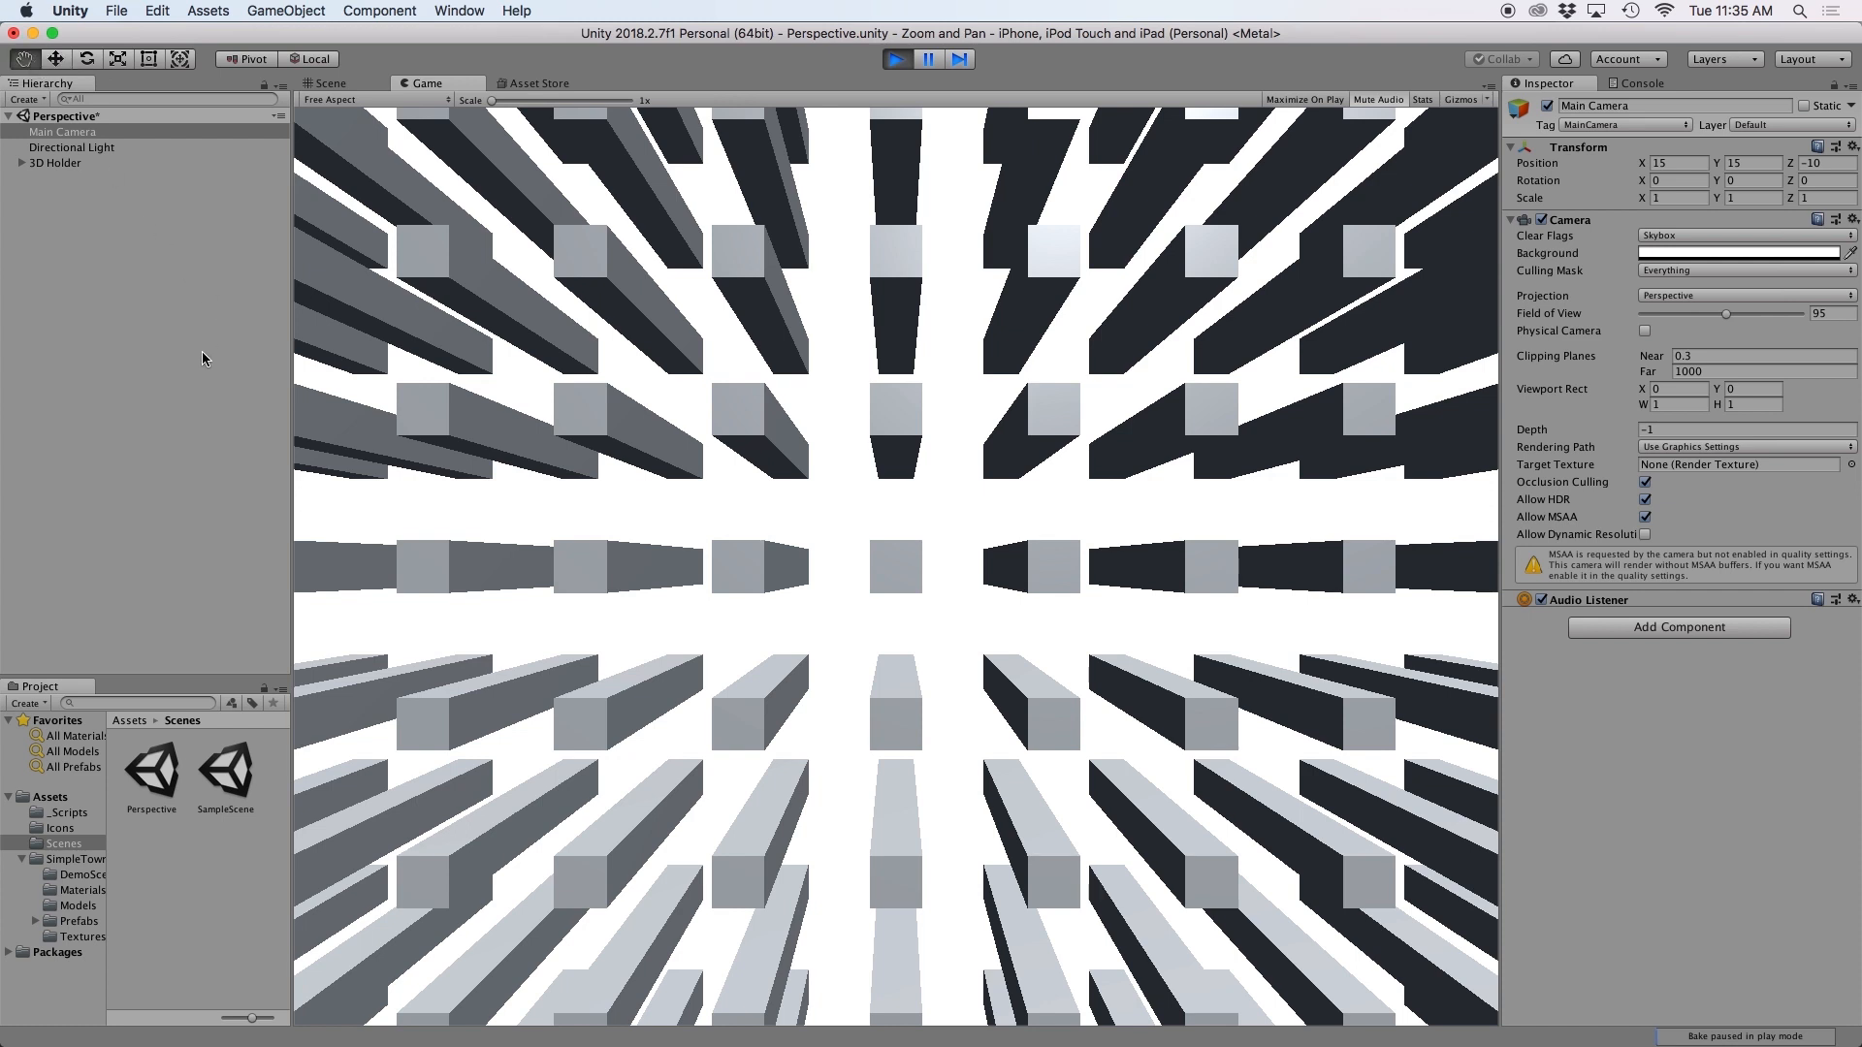
mouse_move(781, 469)
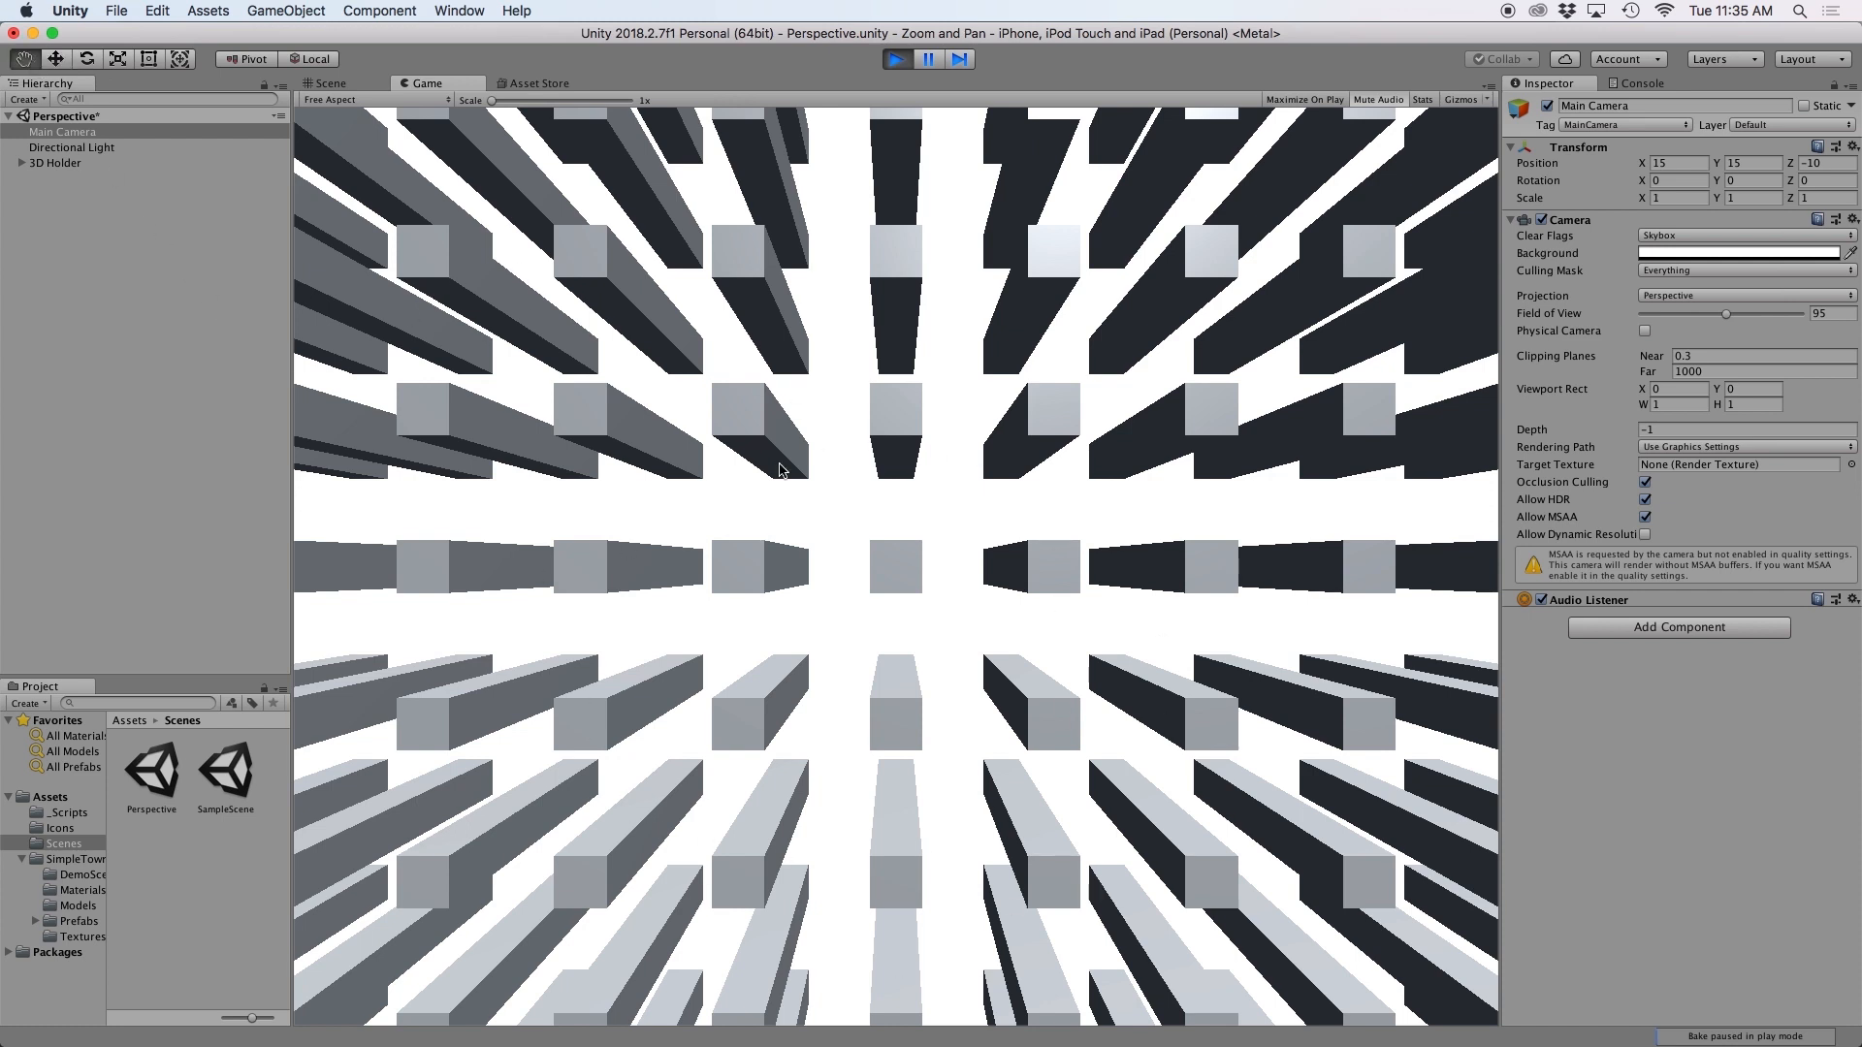
mouse_move(652, 628)
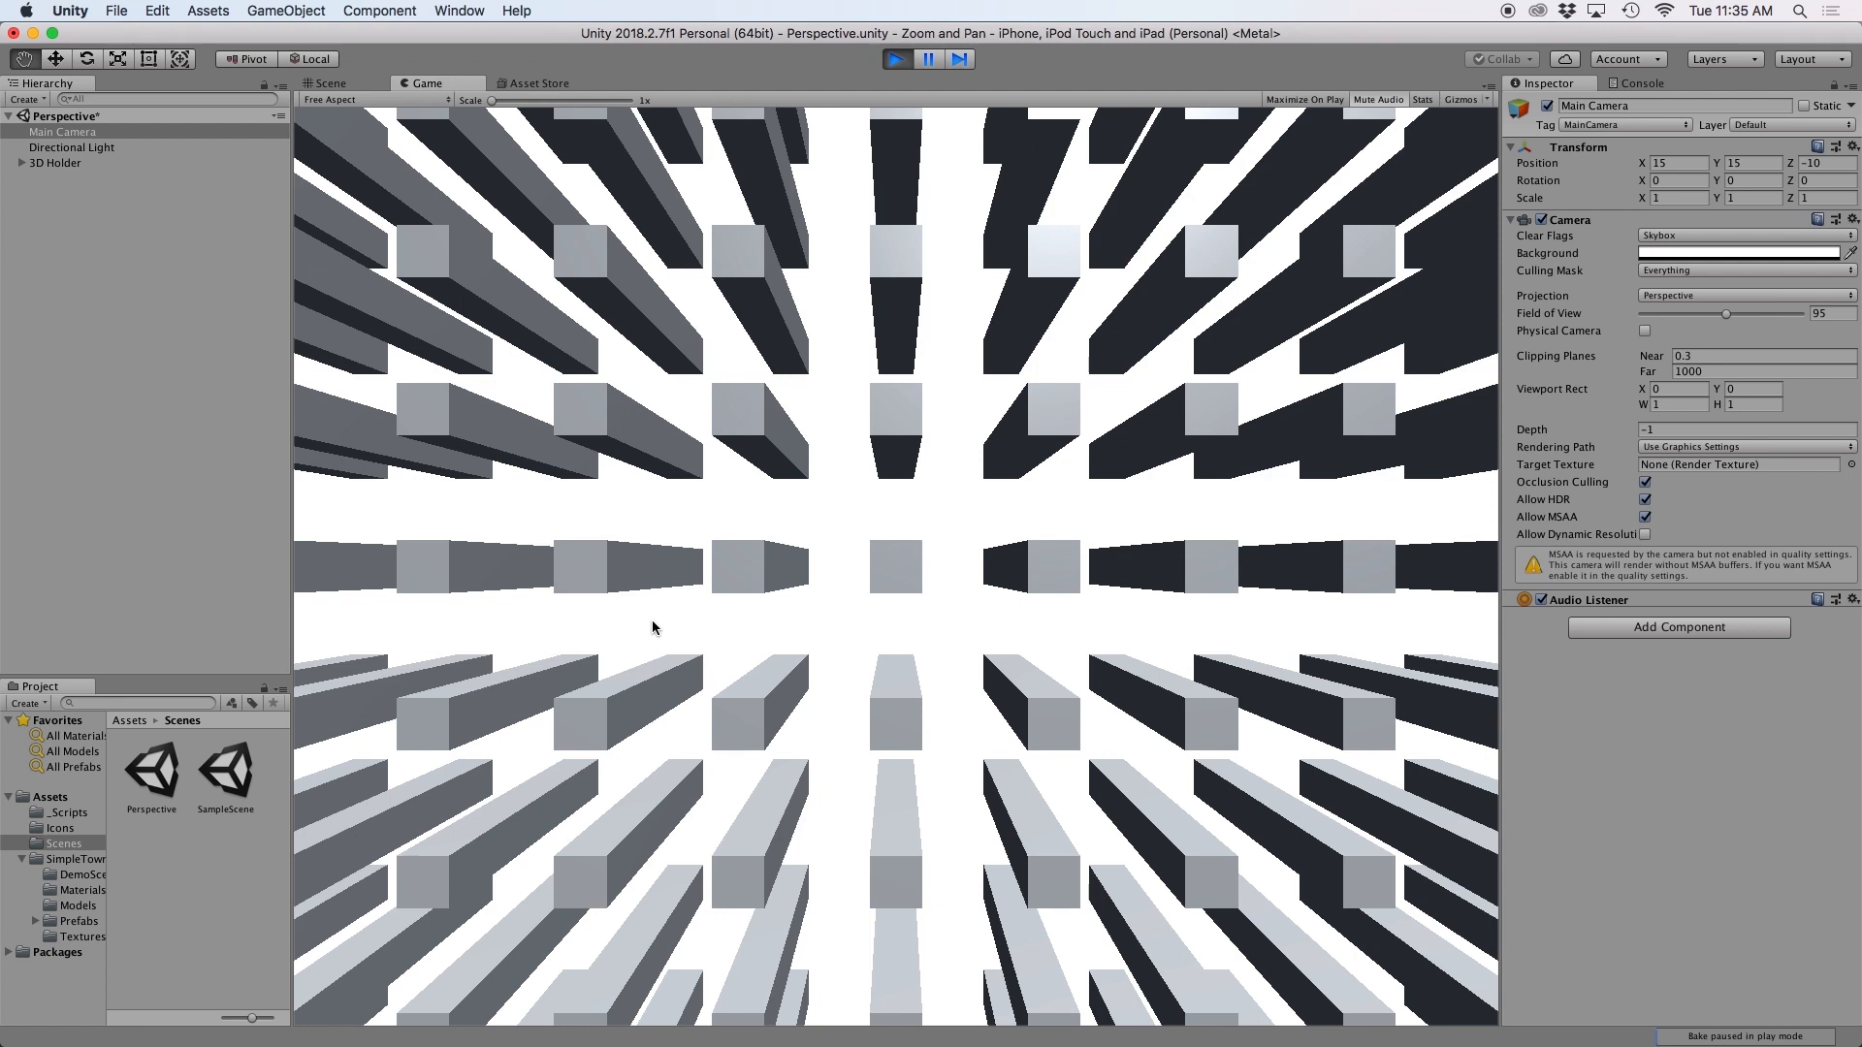
mouse_move(890, 56)
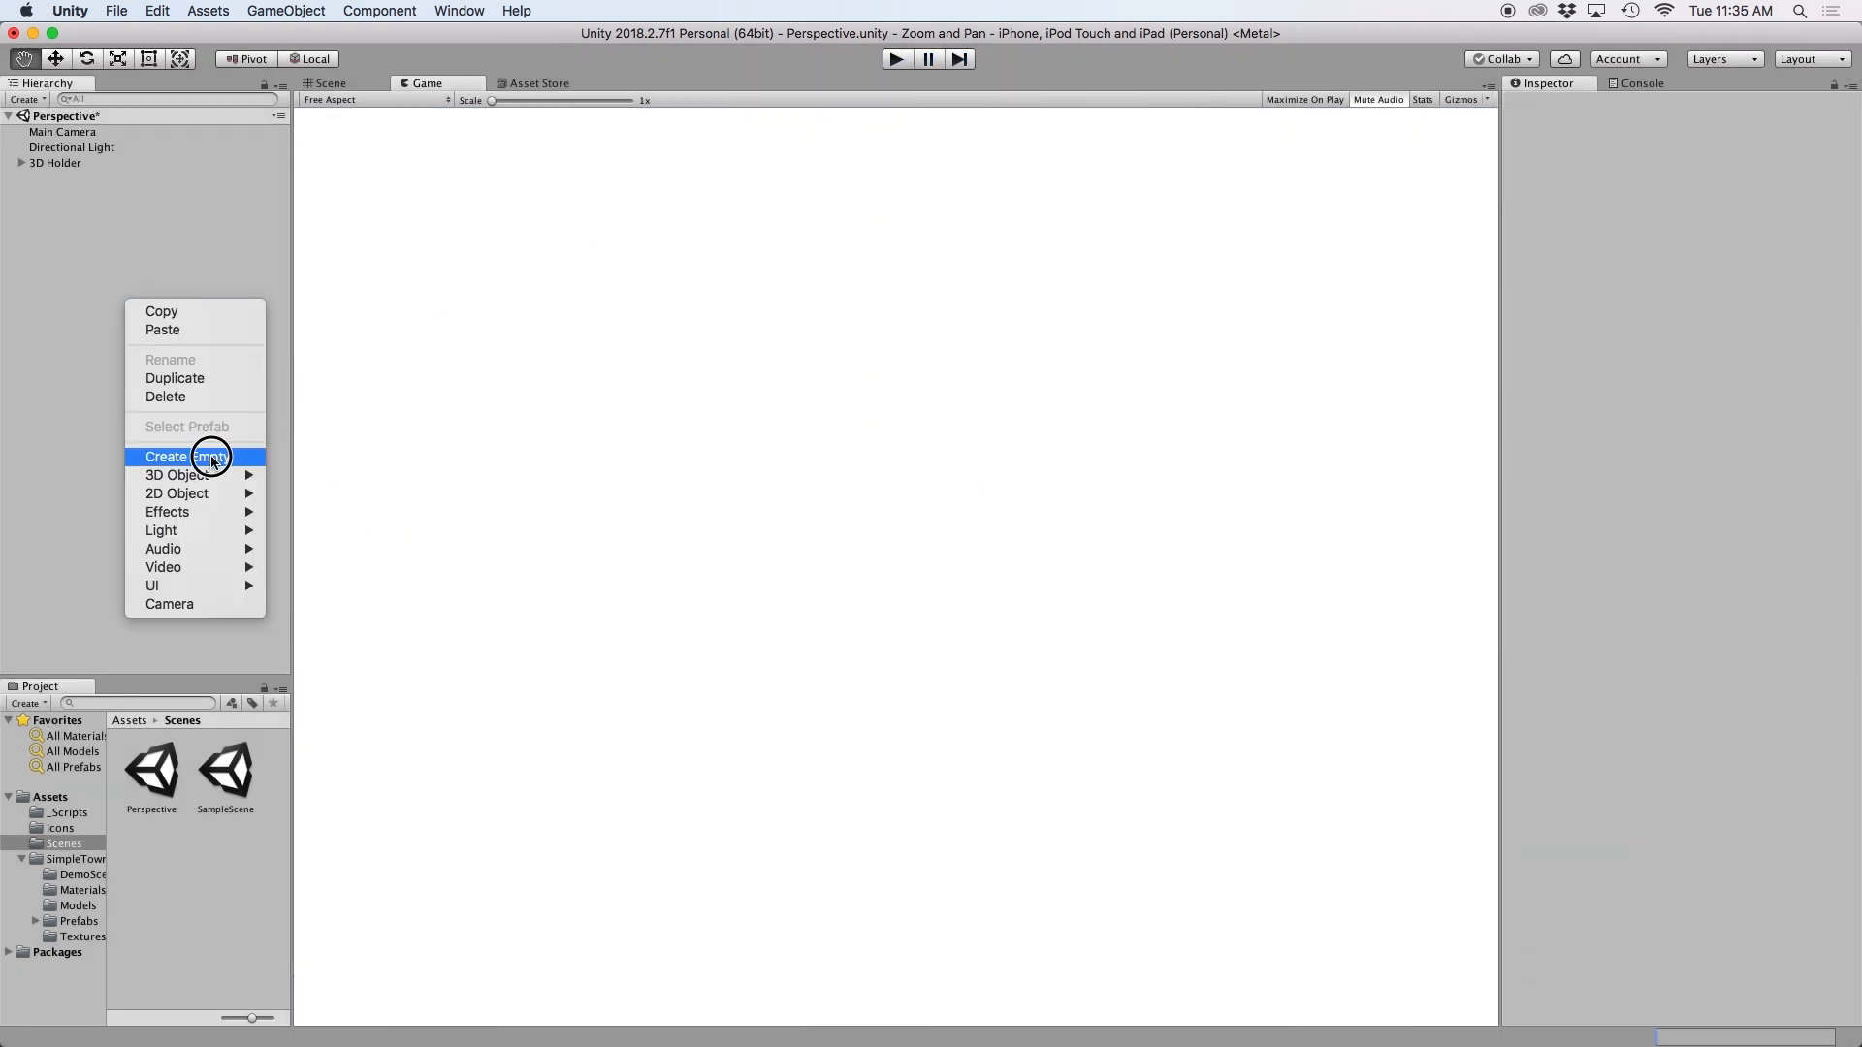
Step: Create an empty PerspectiveHolder and attach a new script named PerspectivePan to it
click(184, 458)
text(PerspectiveHolder)
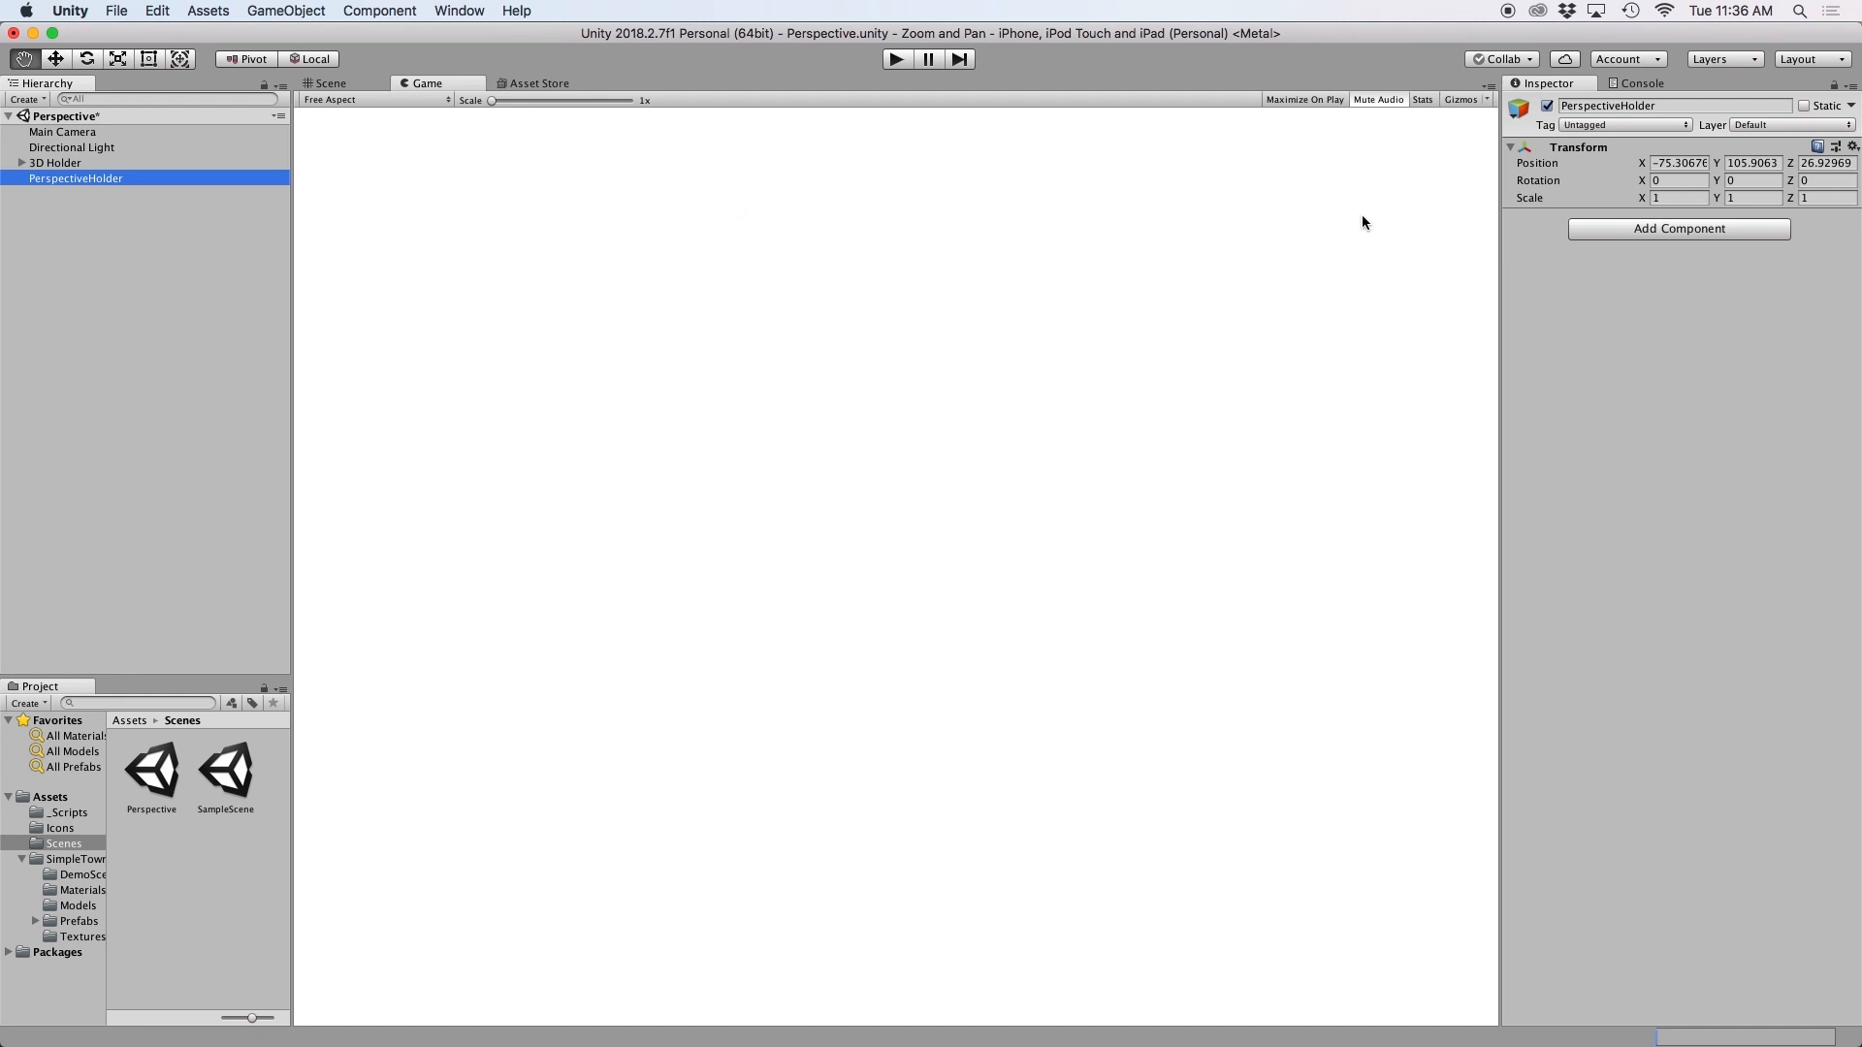
click(1675, 229)
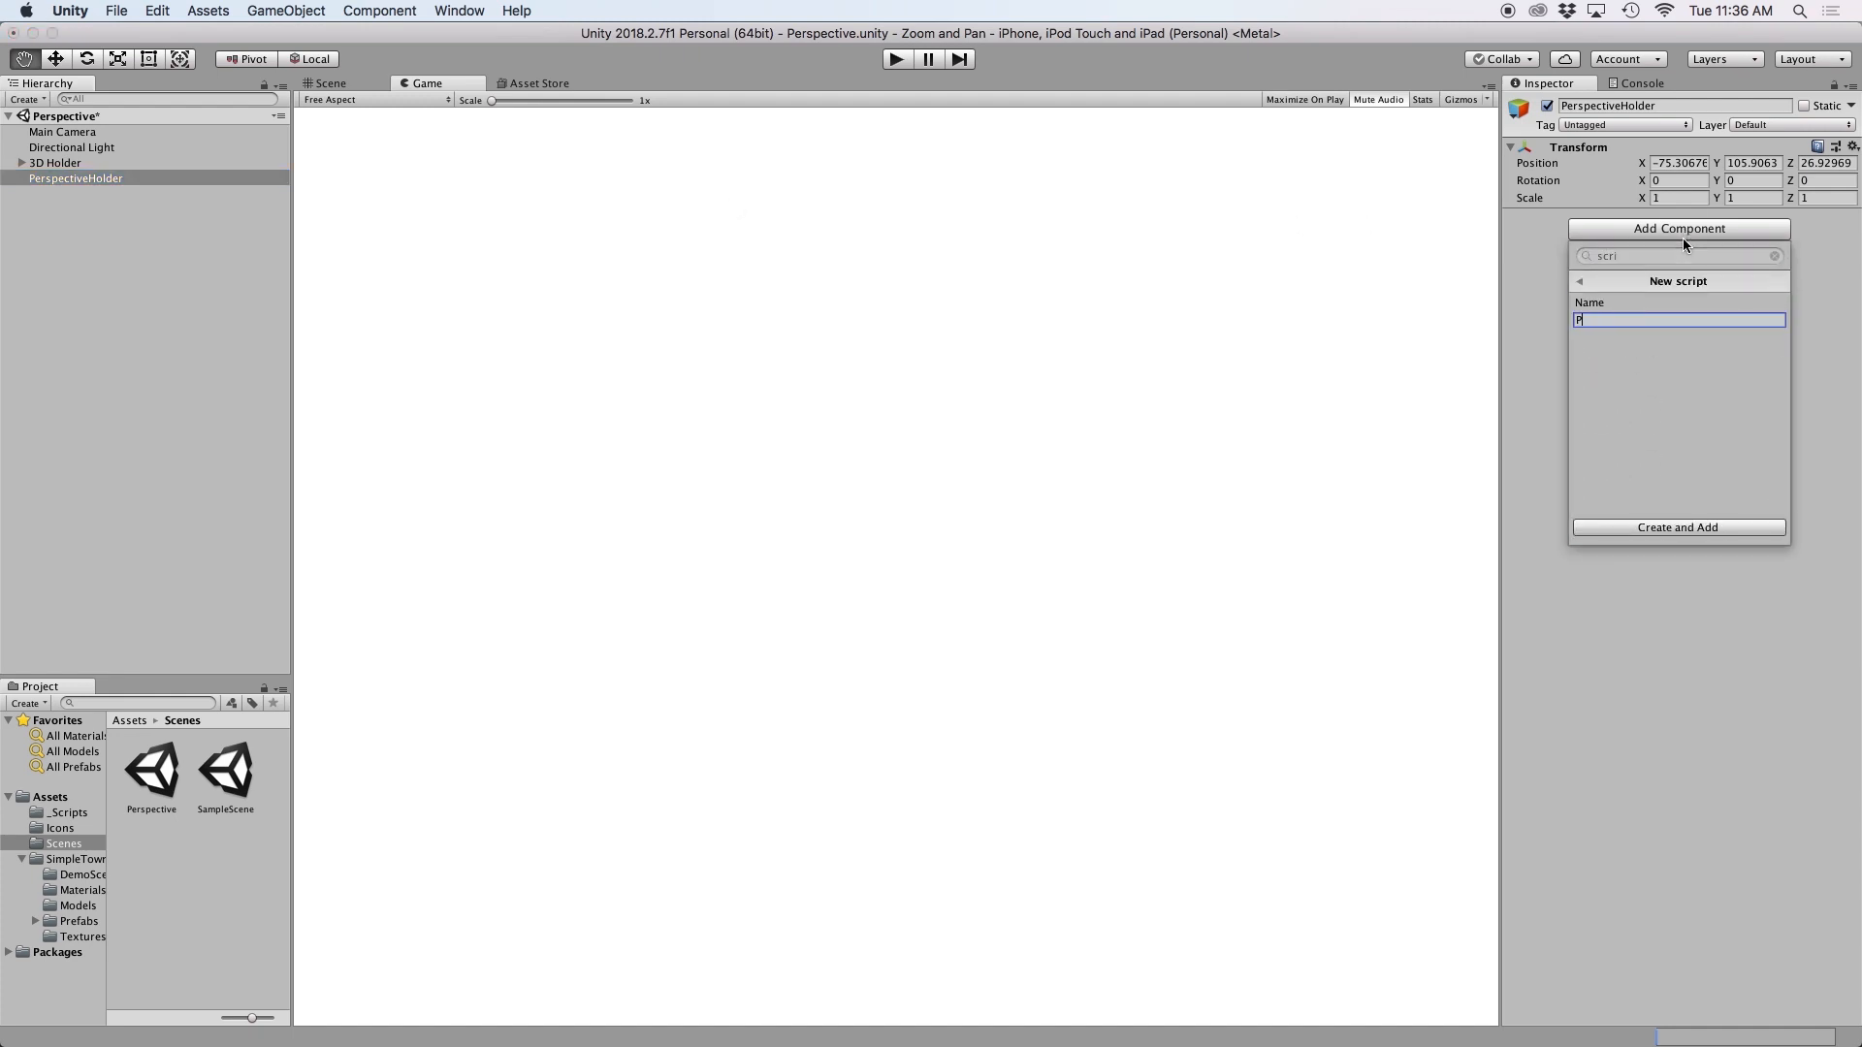
text(erspectivePan)
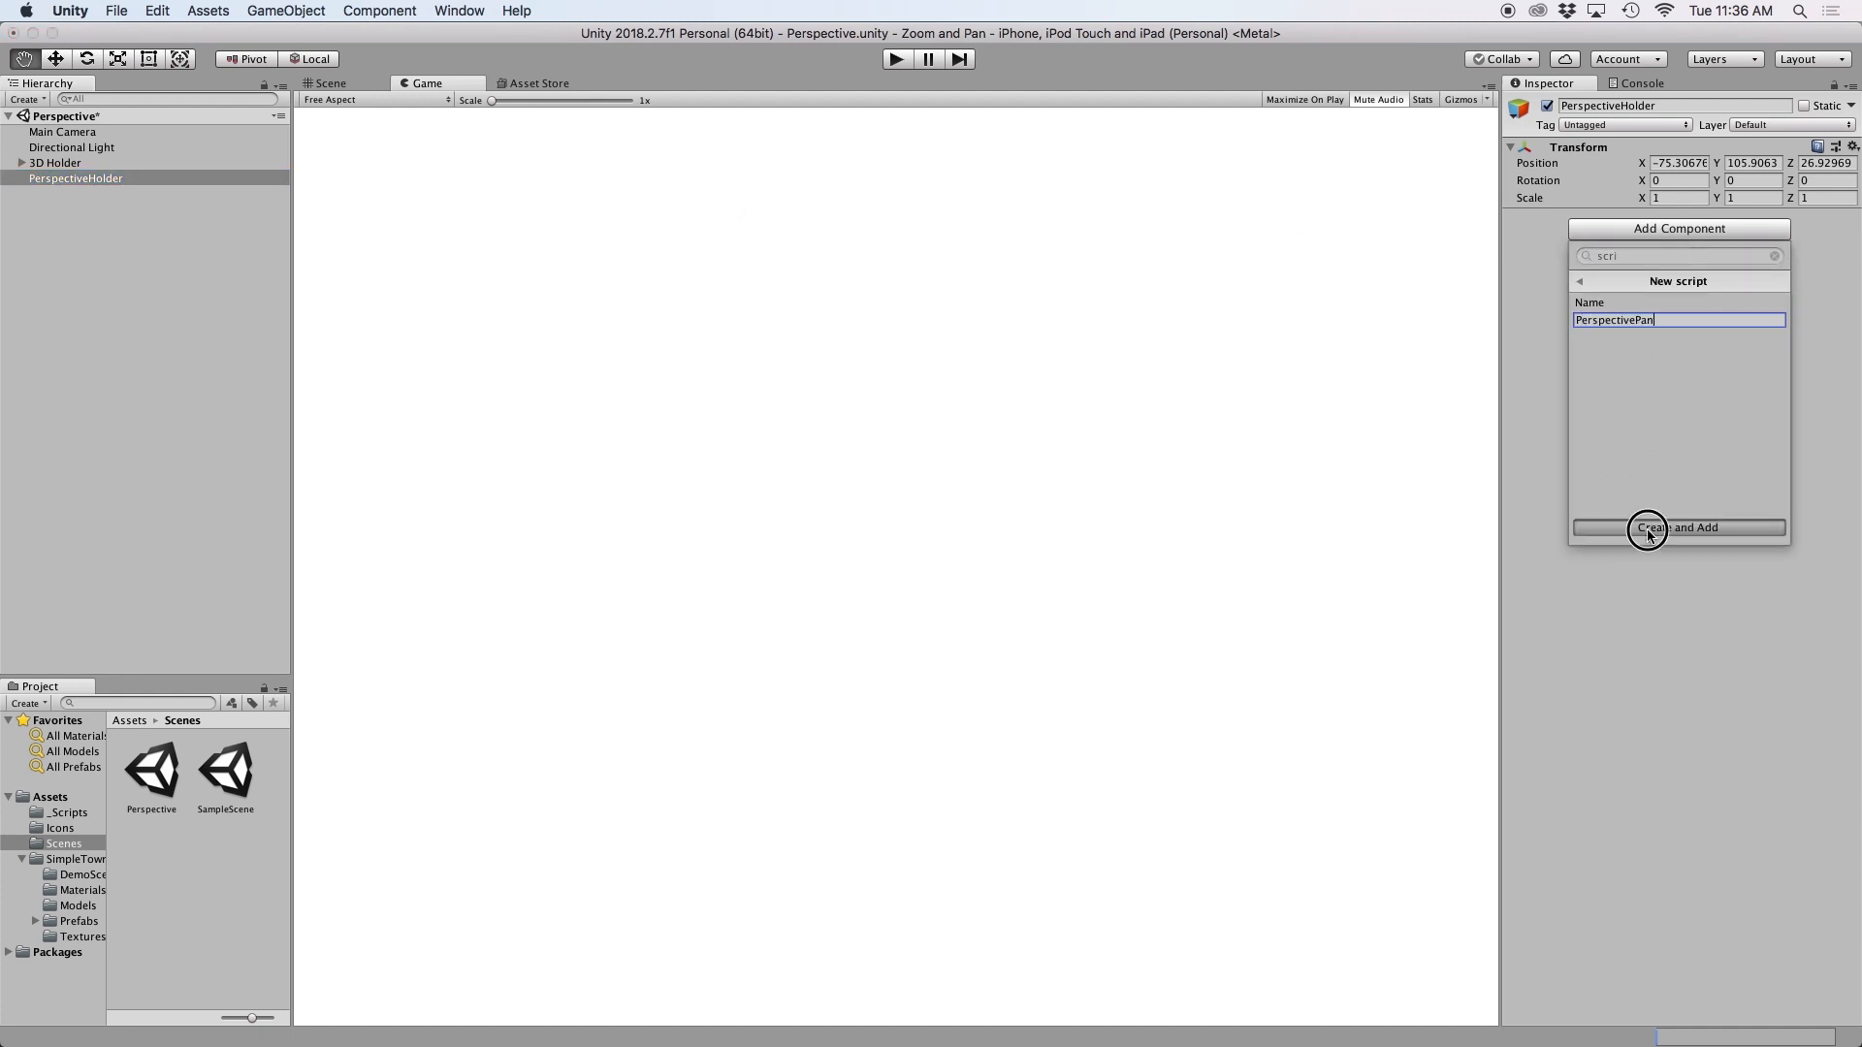
click(1677, 527)
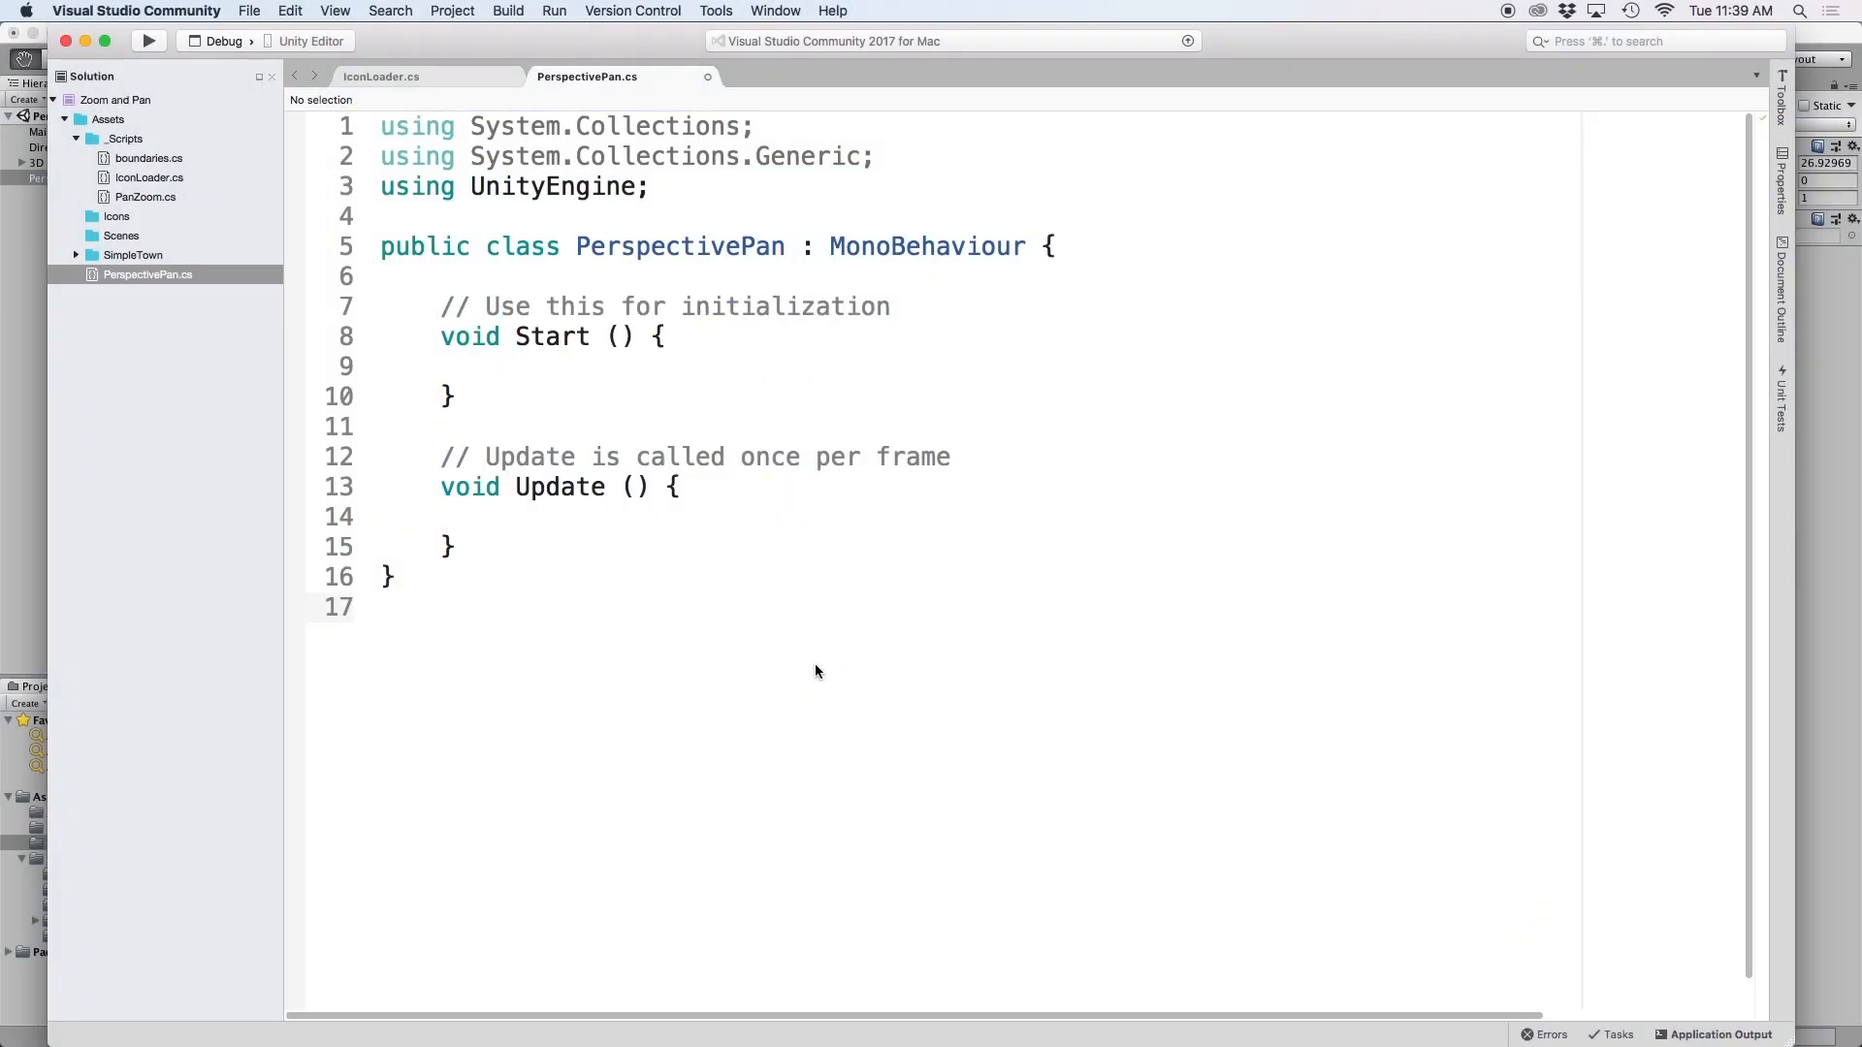
Step: Declare 'private Vector3 touchStart;' at the top of the PerspectivePan class
click(536, 516)
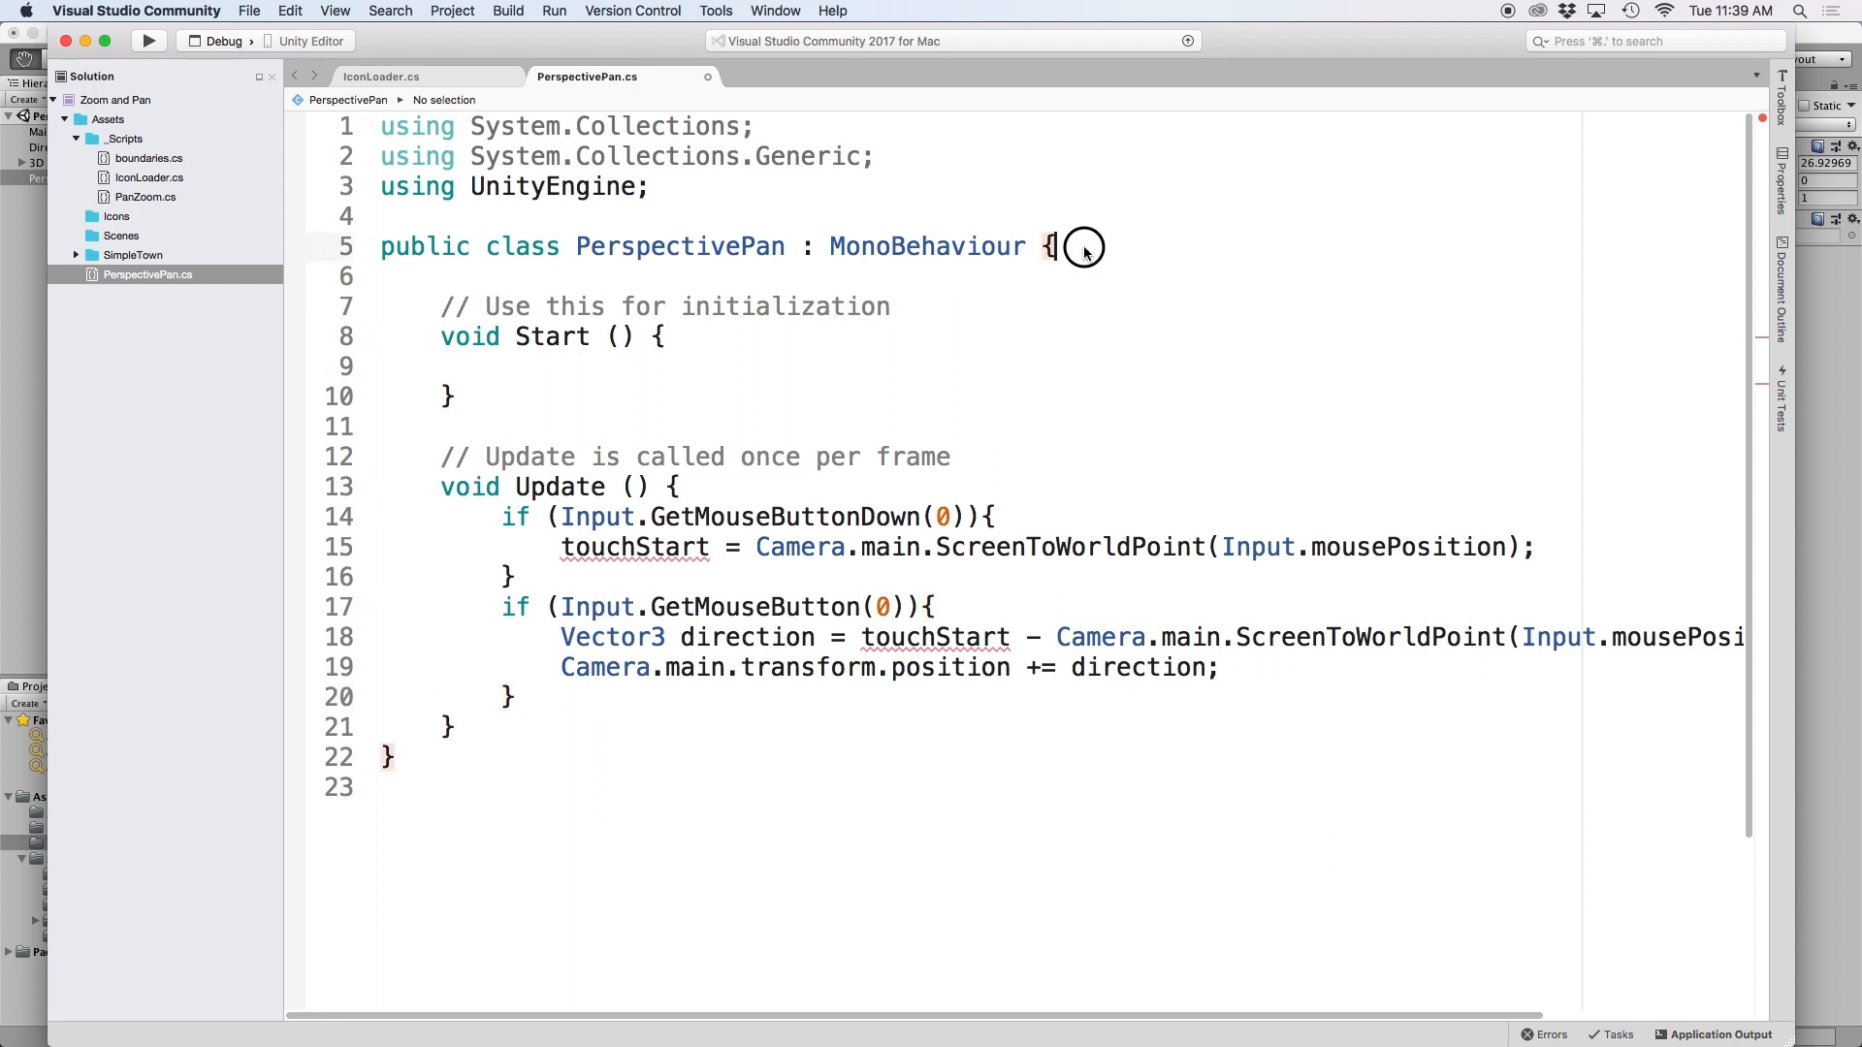
text(private)
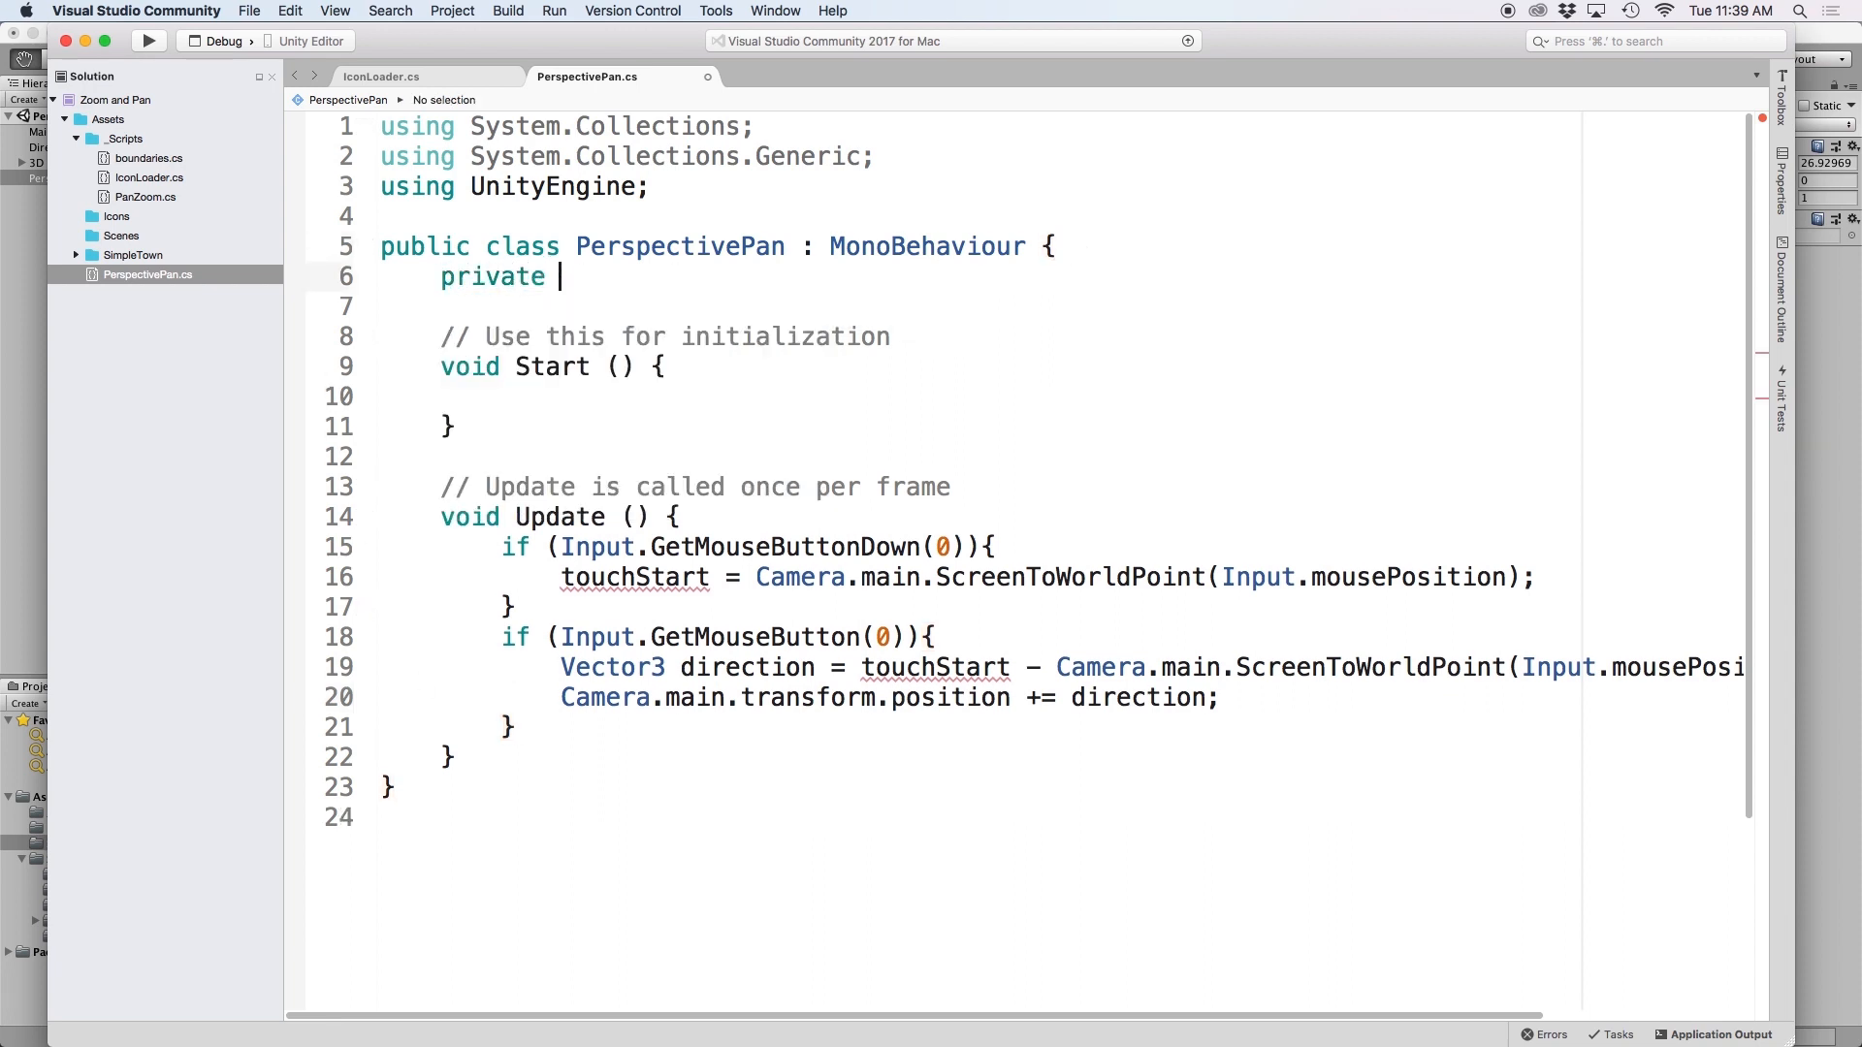
text(Vector3 t)
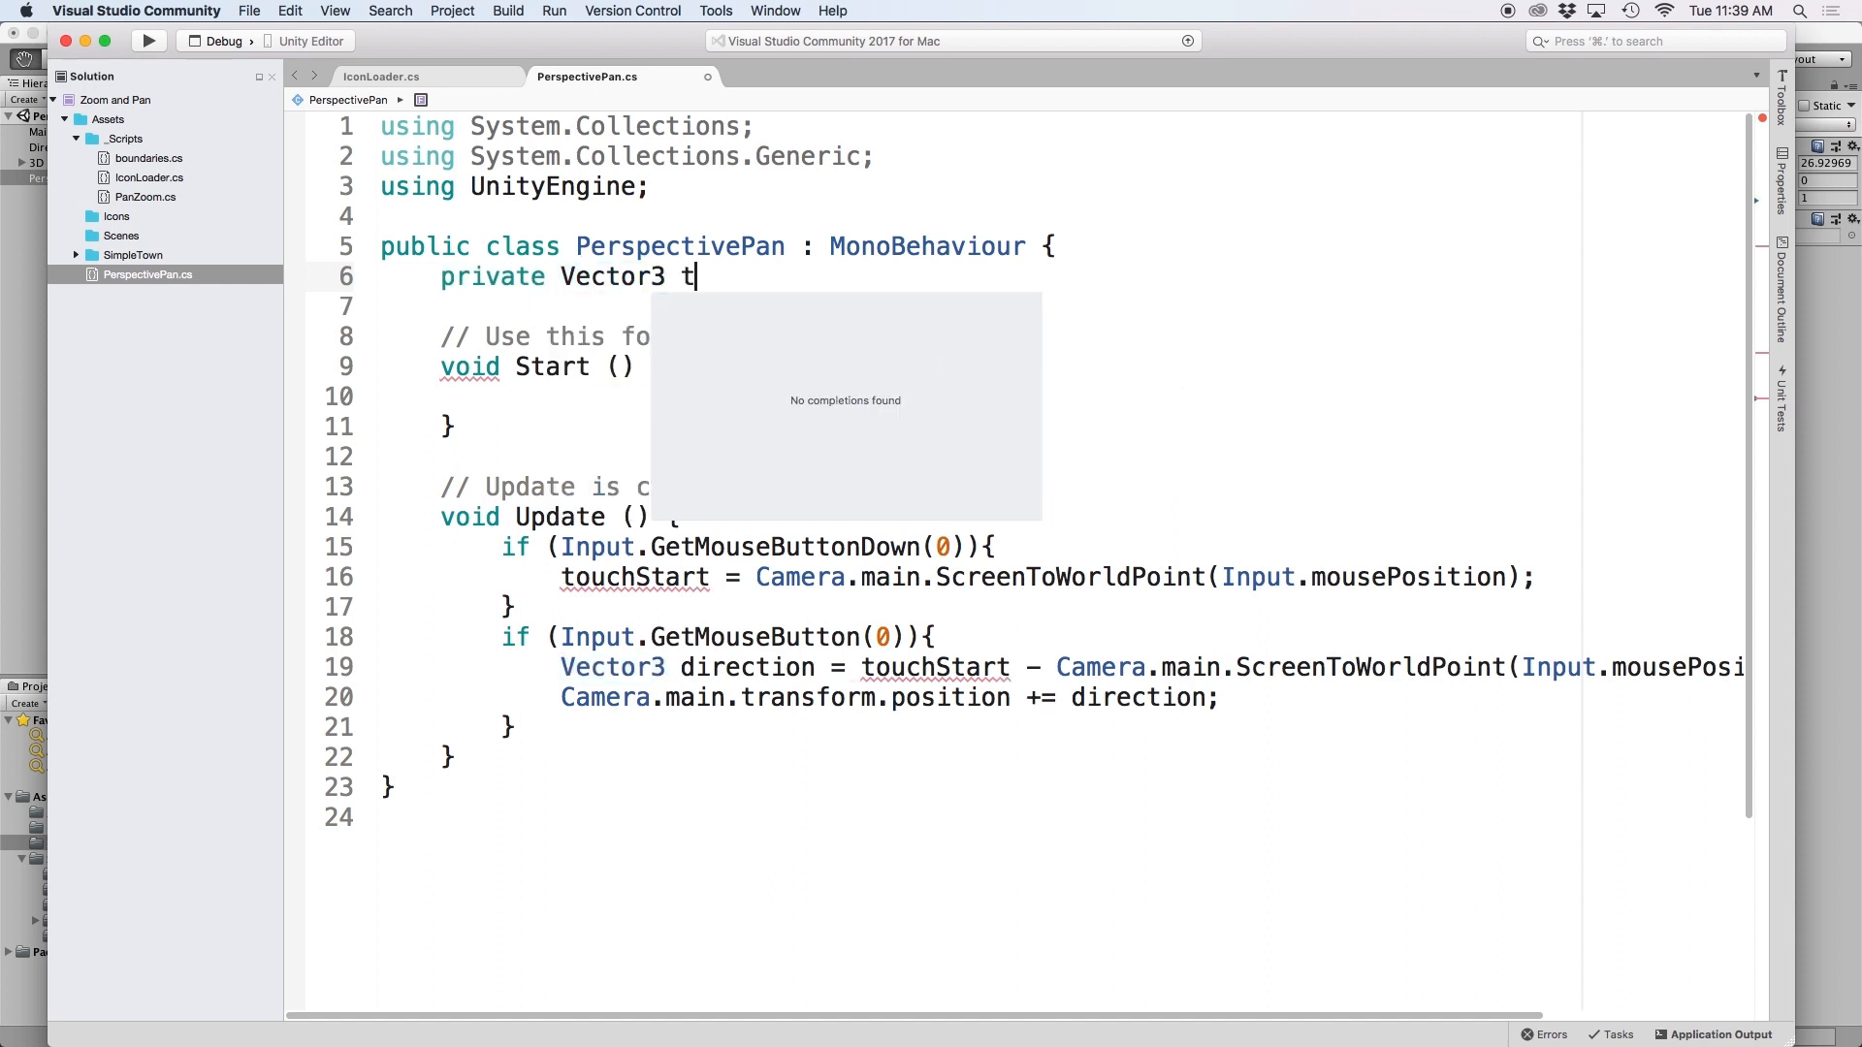
text(ouchStart;)
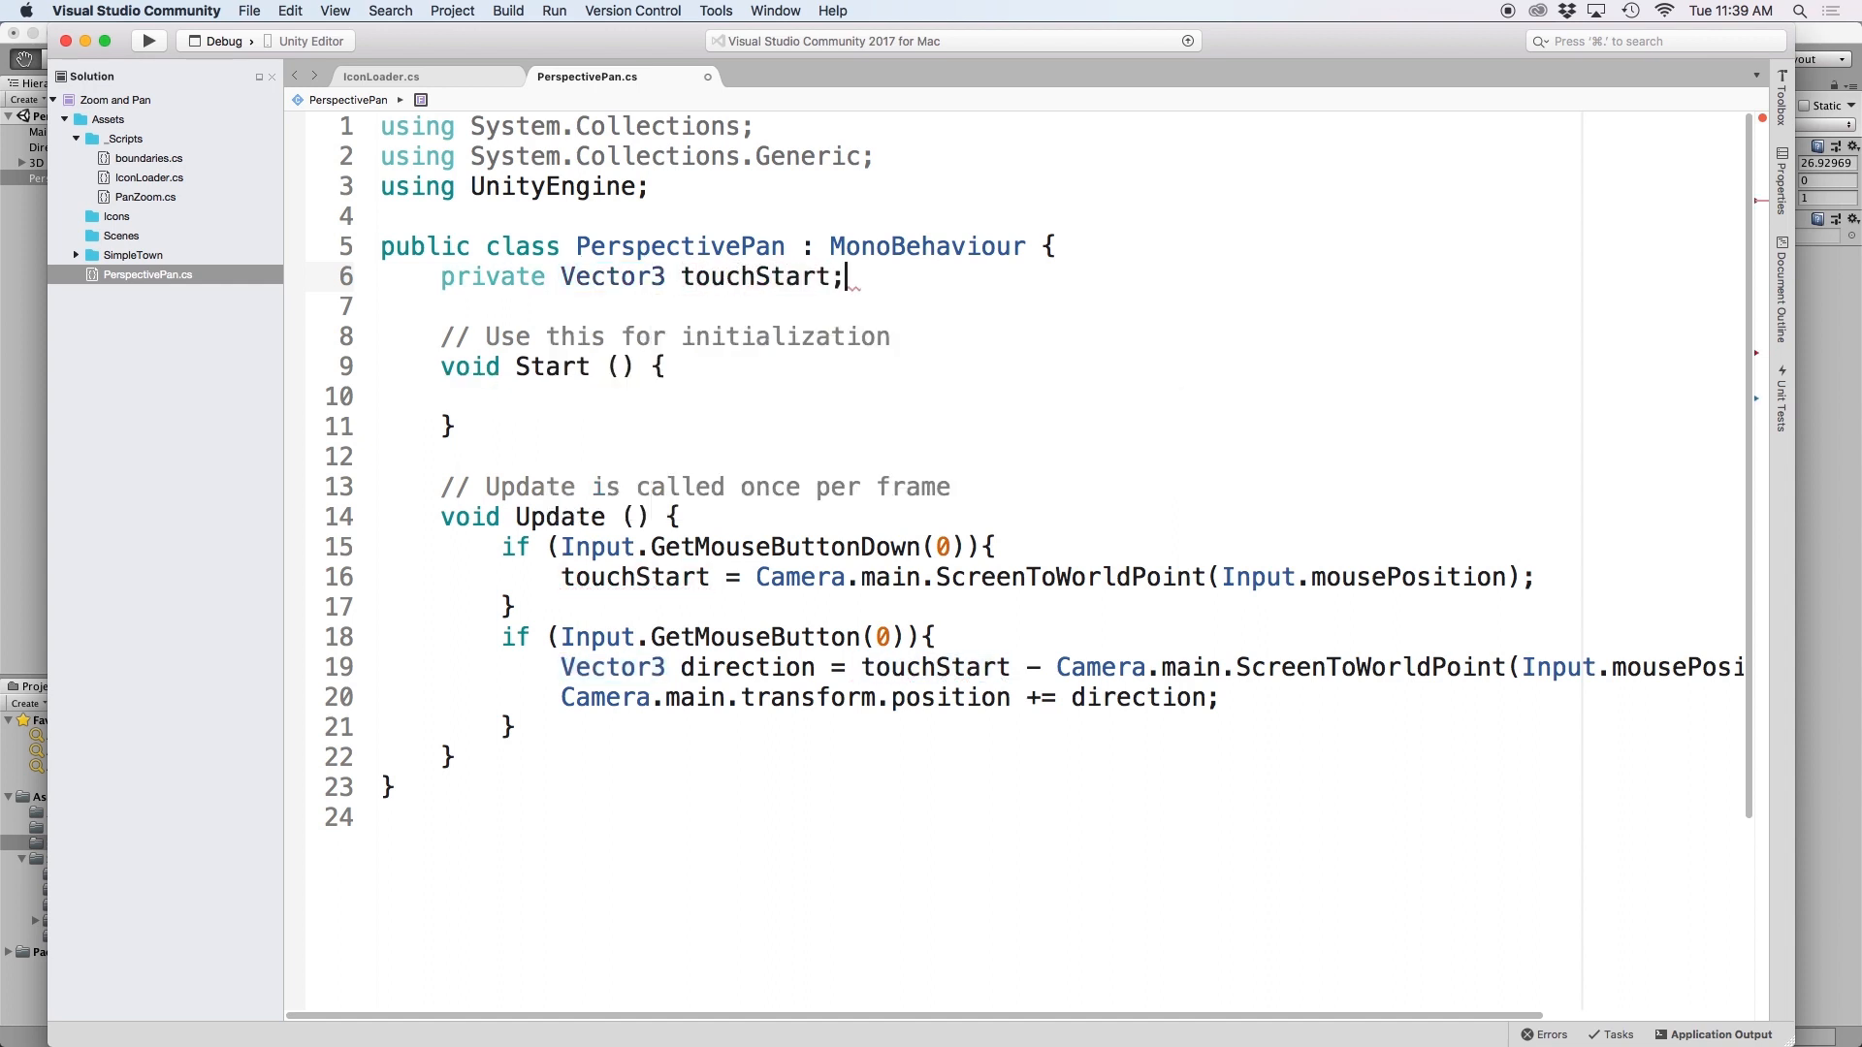
Step: Review the pasted Update panning code, highlighting transform and GetMouseButton
double_click(749, 547)
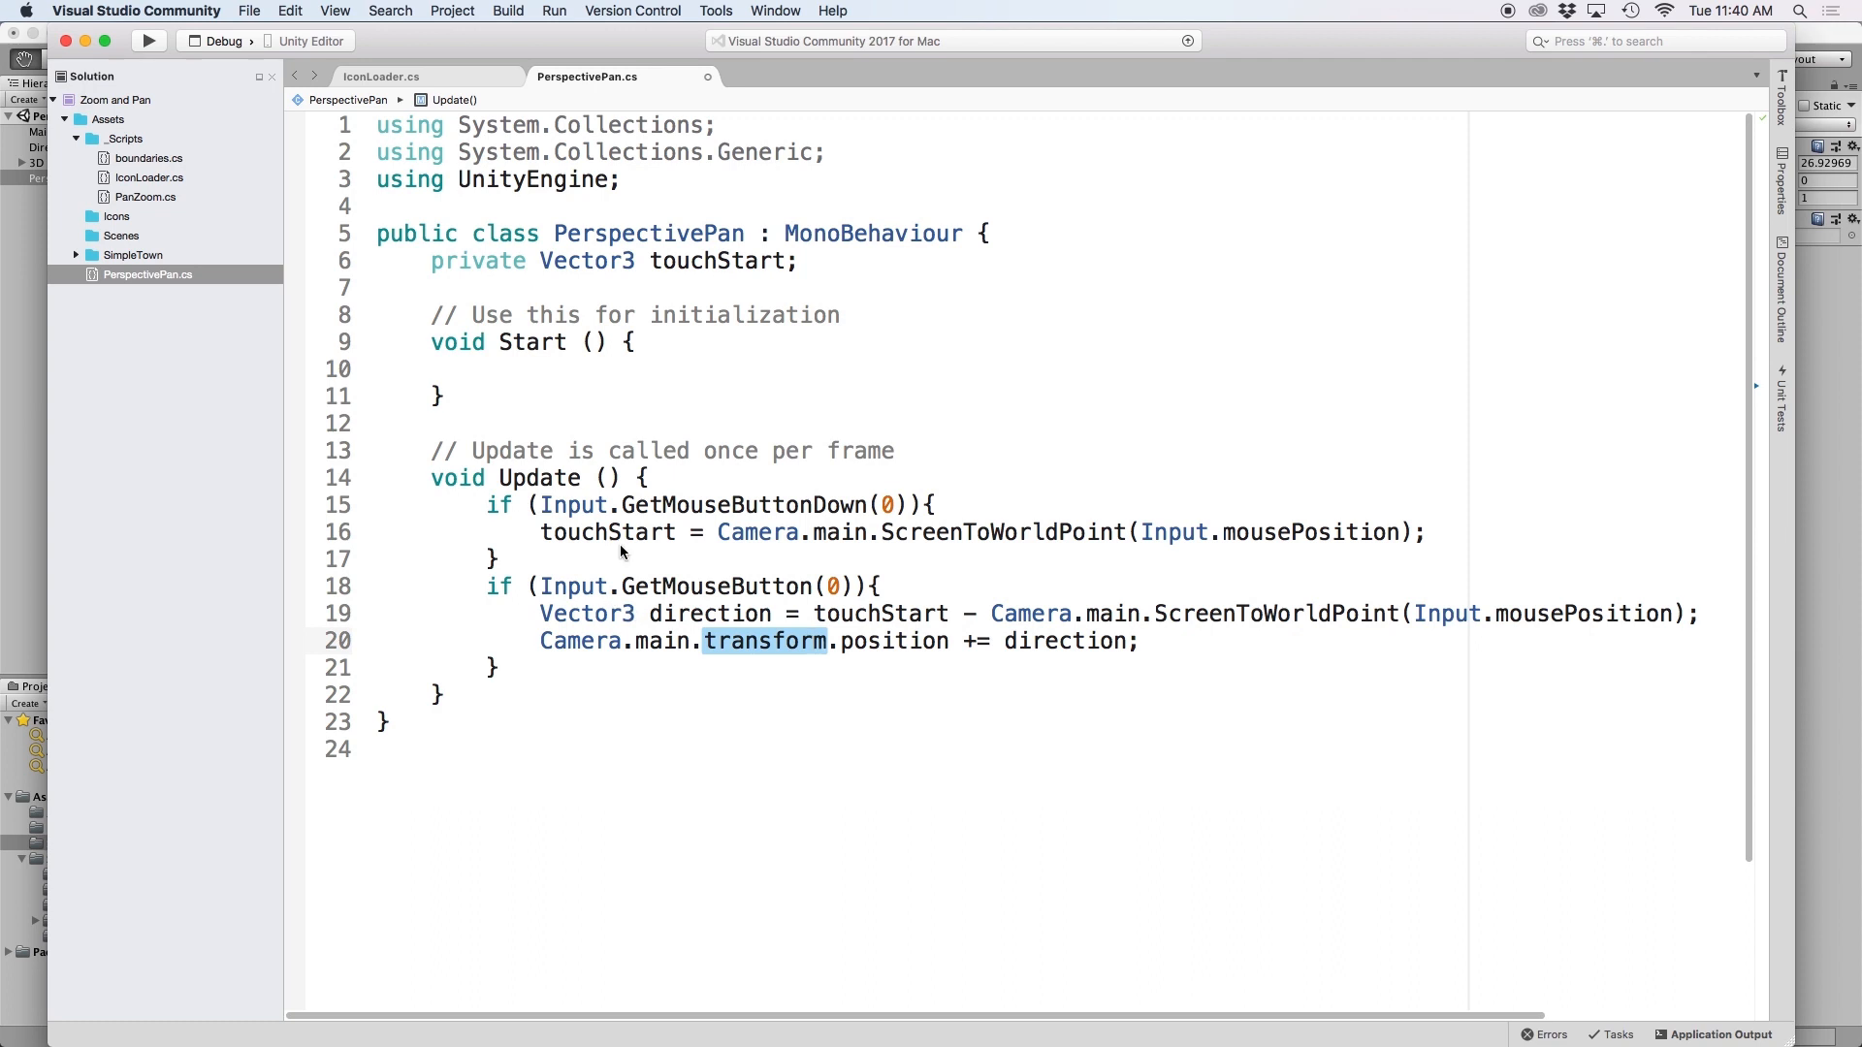
mouse_move(618, 571)
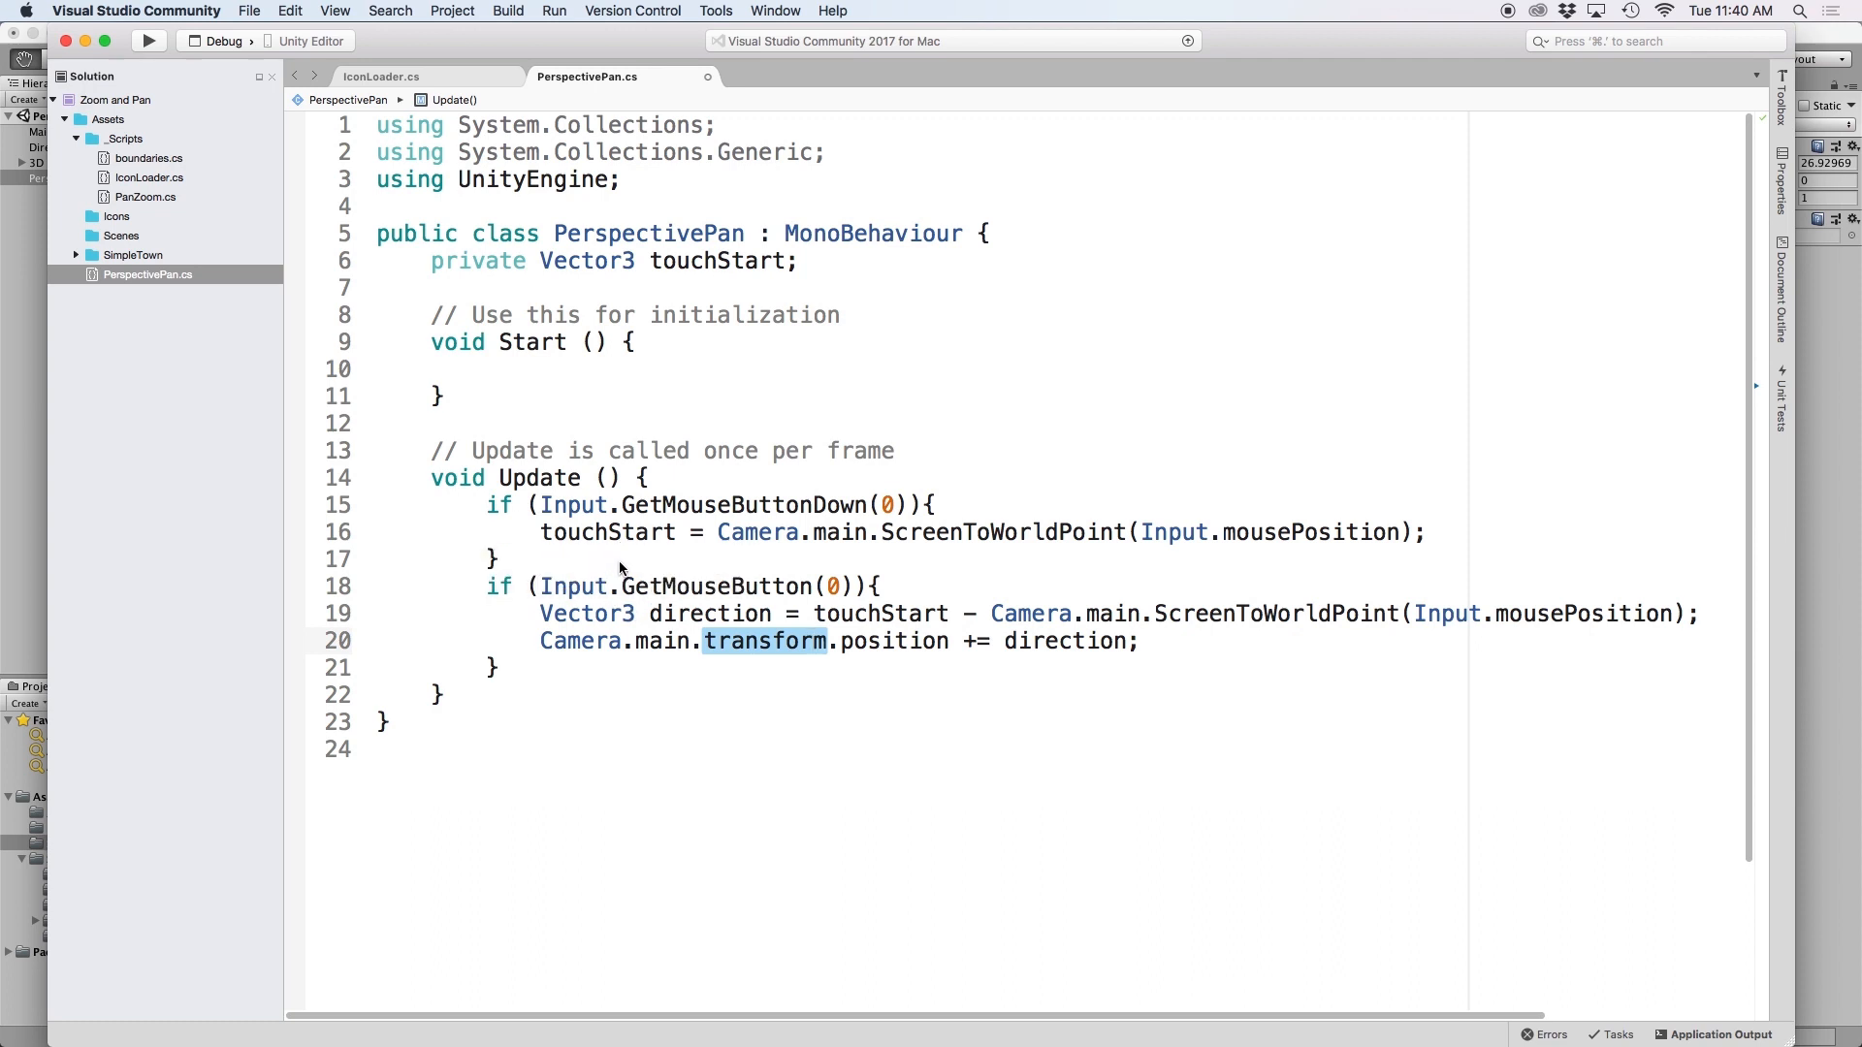
mouse_move(669, 605)
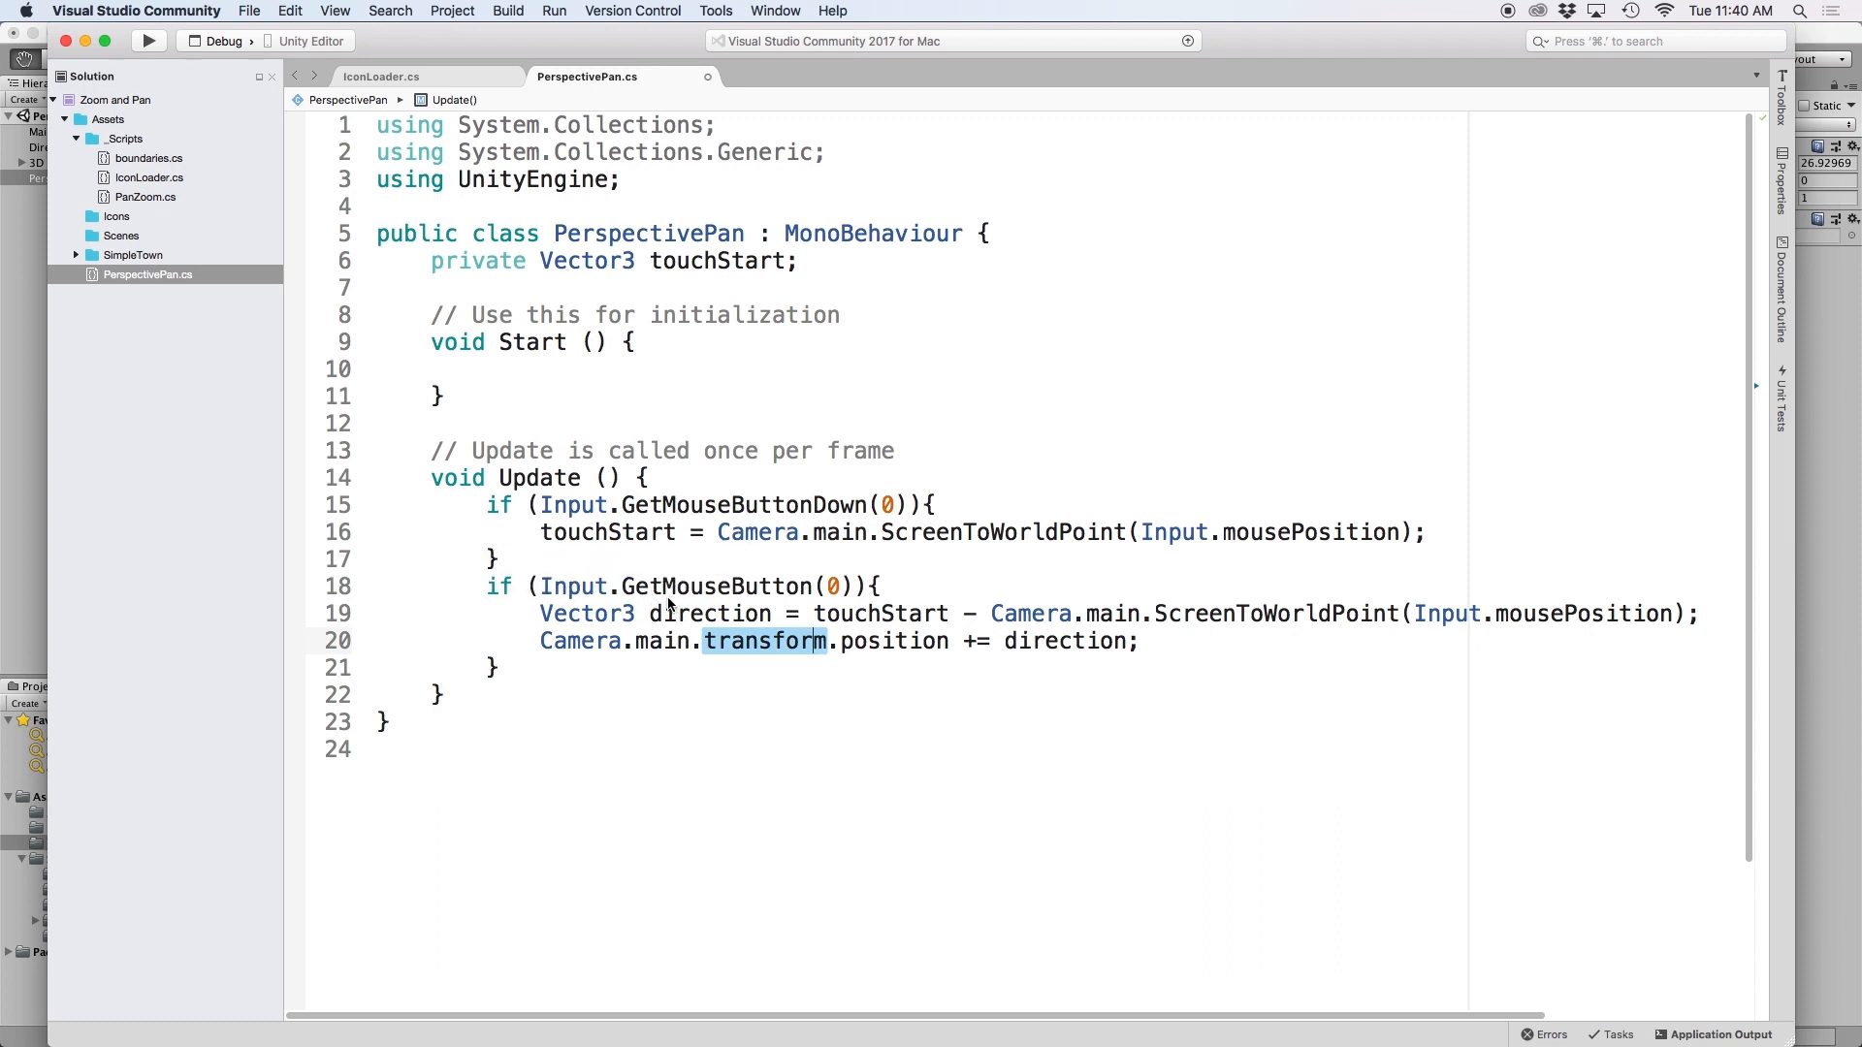
double_click(713, 586)
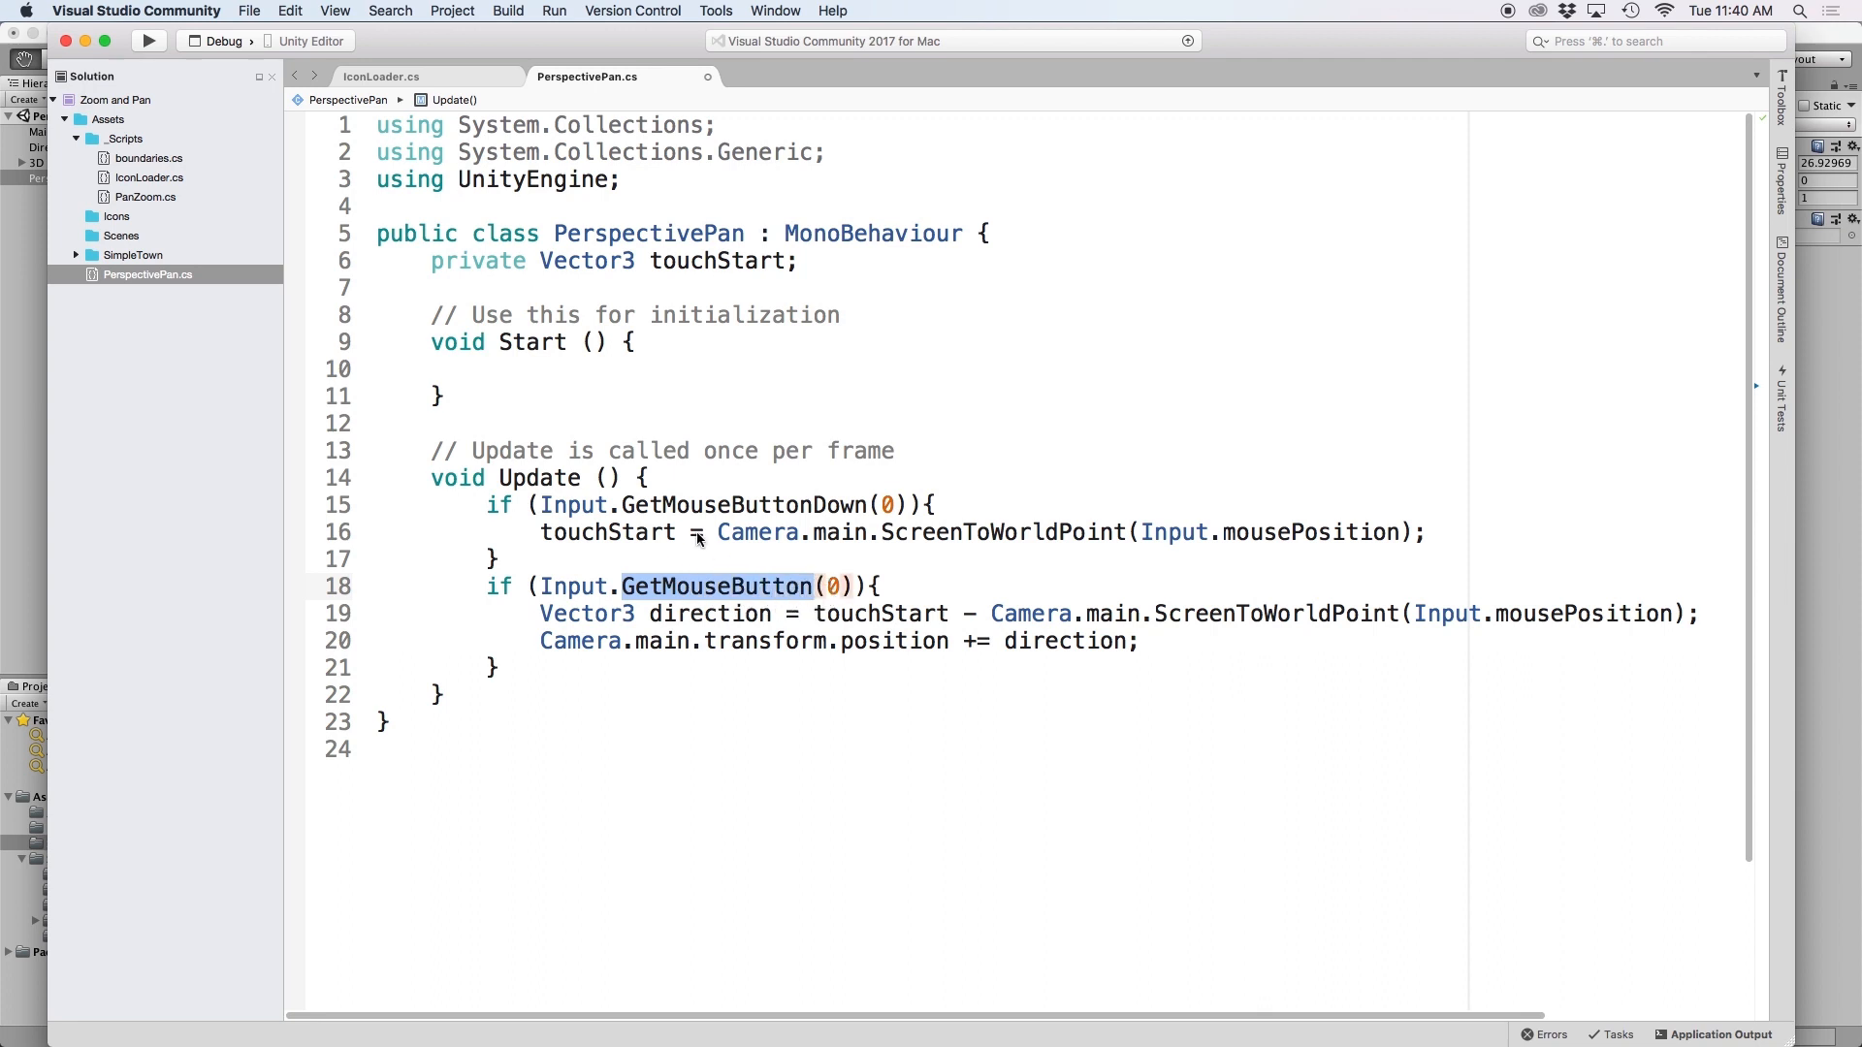
double_click(737, 504)
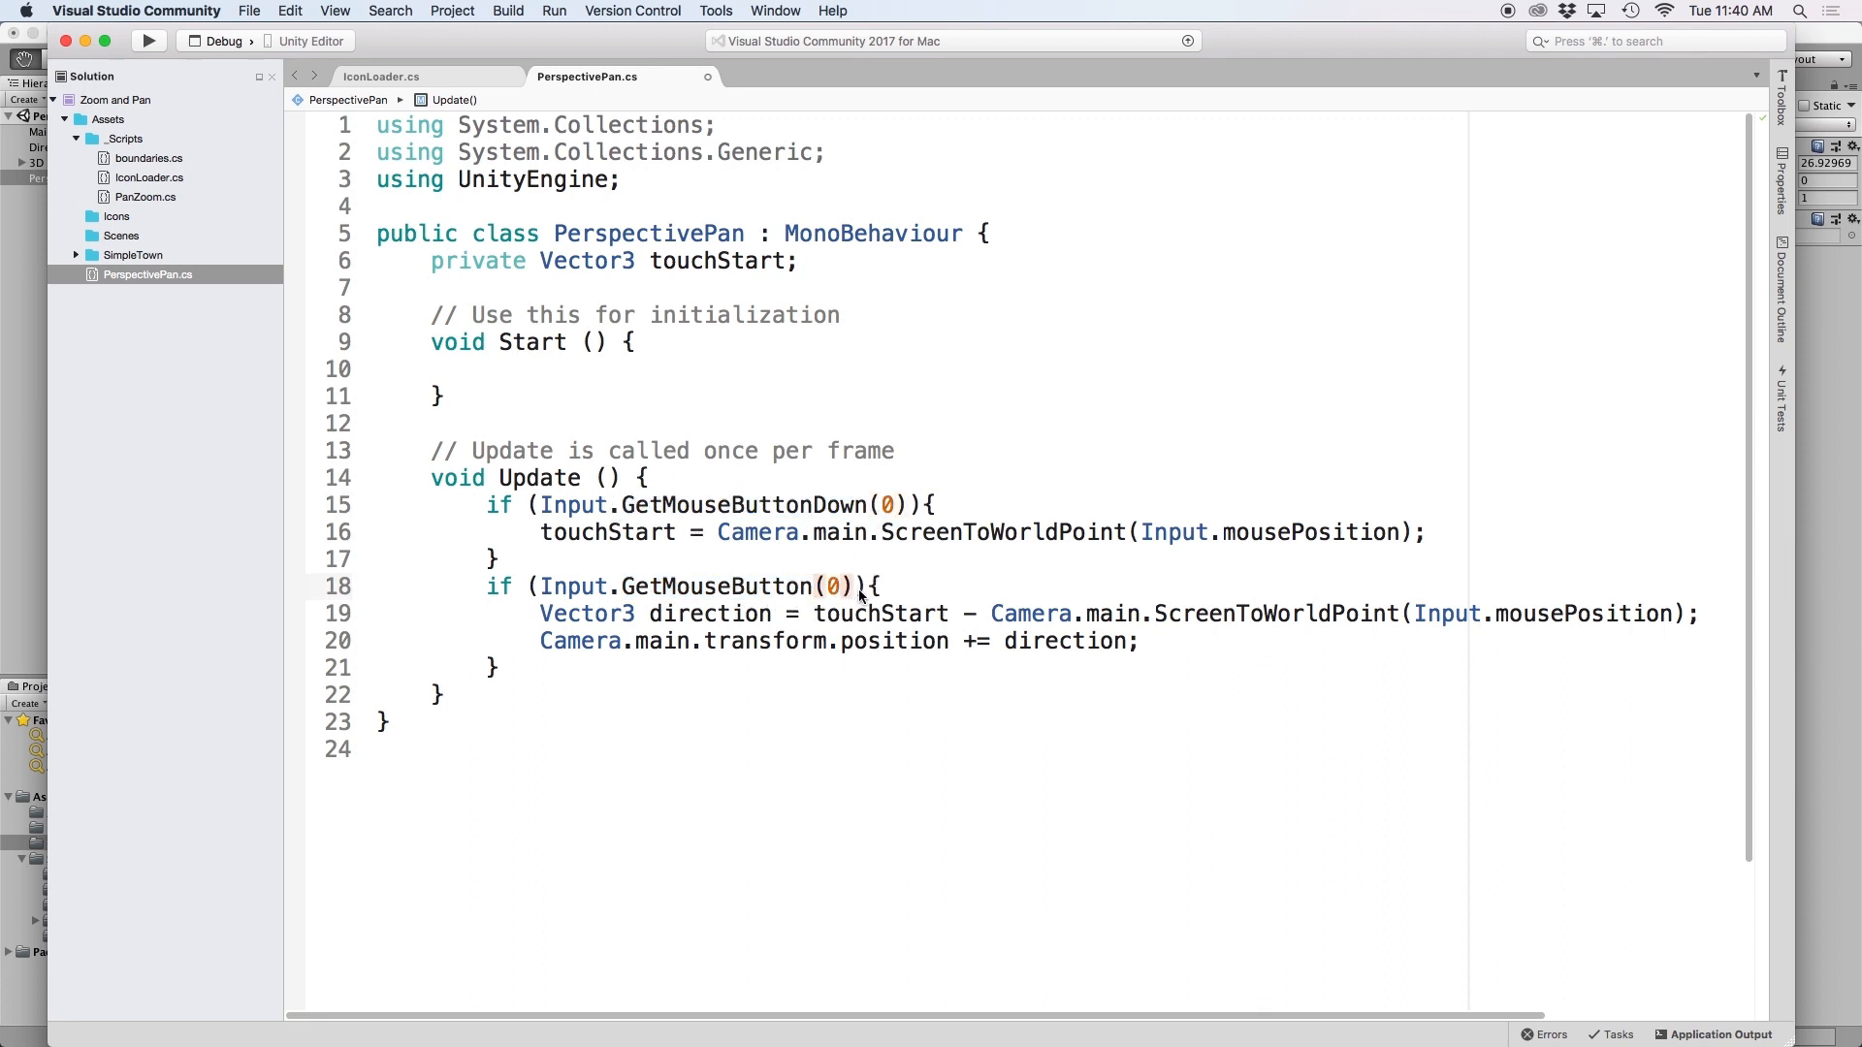
mouse_move(890, 595)
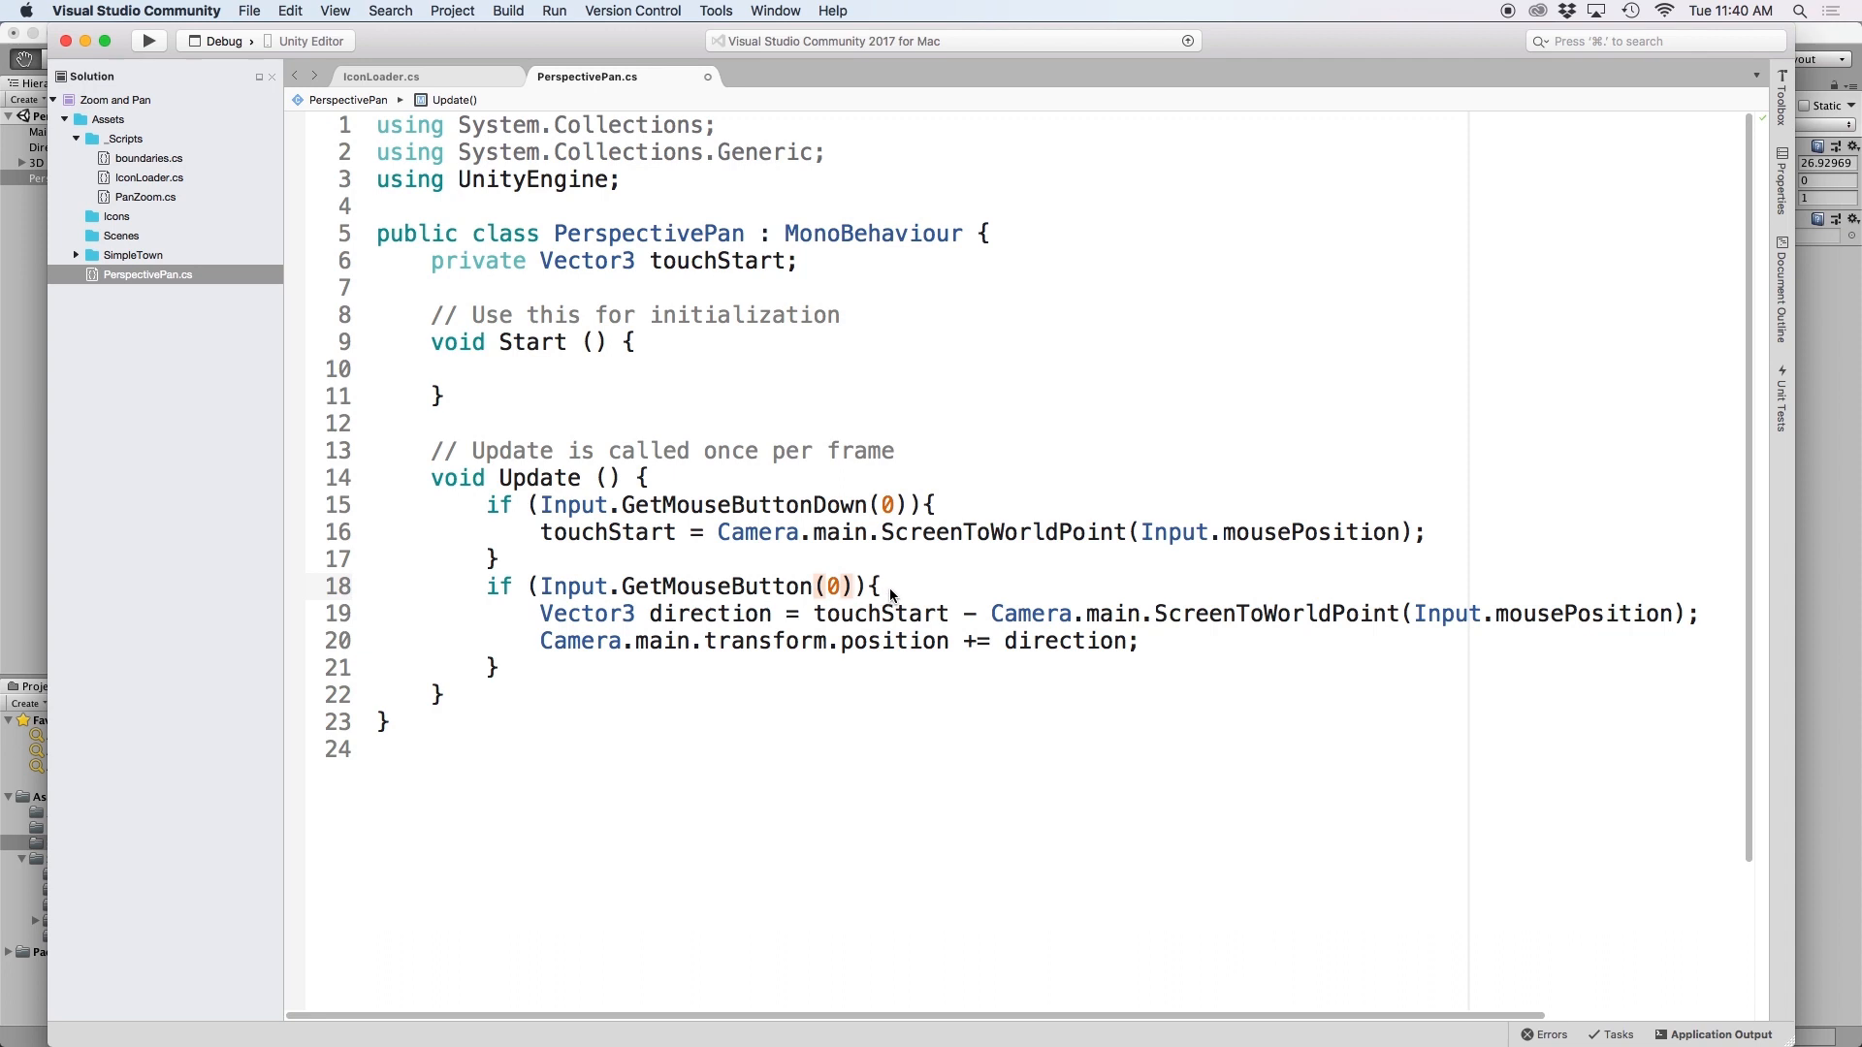
mouse_move(814, 747)
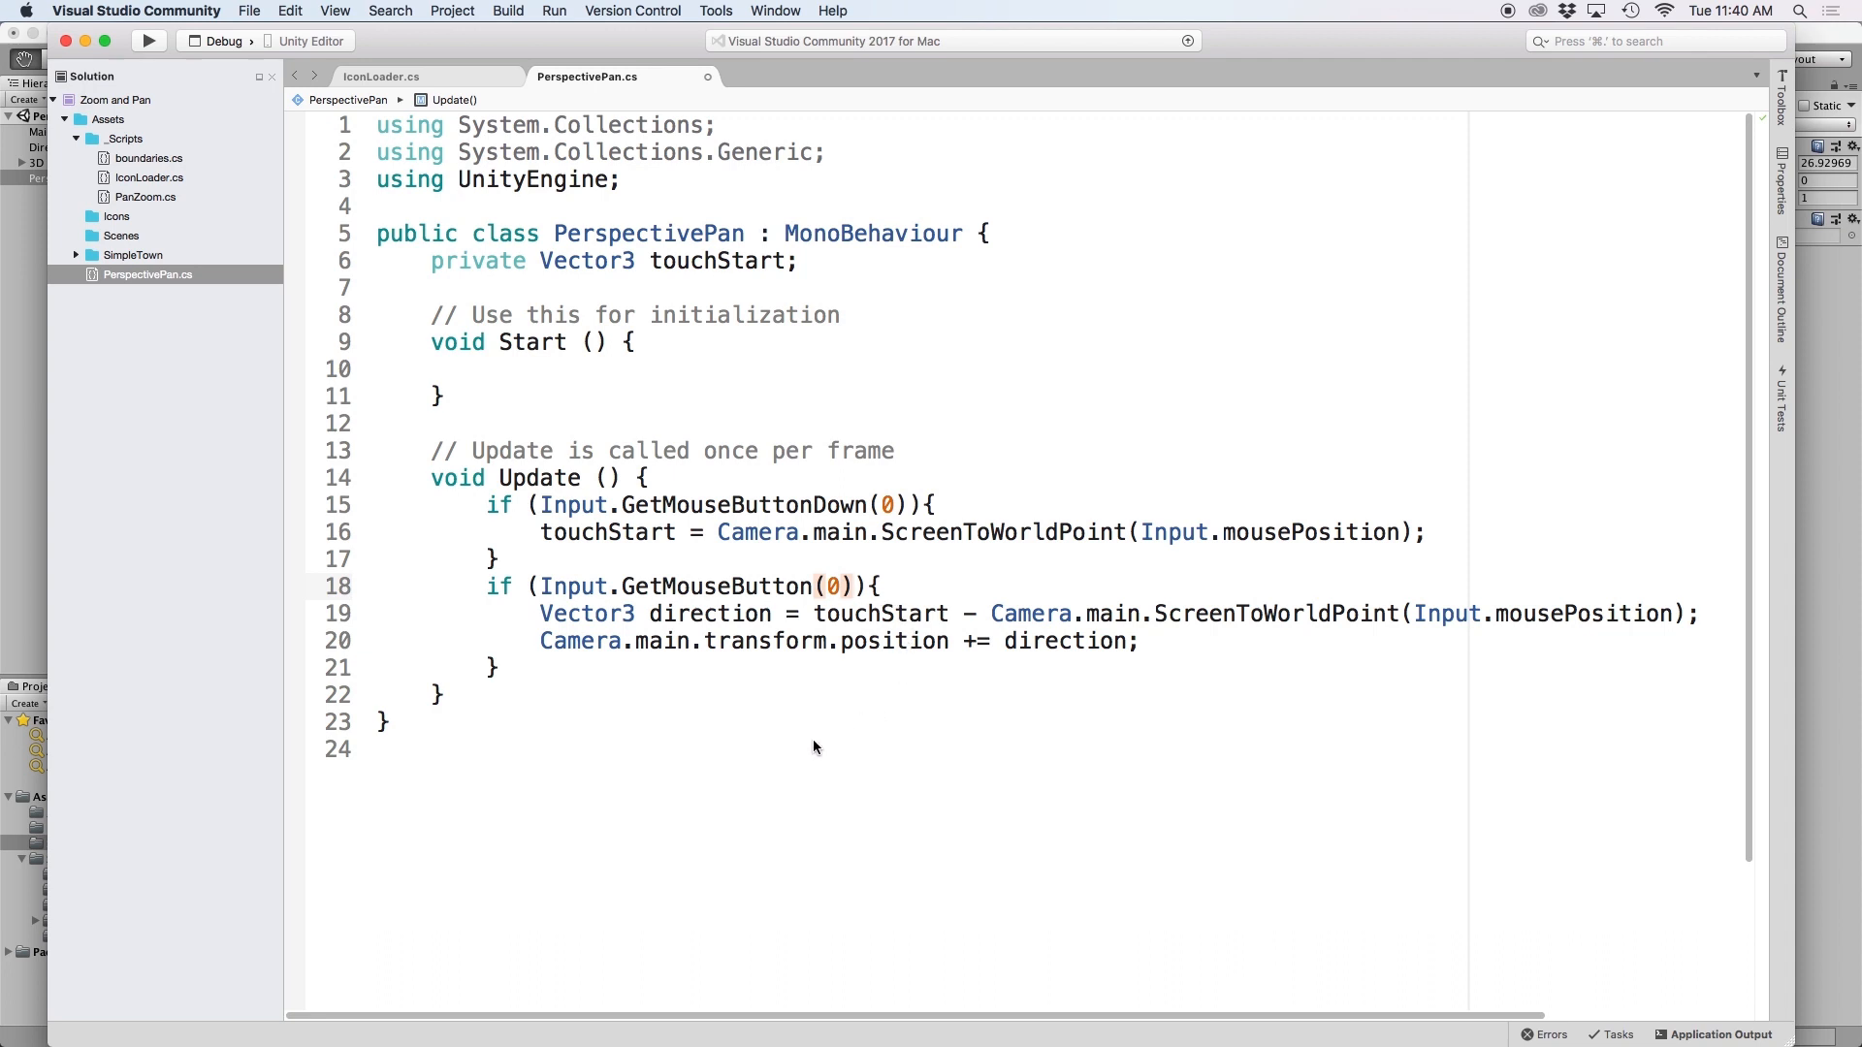
double_click(1006, 532)
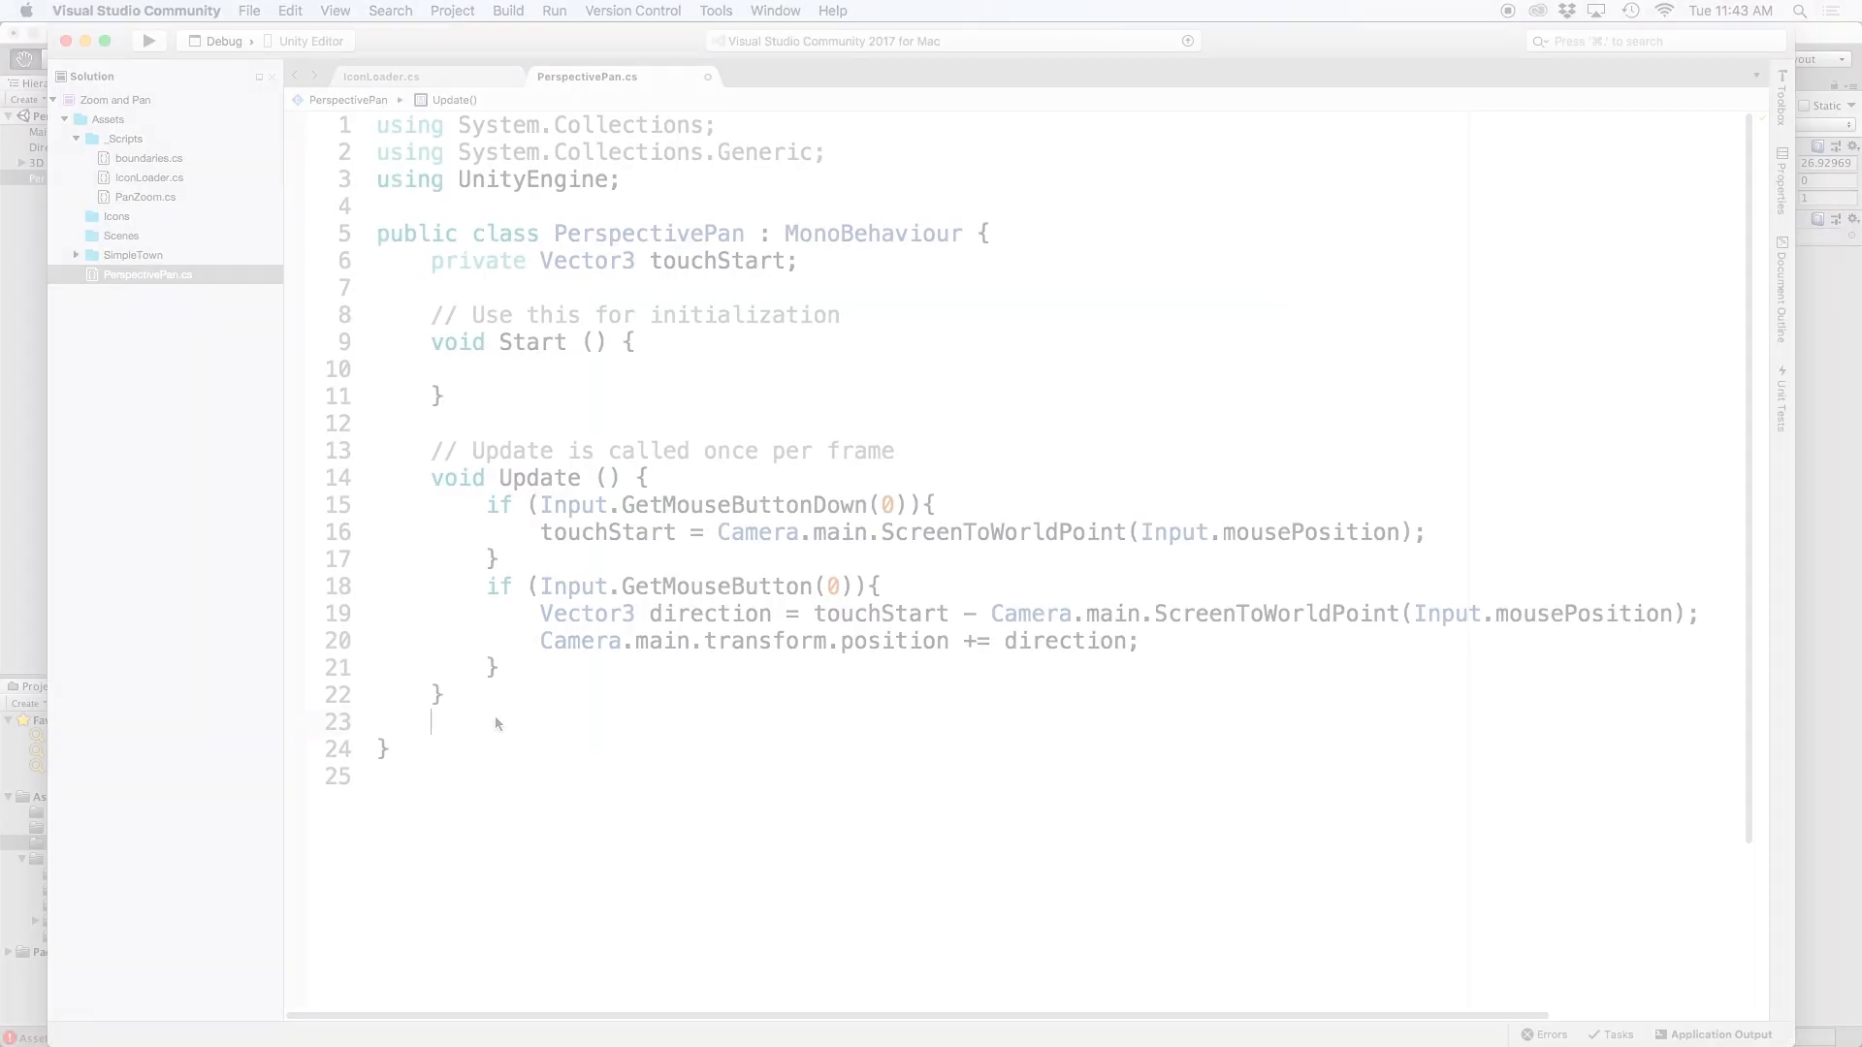
Step: Add an empty private GetWorldPosition(){} method below Update
text(private)
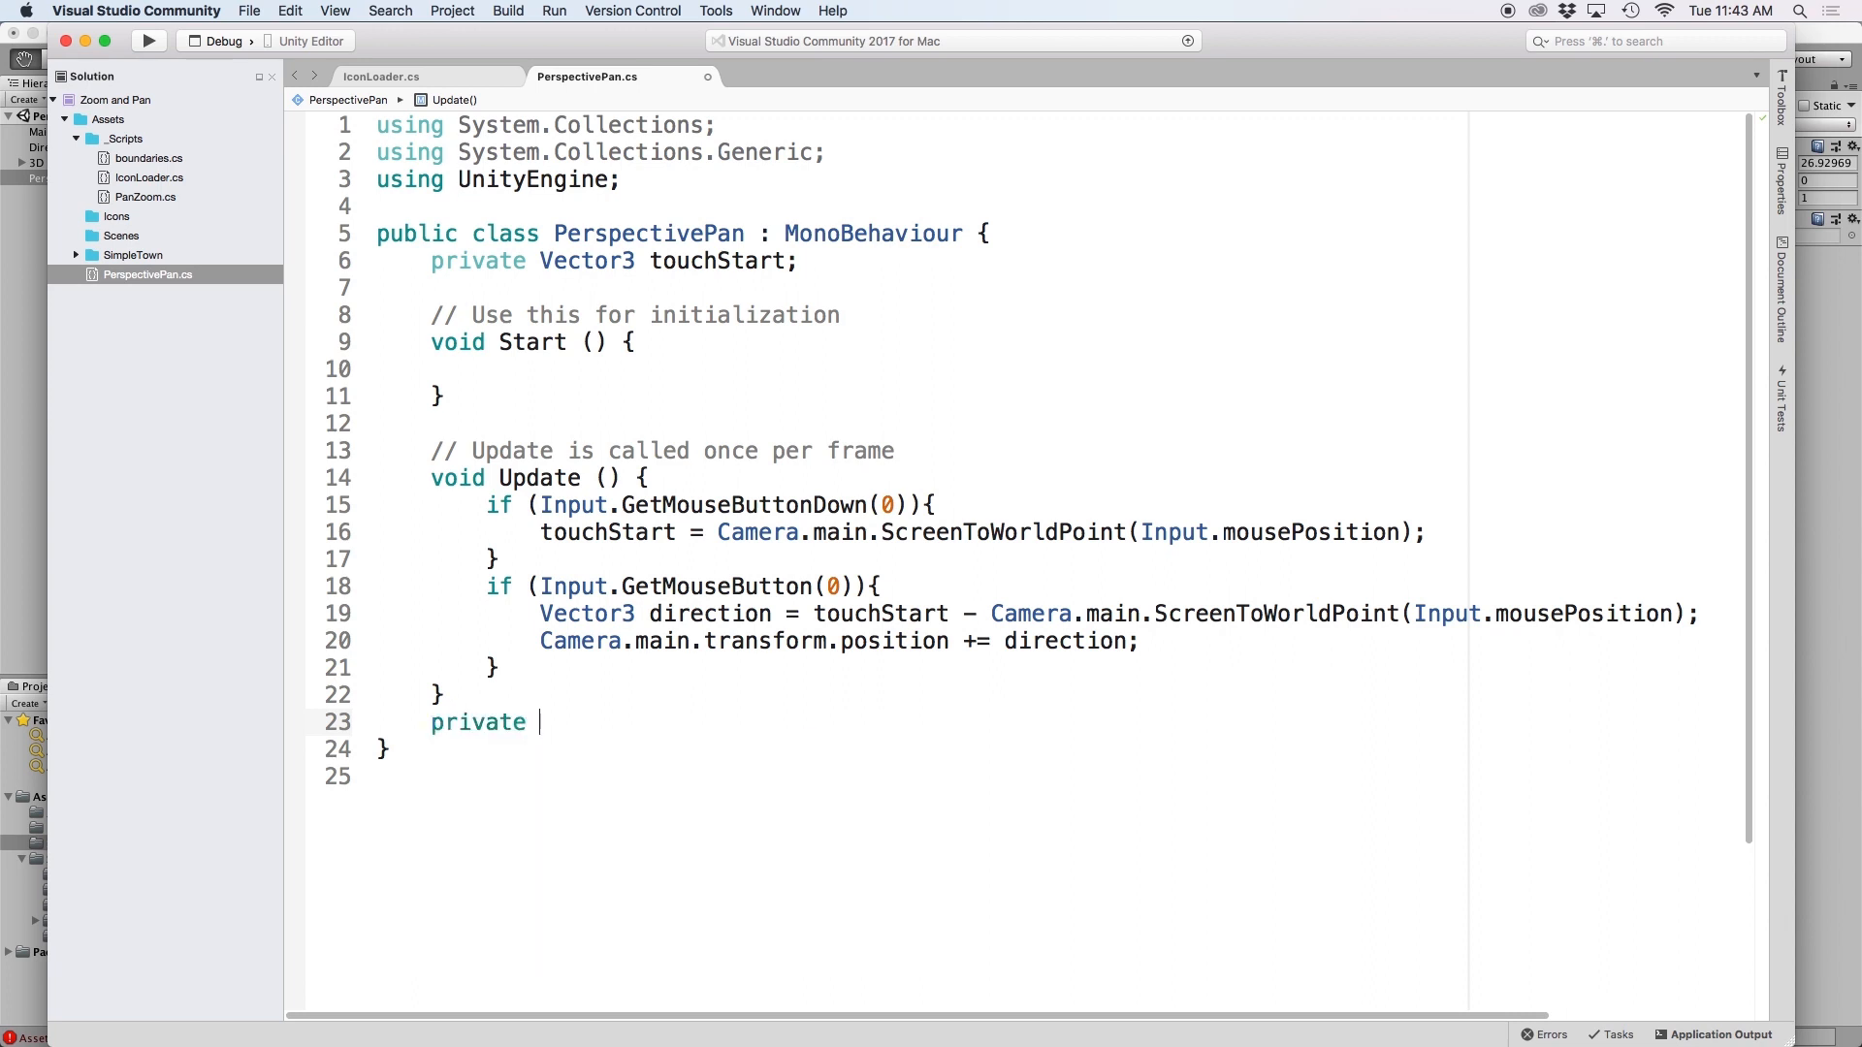
text(void Ge)
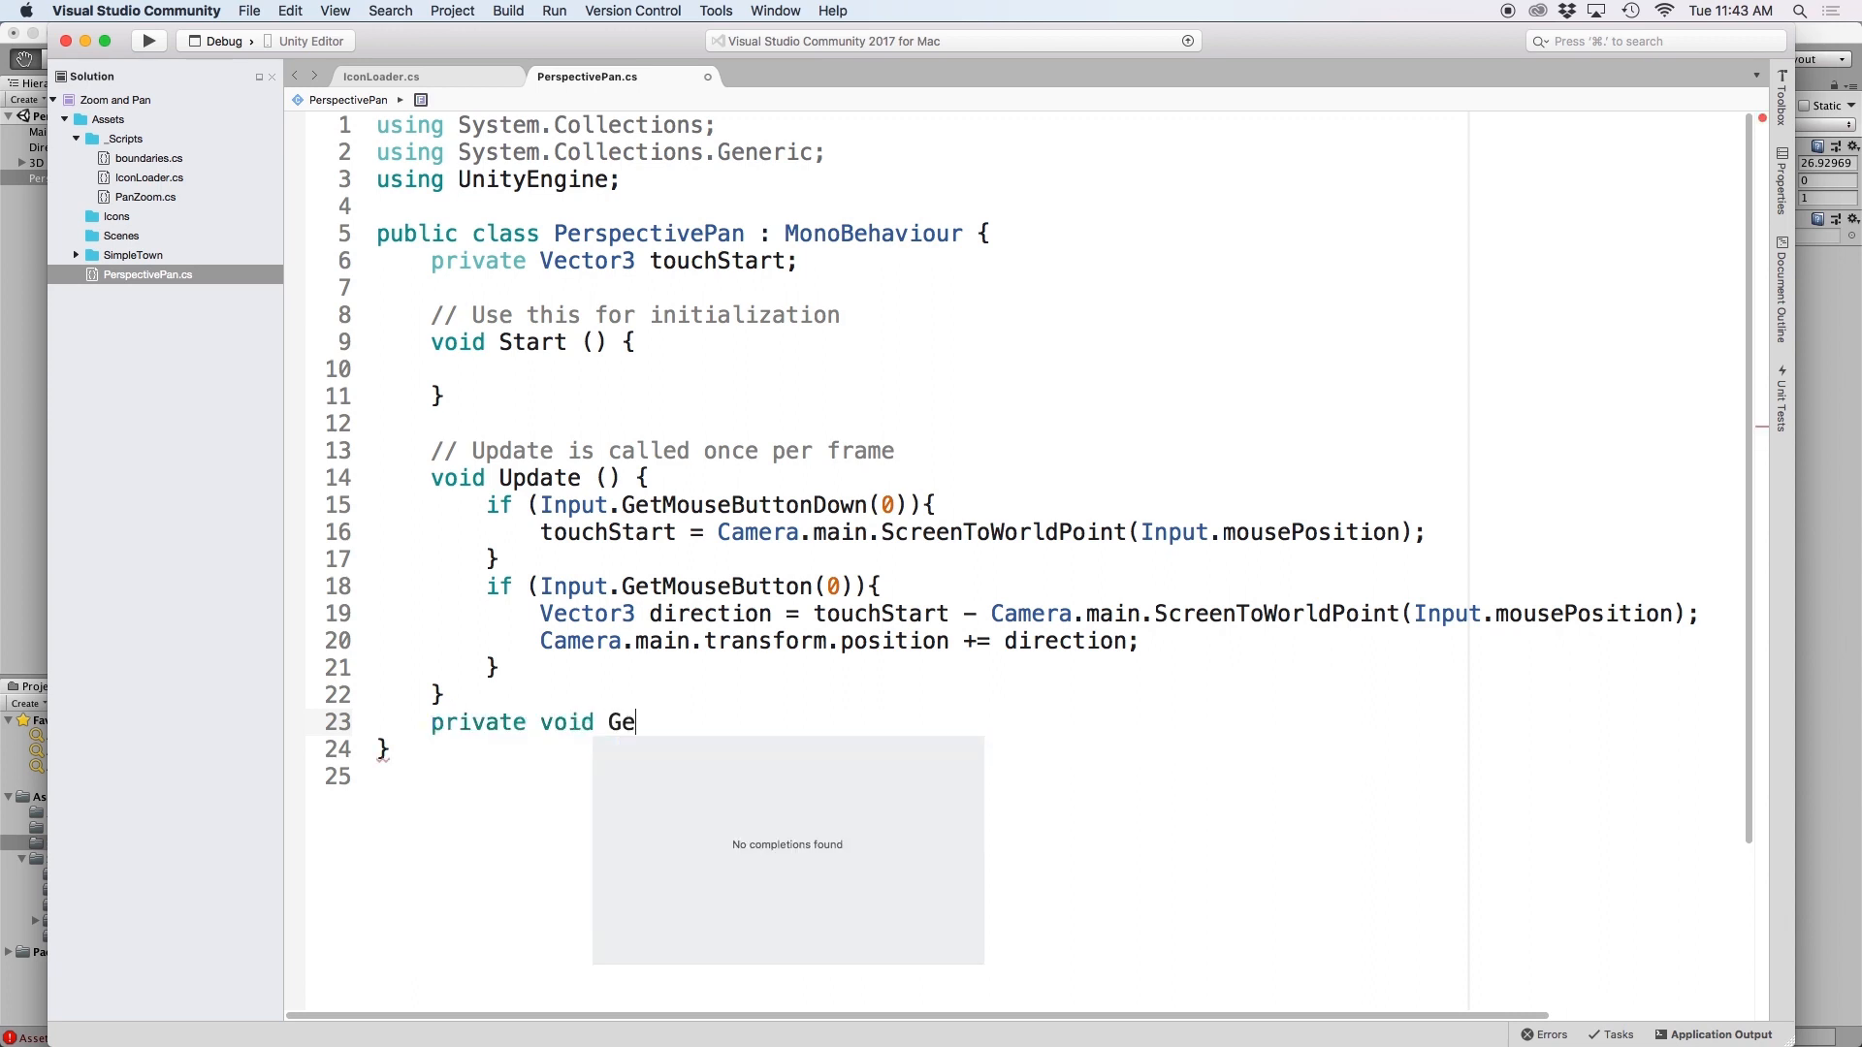
text(tWorldPosition)
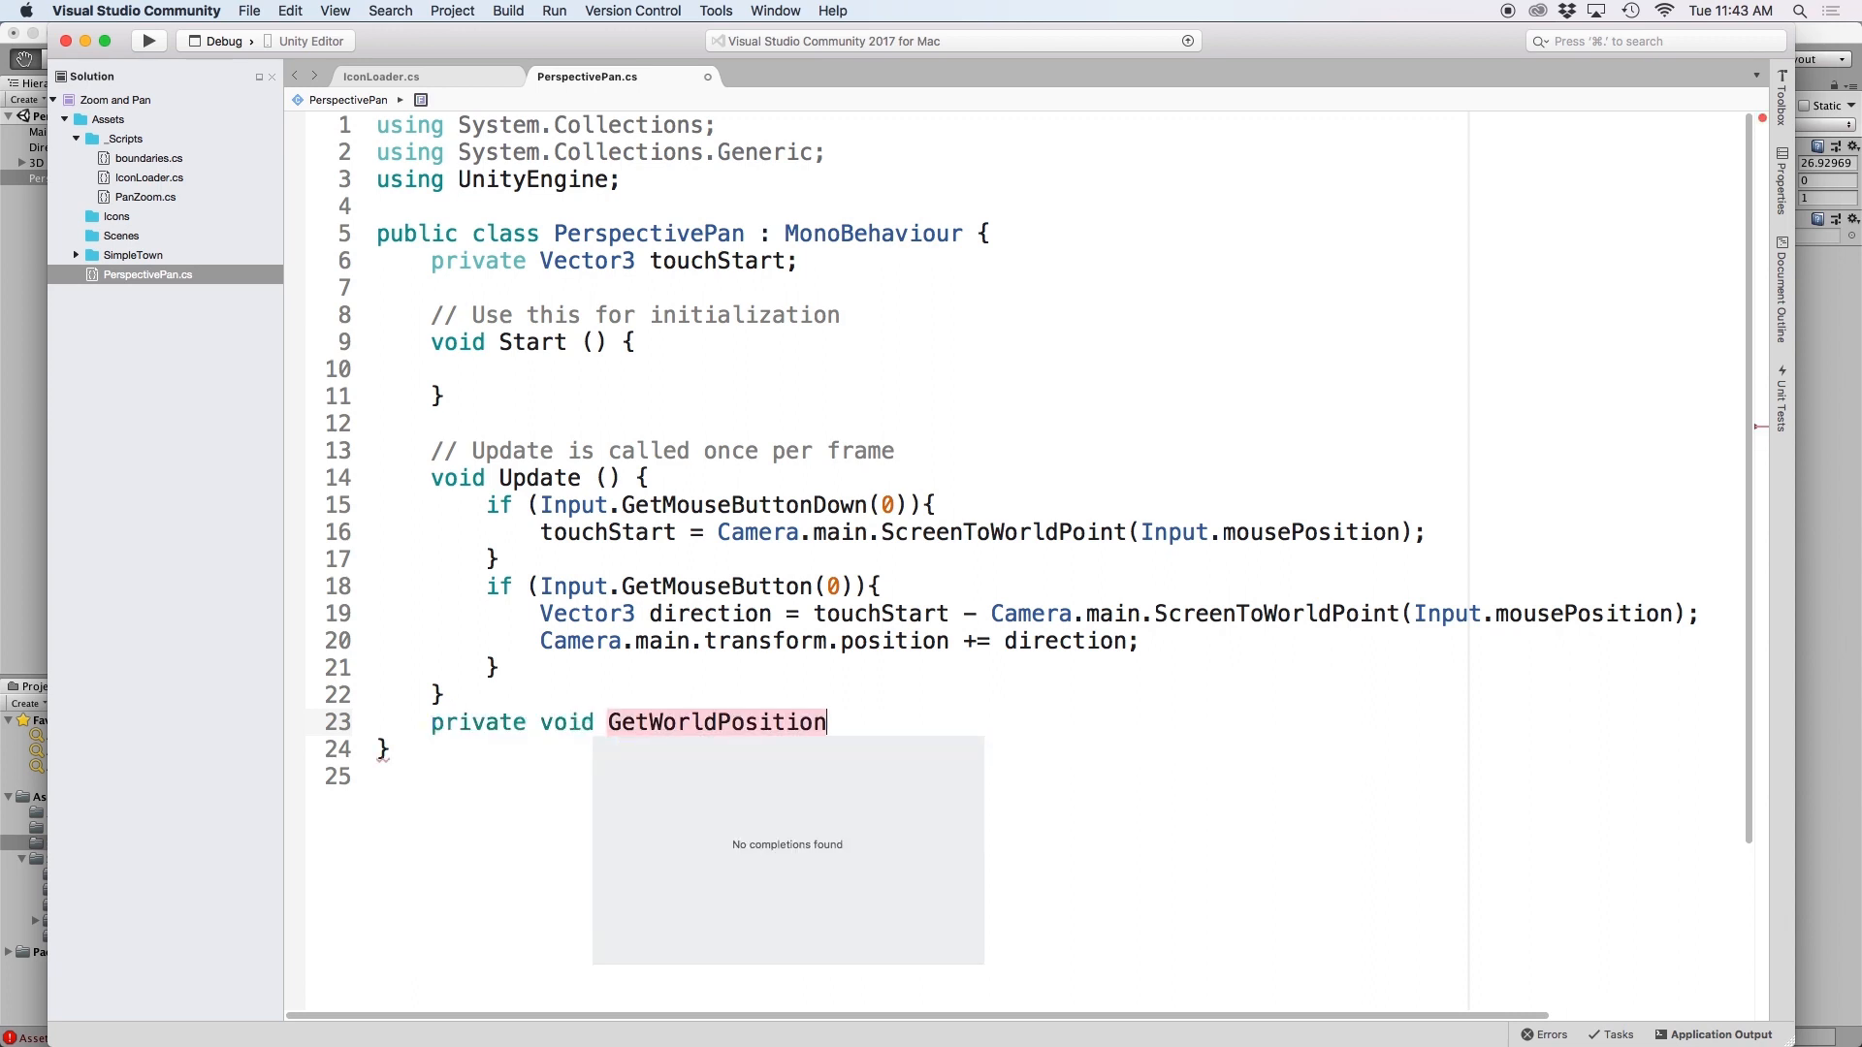
text((){)
click(923, 287)
text(public Camera cam;)
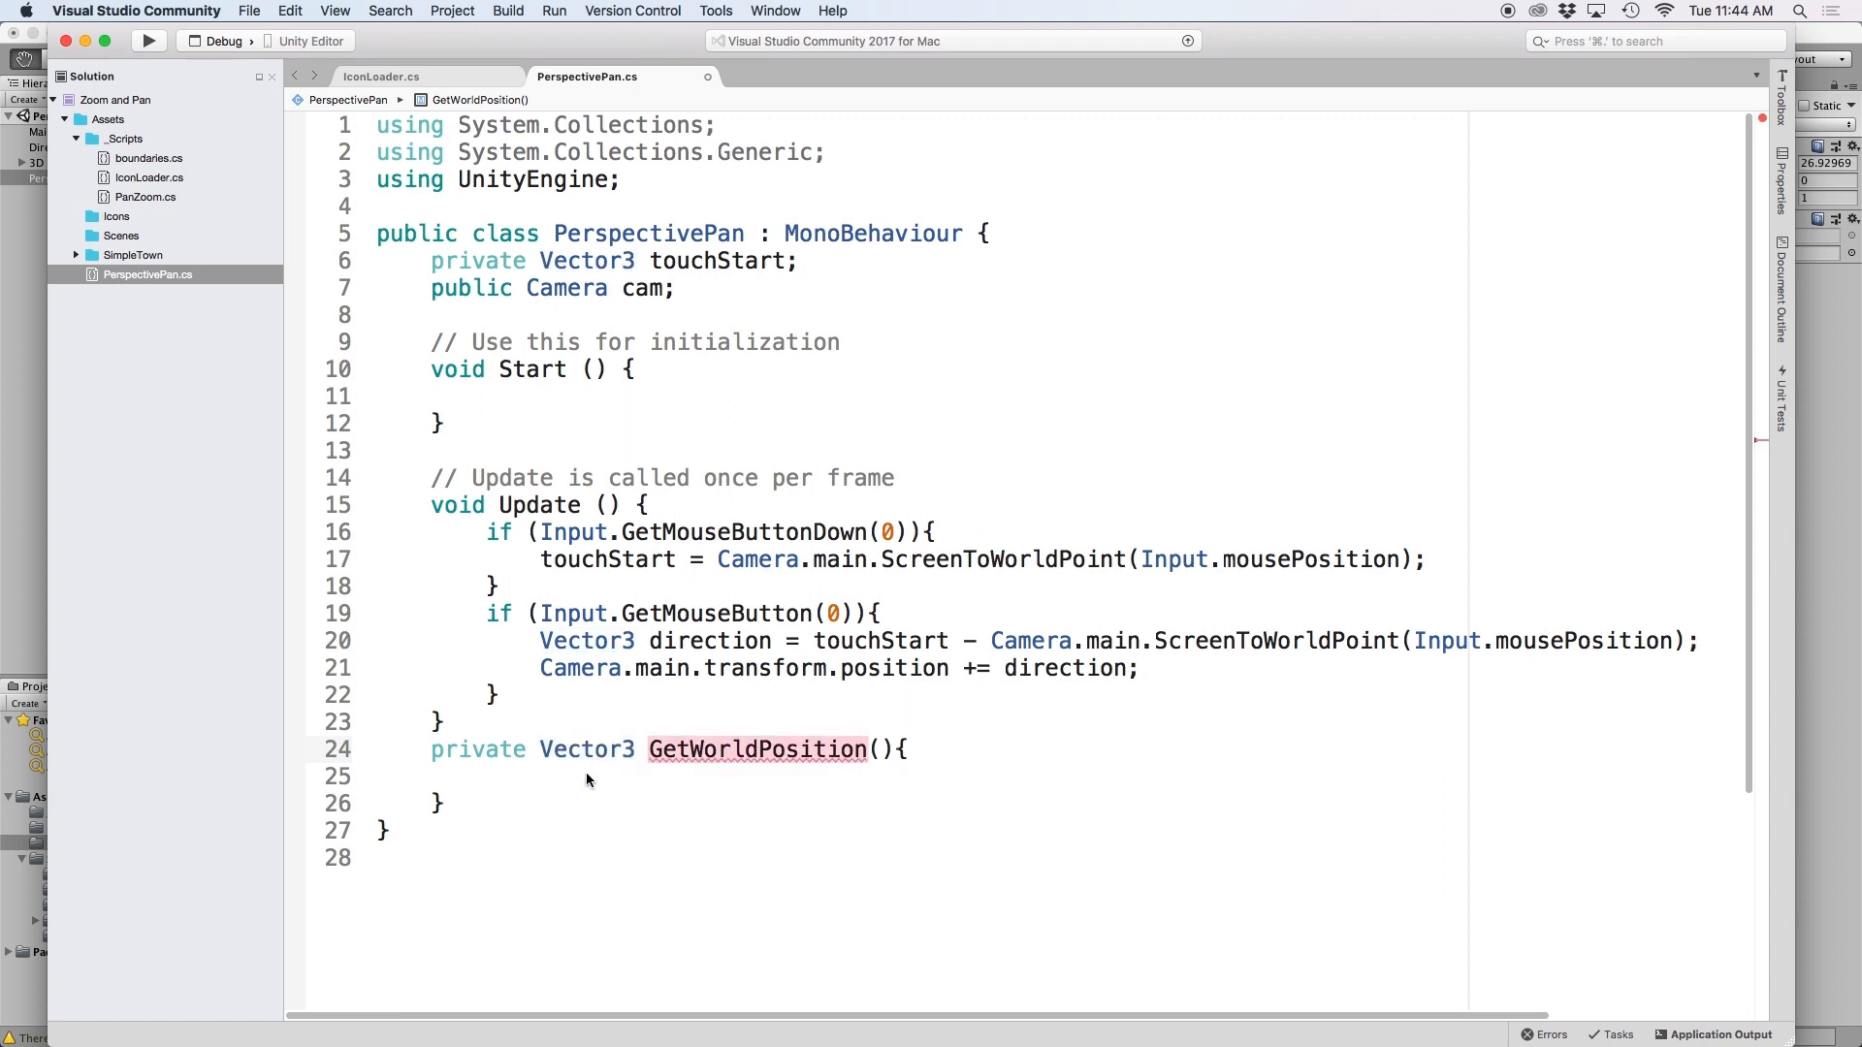
click(487, 775)
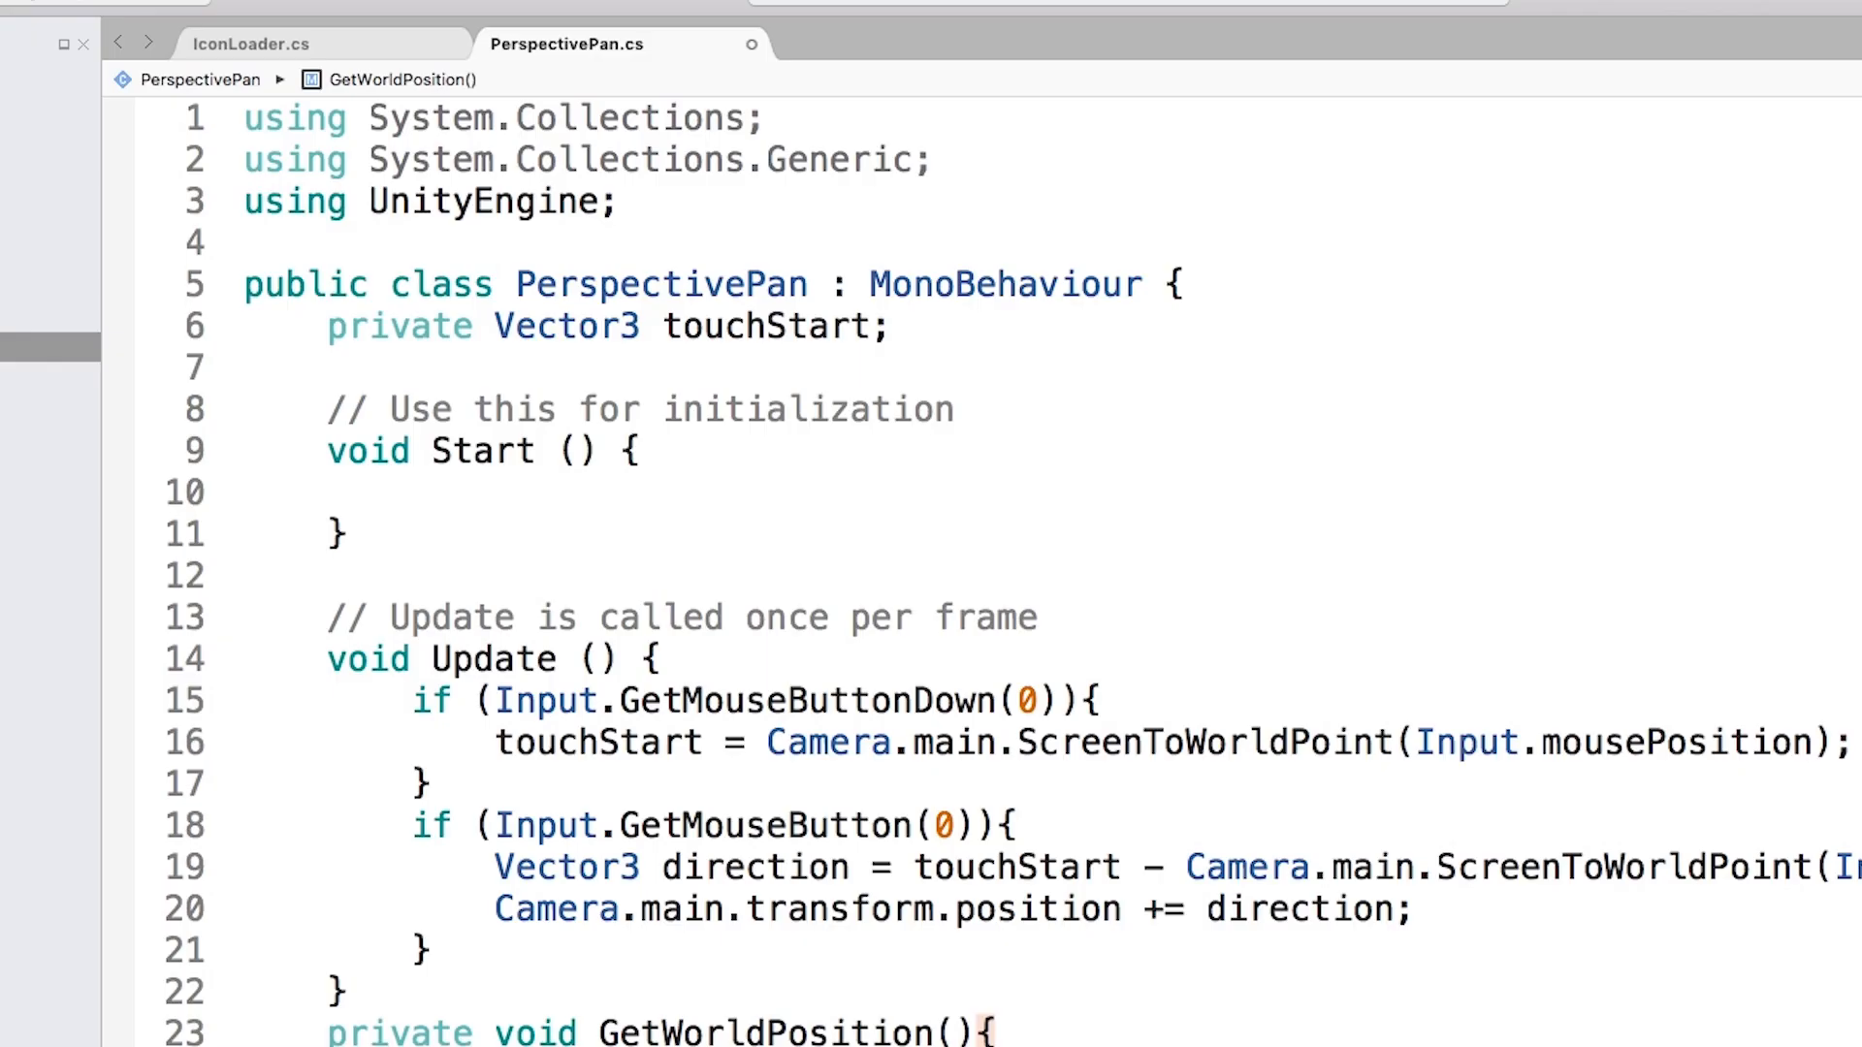
Step: Declare a 'public Camera cam;' field under touchStart
click(892, 325)
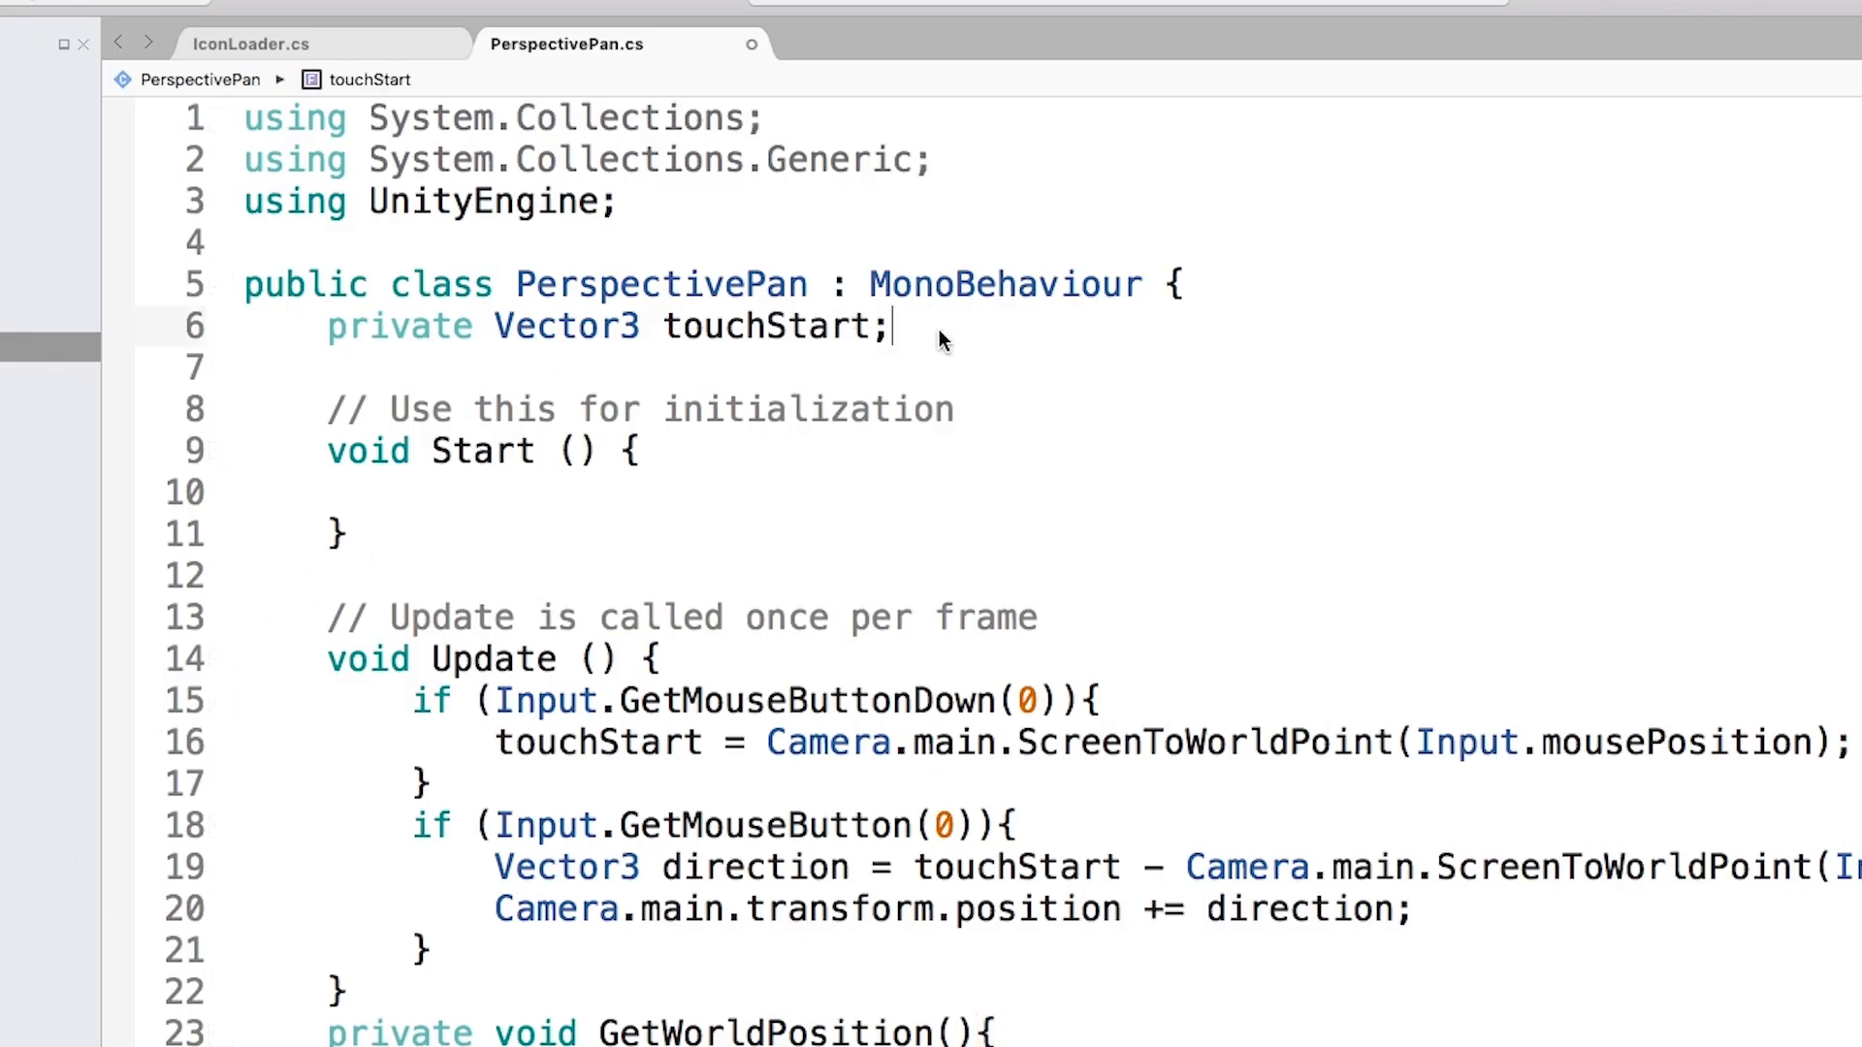
text(public Camera cam;)
click(661, 1032)
text(Vector3)
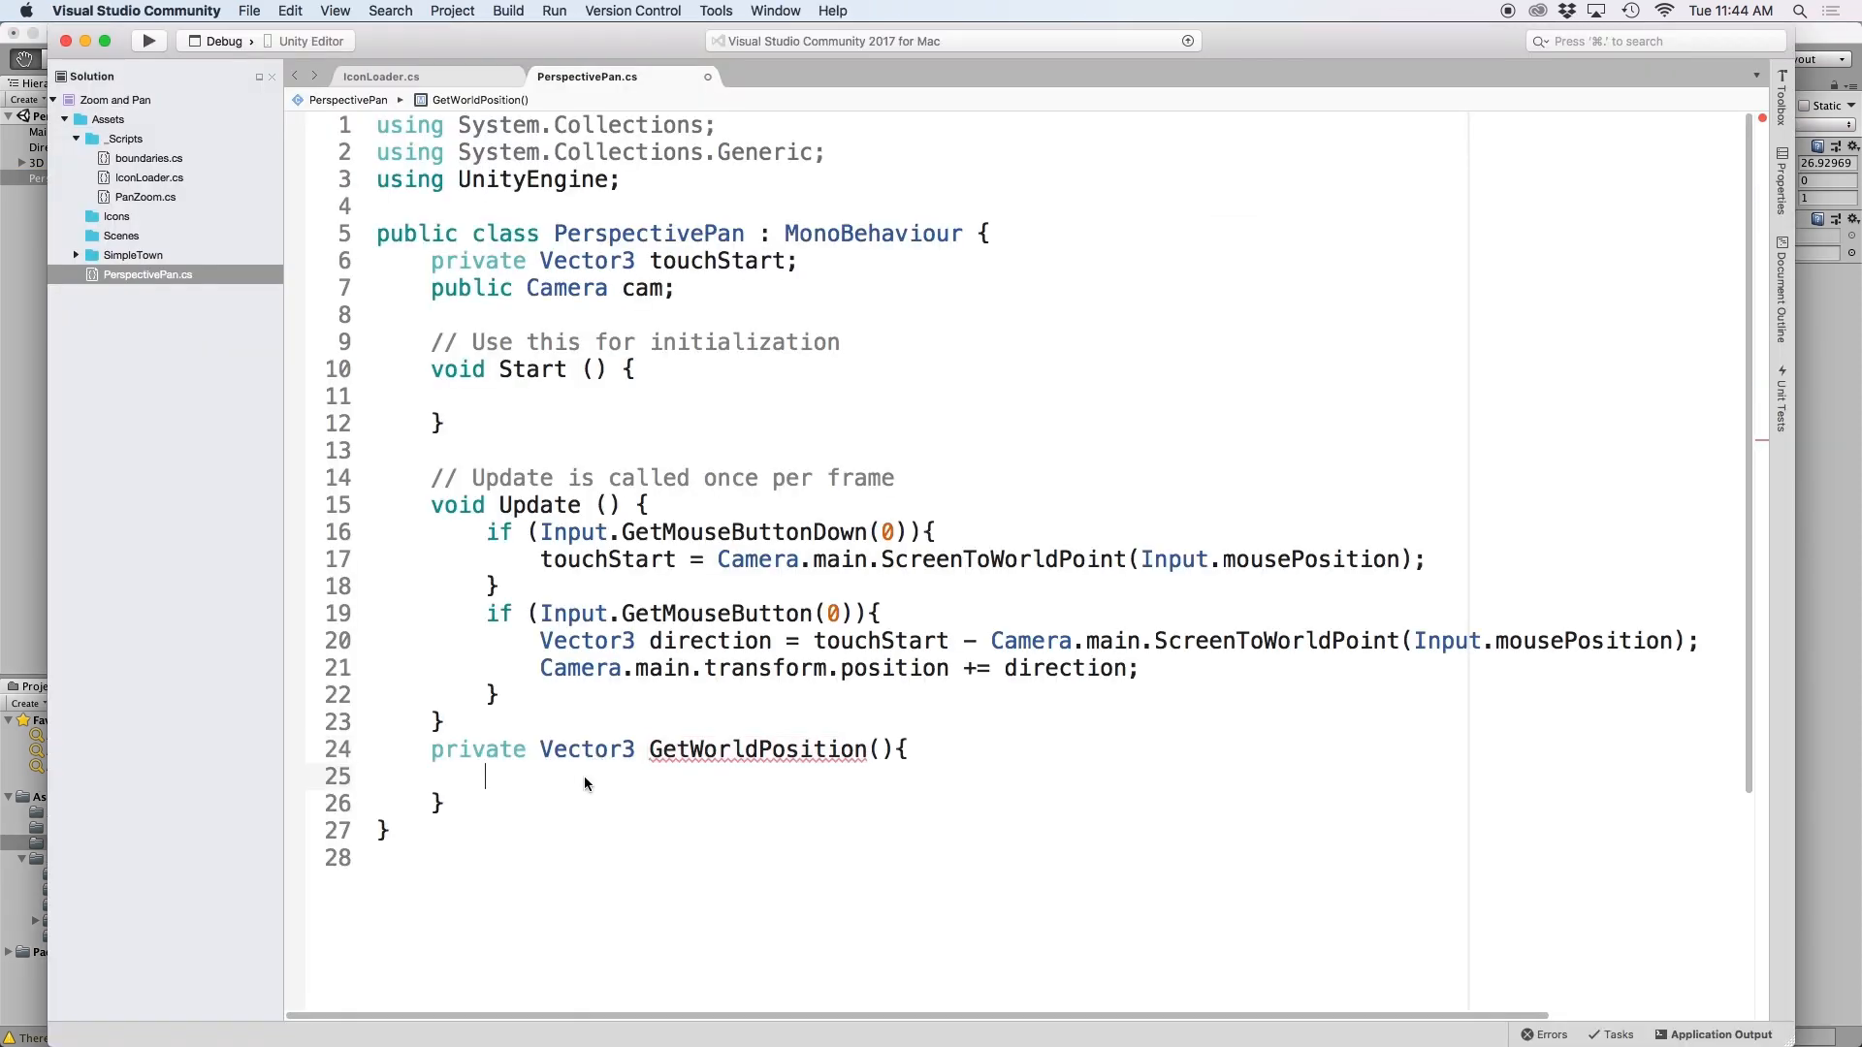
Step: Write 'Ray mousePos = cam.ScreenPointToRay(Input.mousePosition);' in GetWorldPosition
text(Ray mouse)
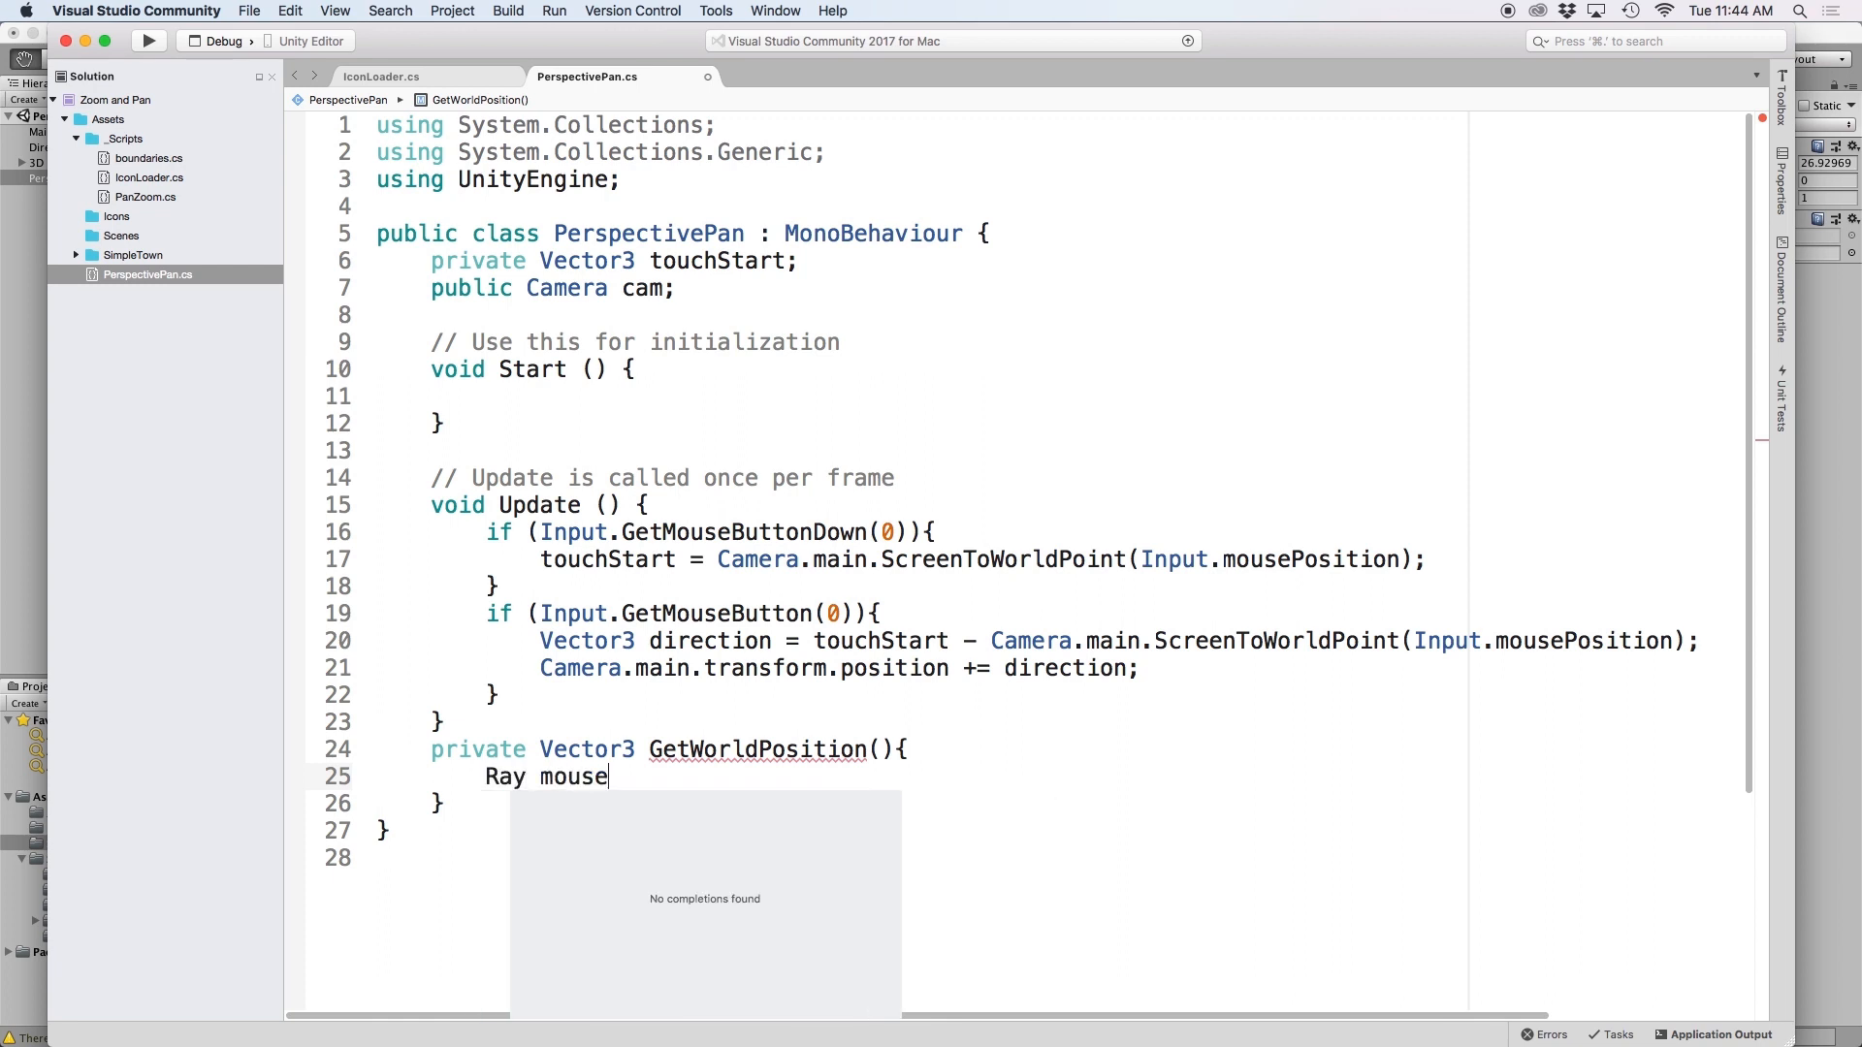
text(Pos = c)
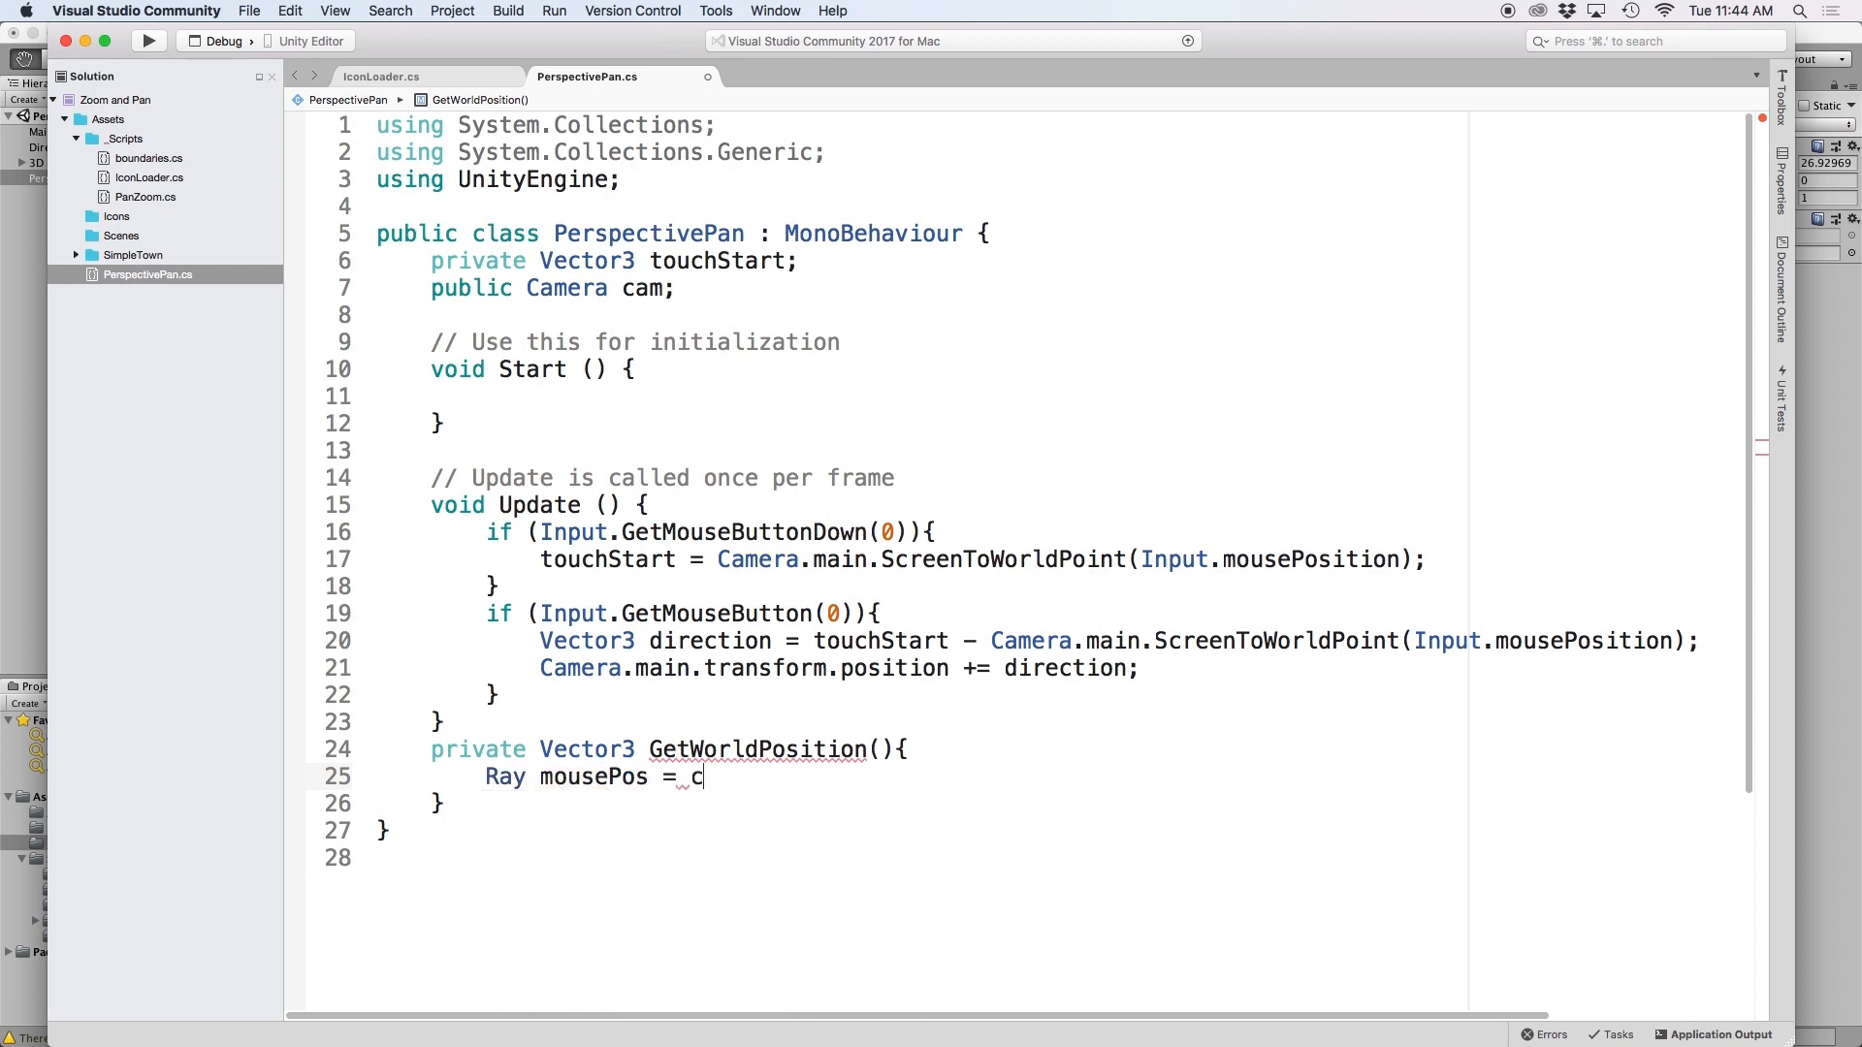
text(am.ScreenPointToRay()
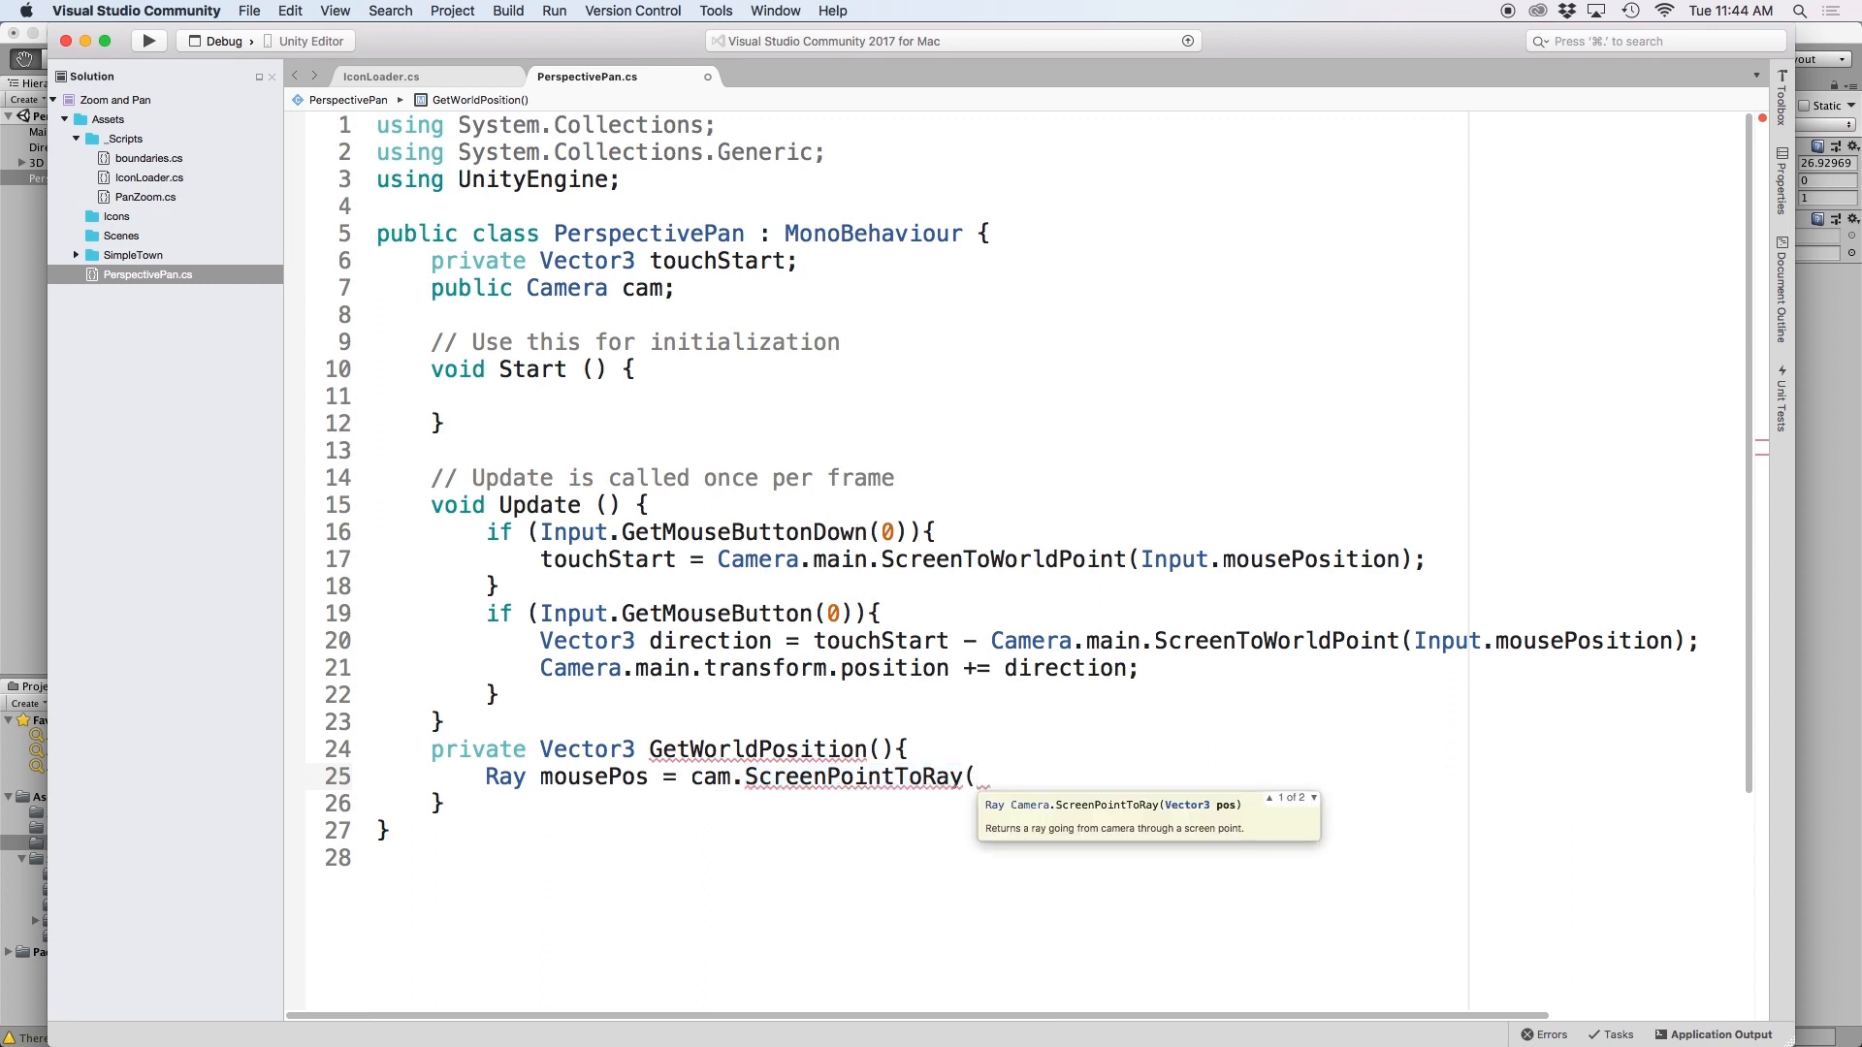
text(Input.mousePosition);)
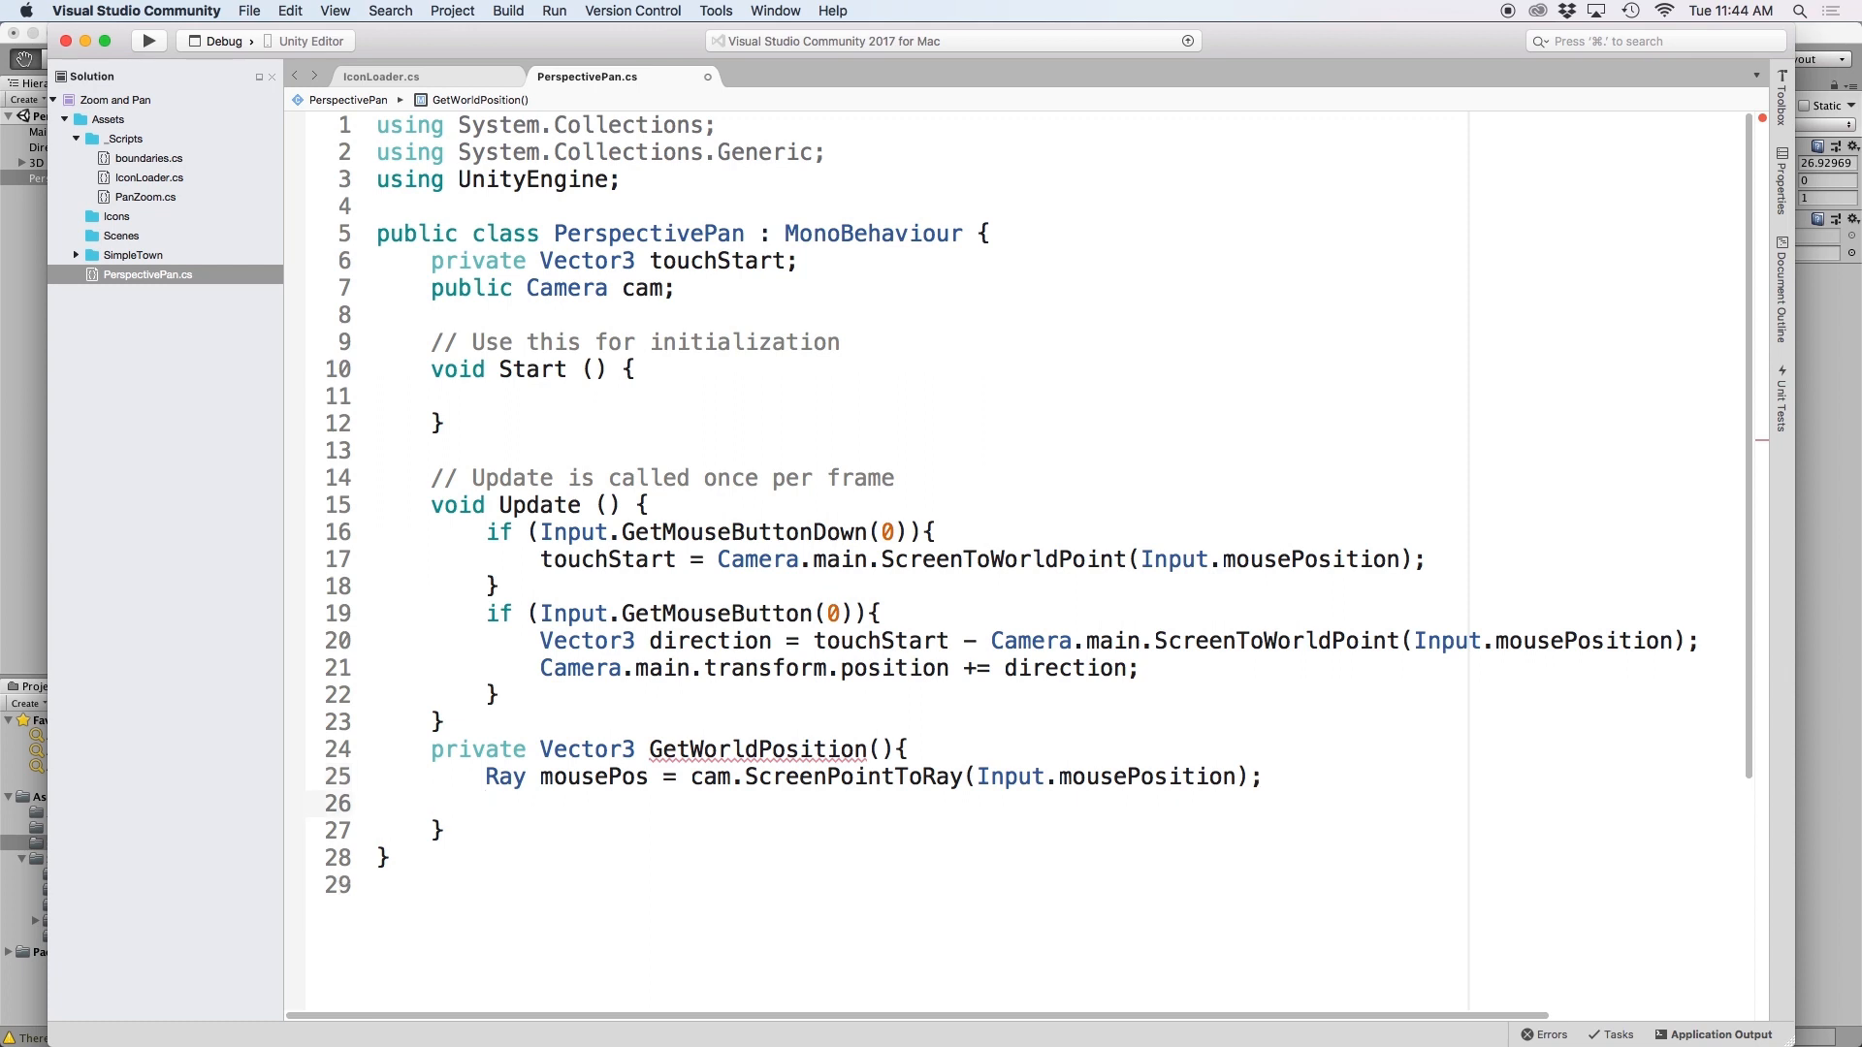
Step: Build a ground Plane from Vector3.forward at depth z and add a float z parameter
text(Plane ground = new)
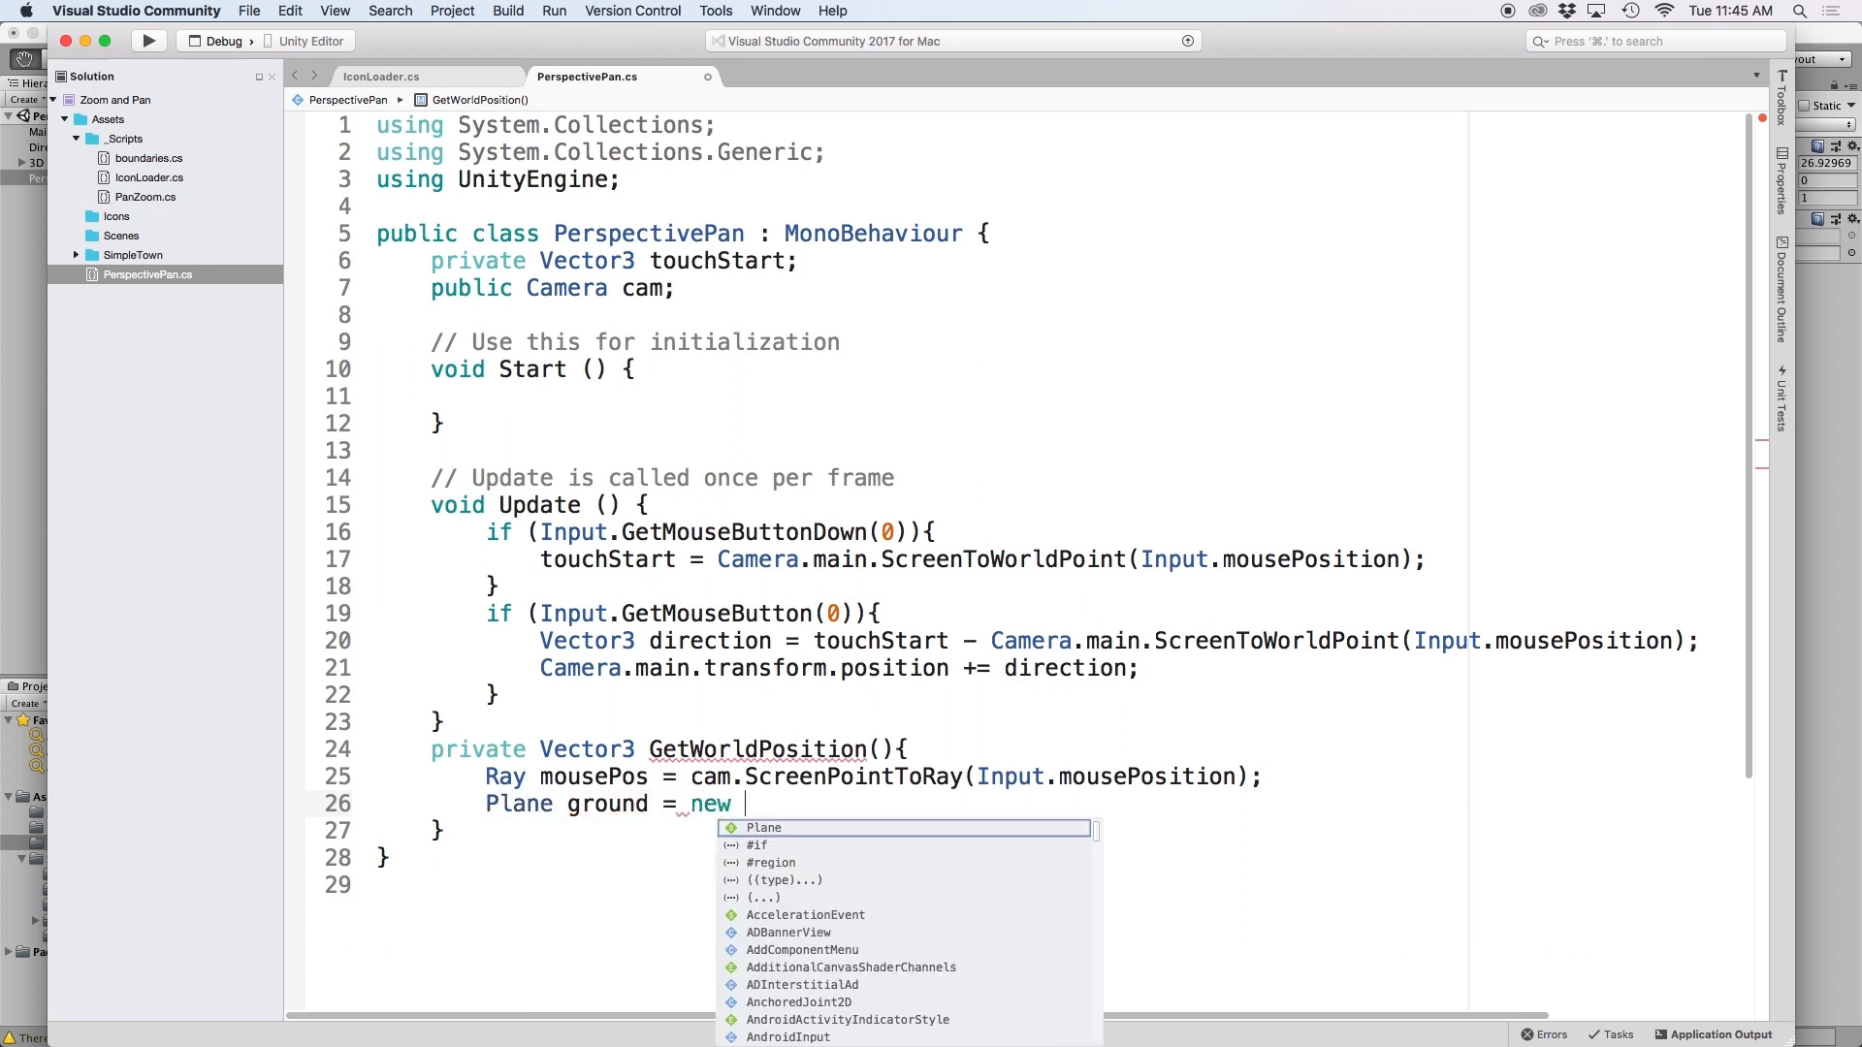
text(Plane()
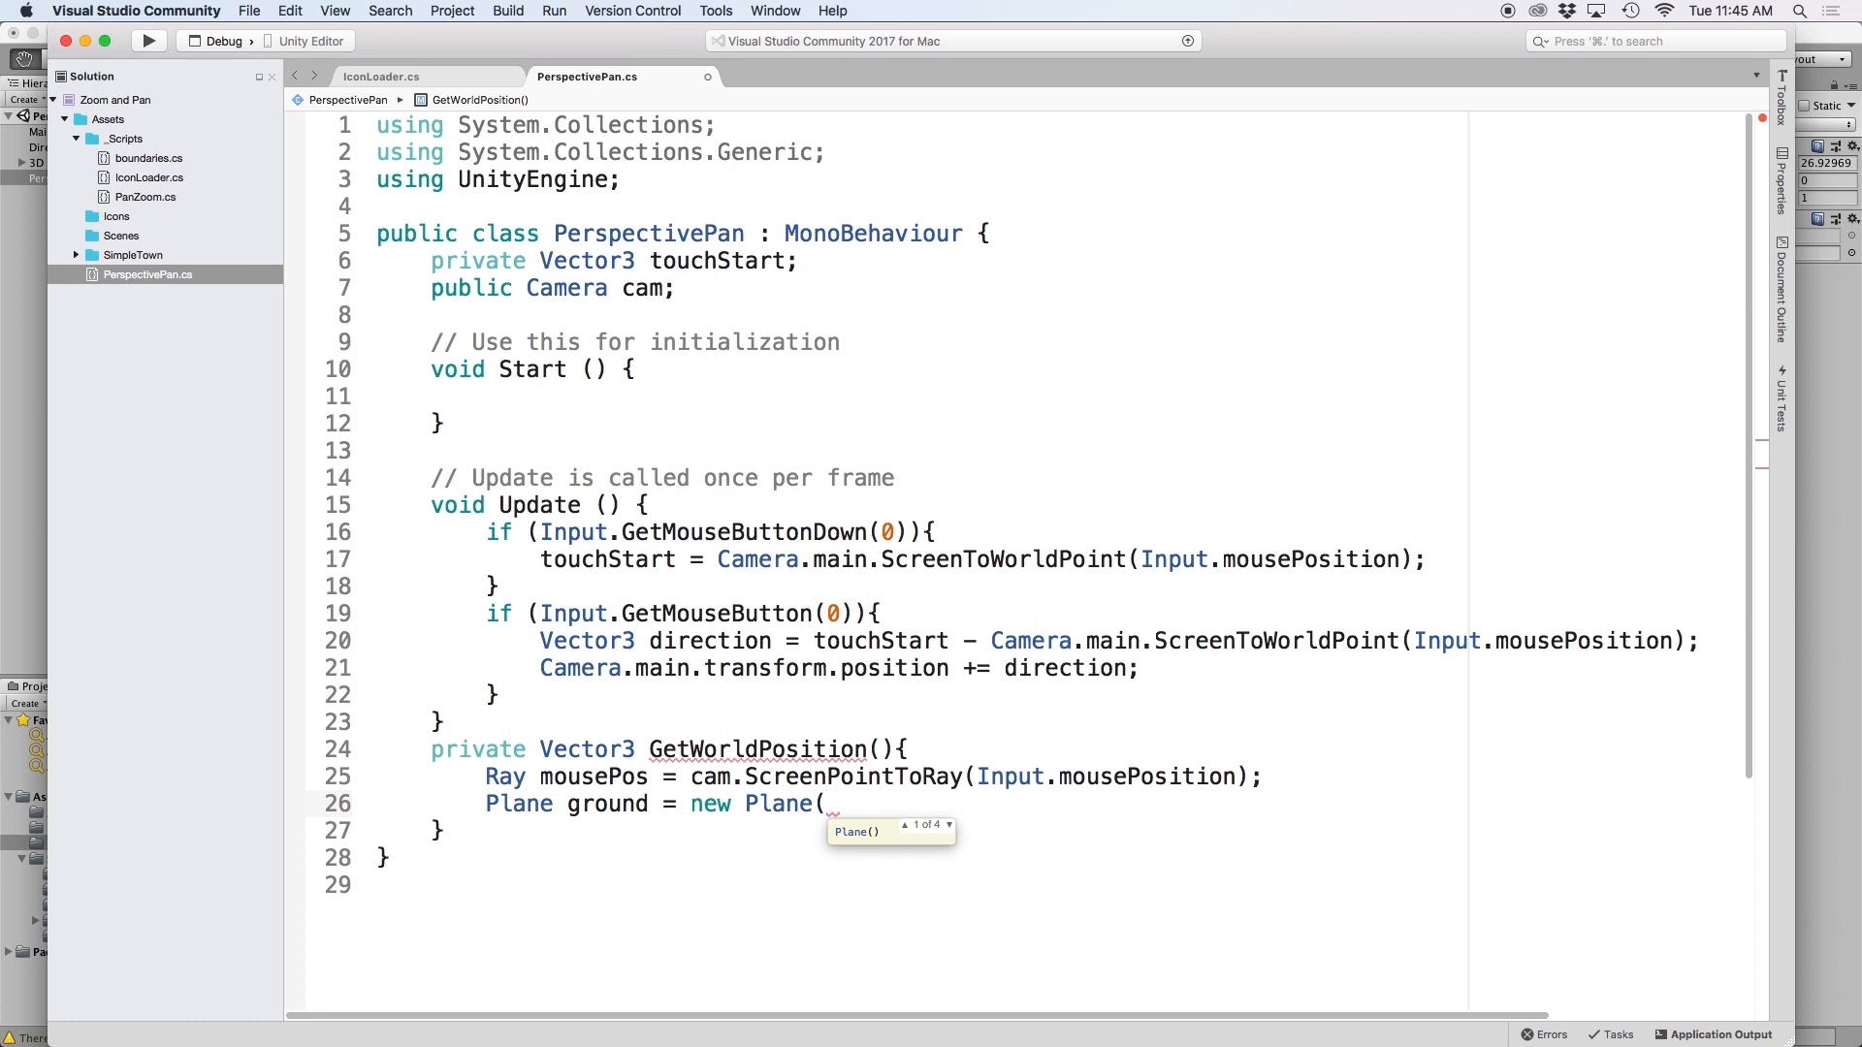
text(Vector3)
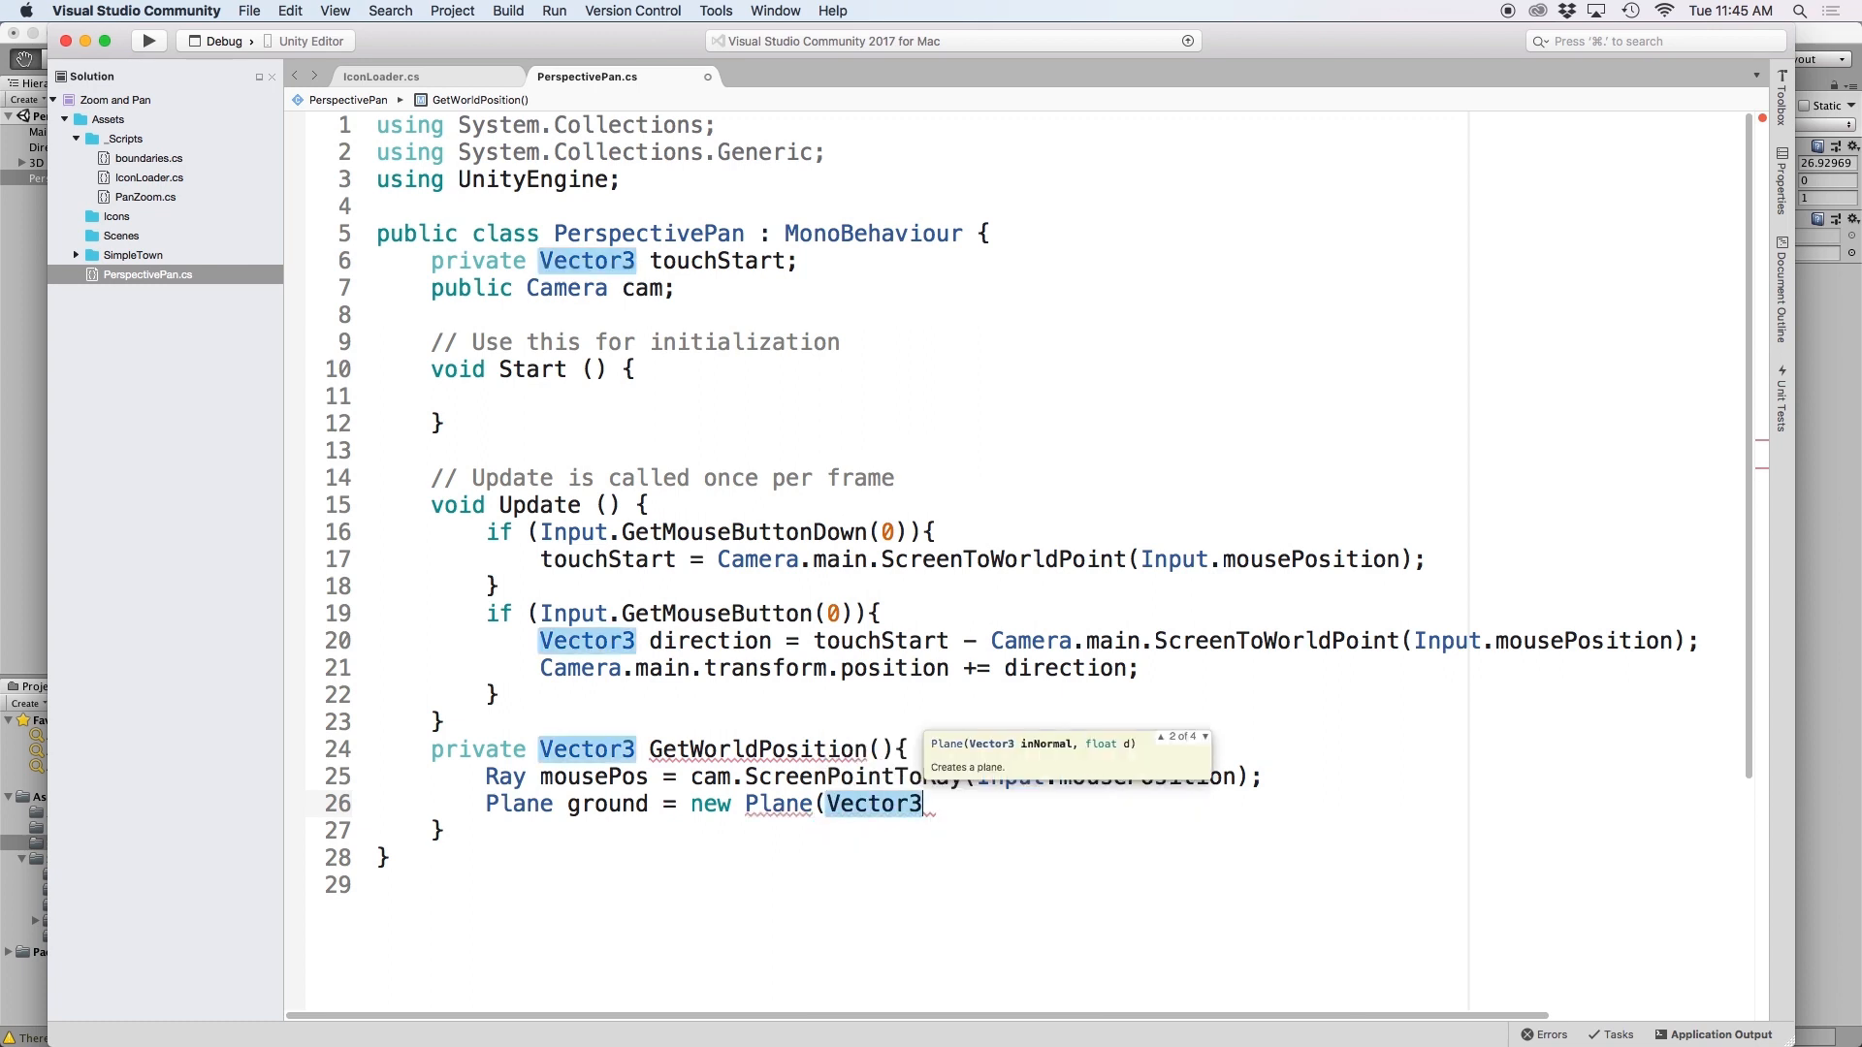
text(.forward, new Vector3(0,0,)
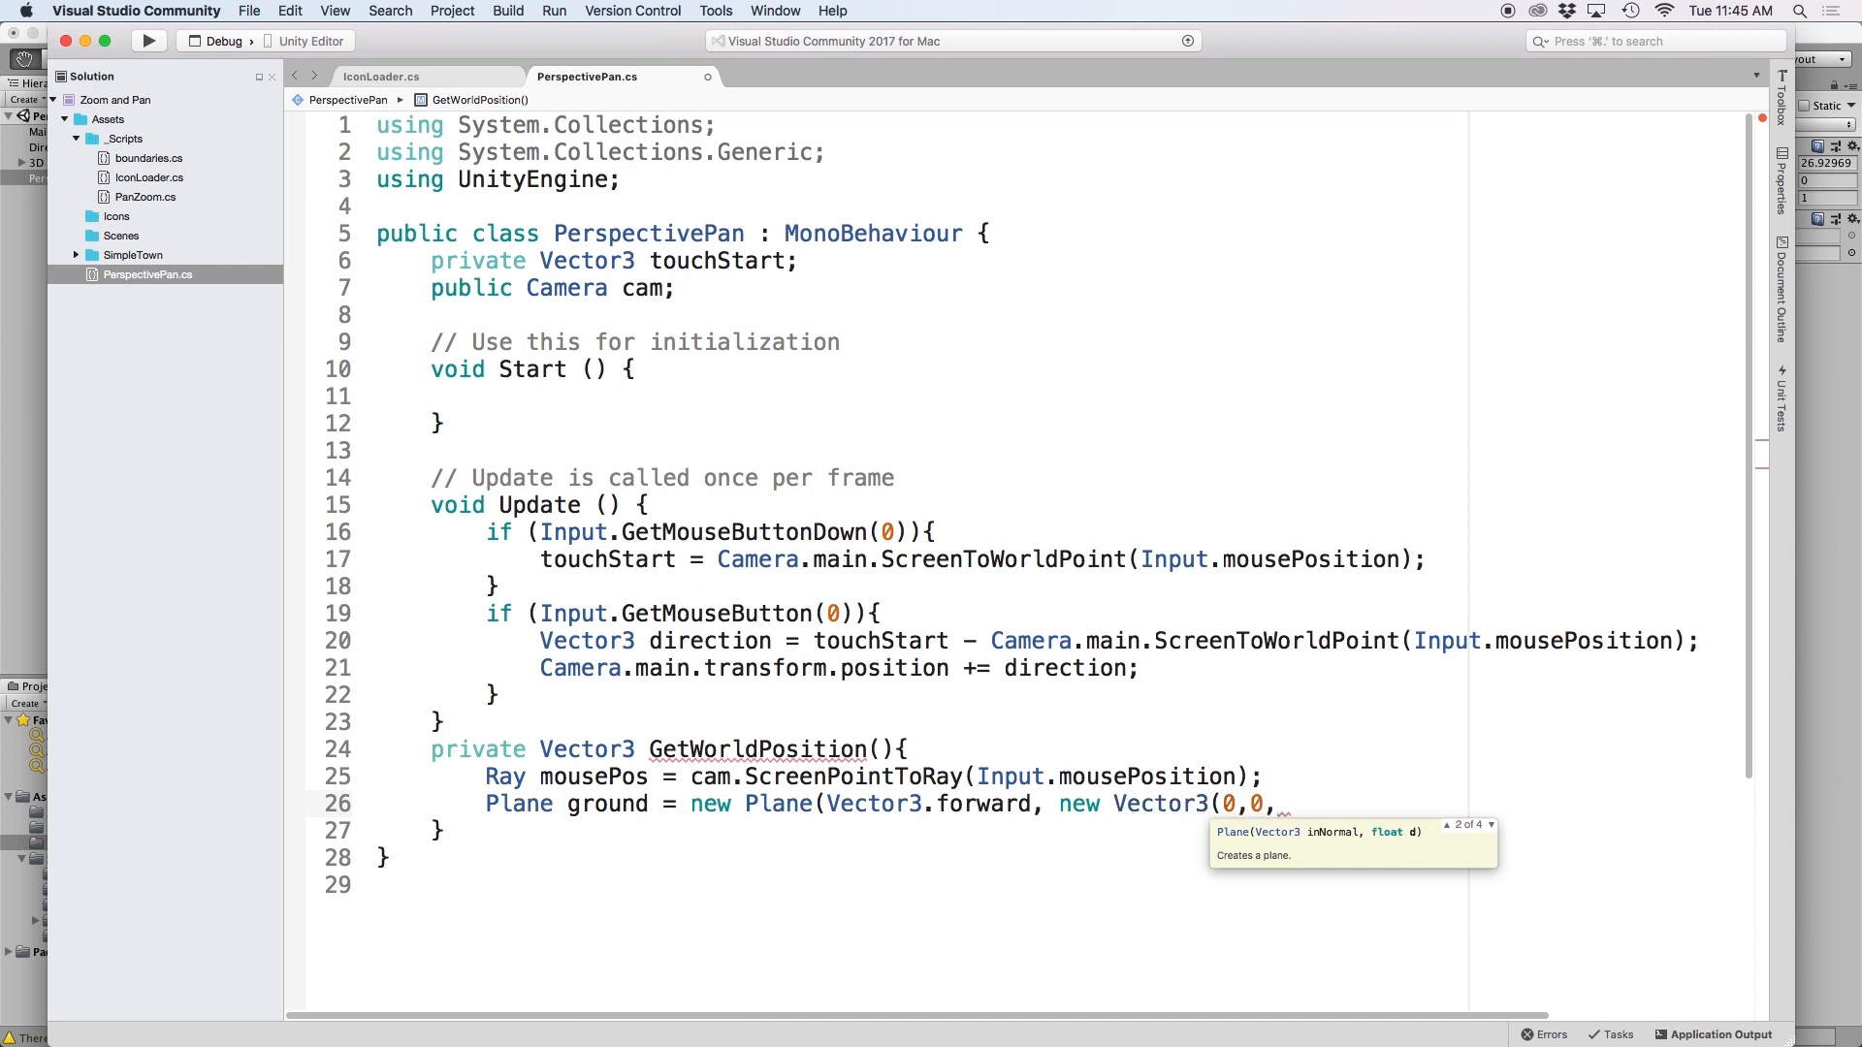
text(z)
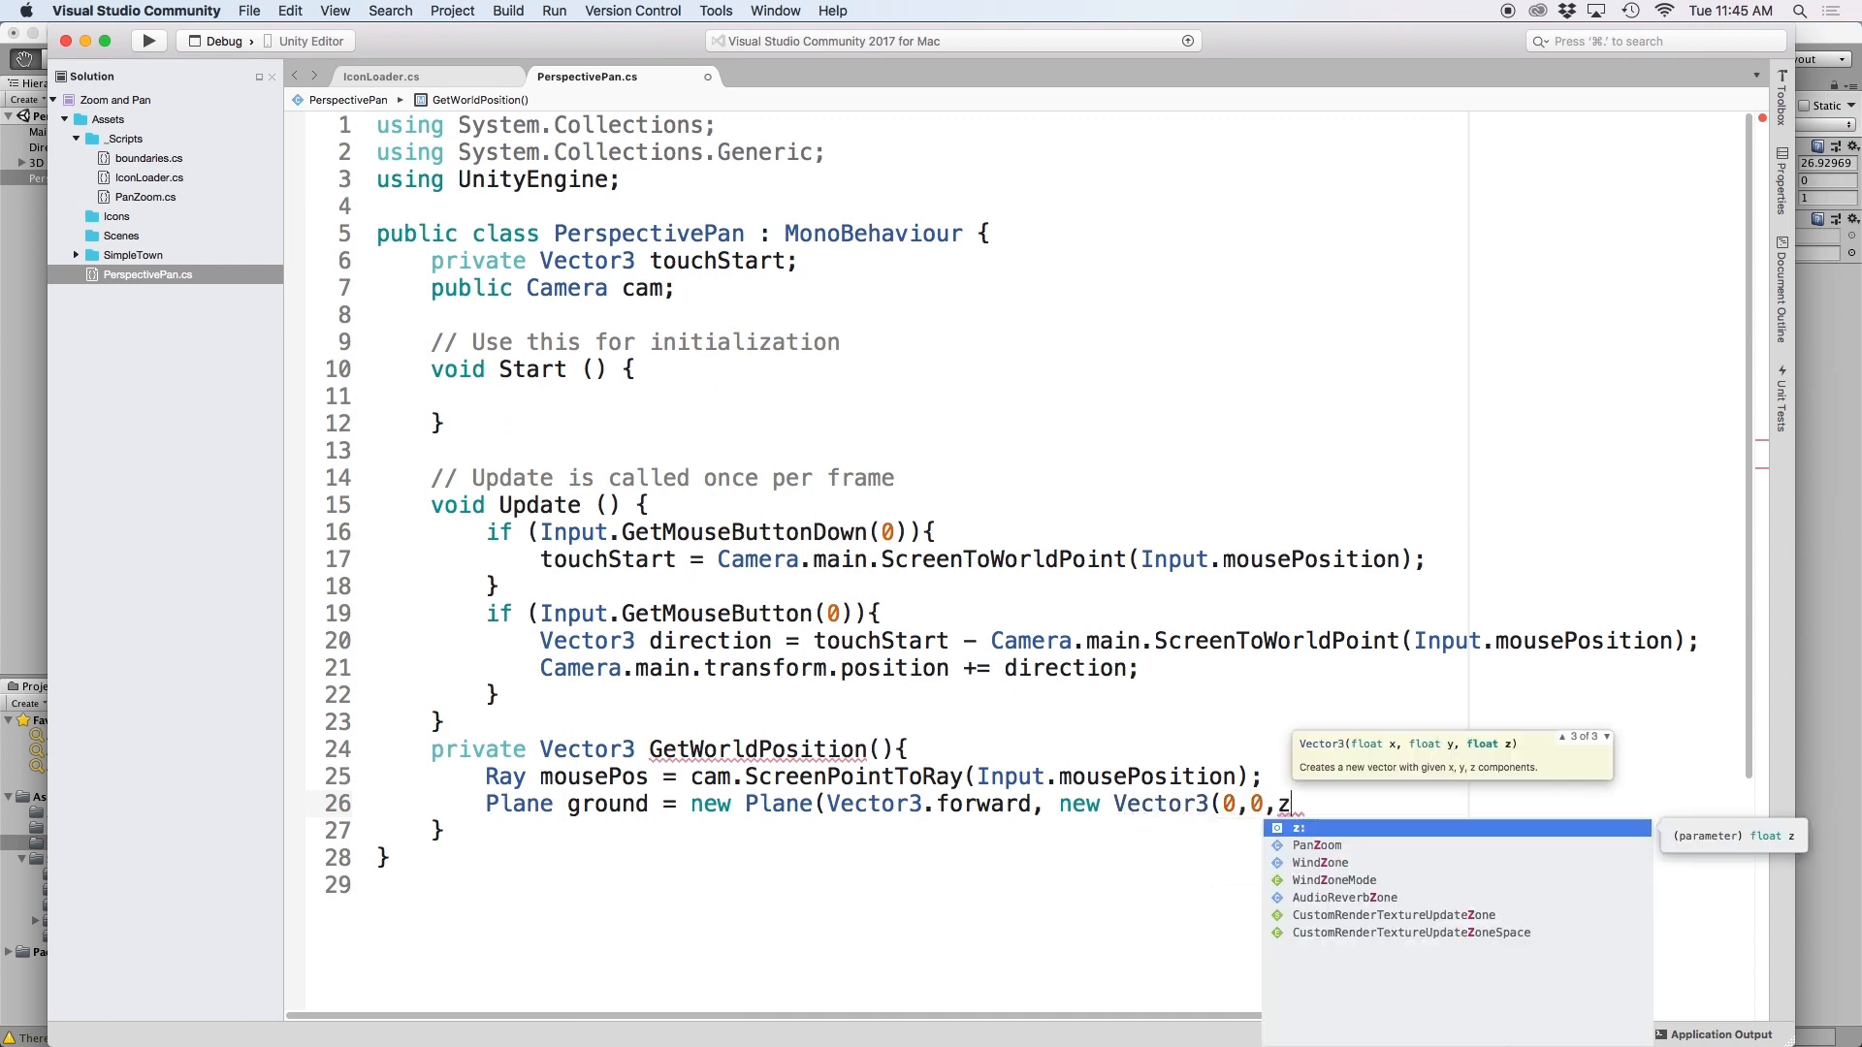
text();)
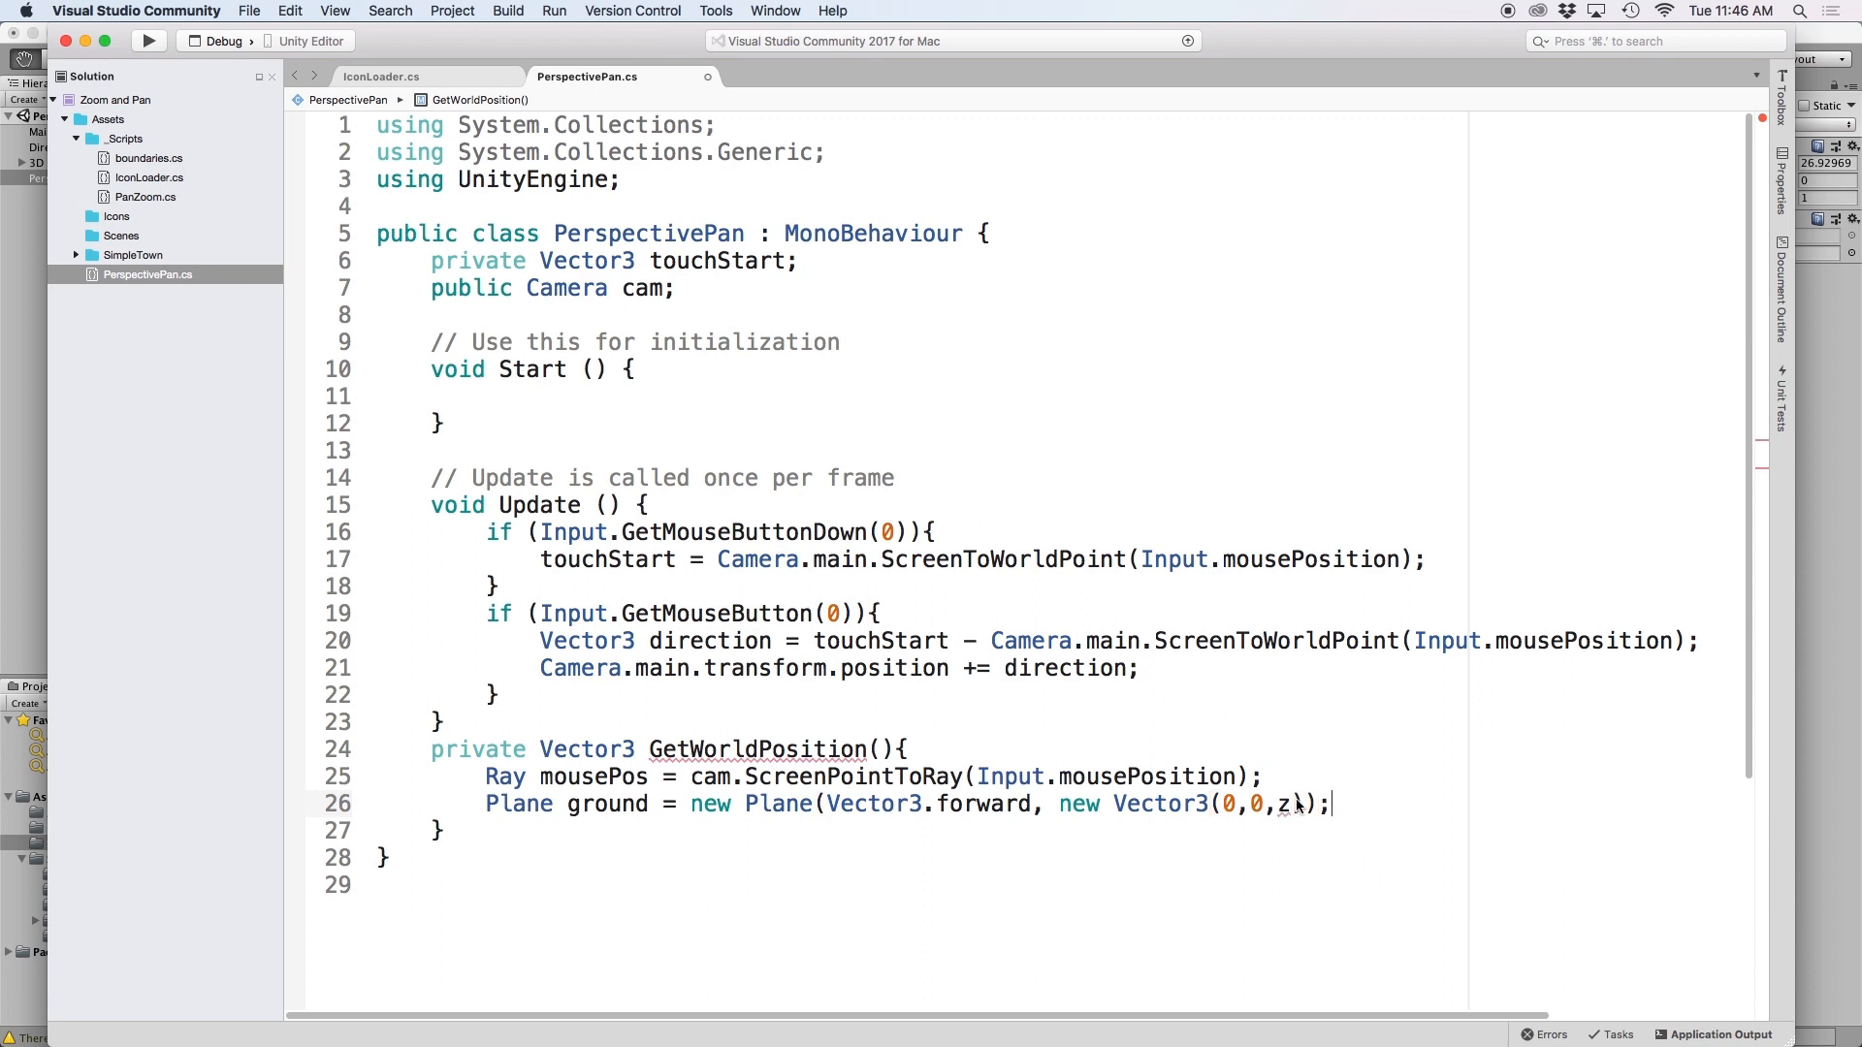
double_click(1284, 803)
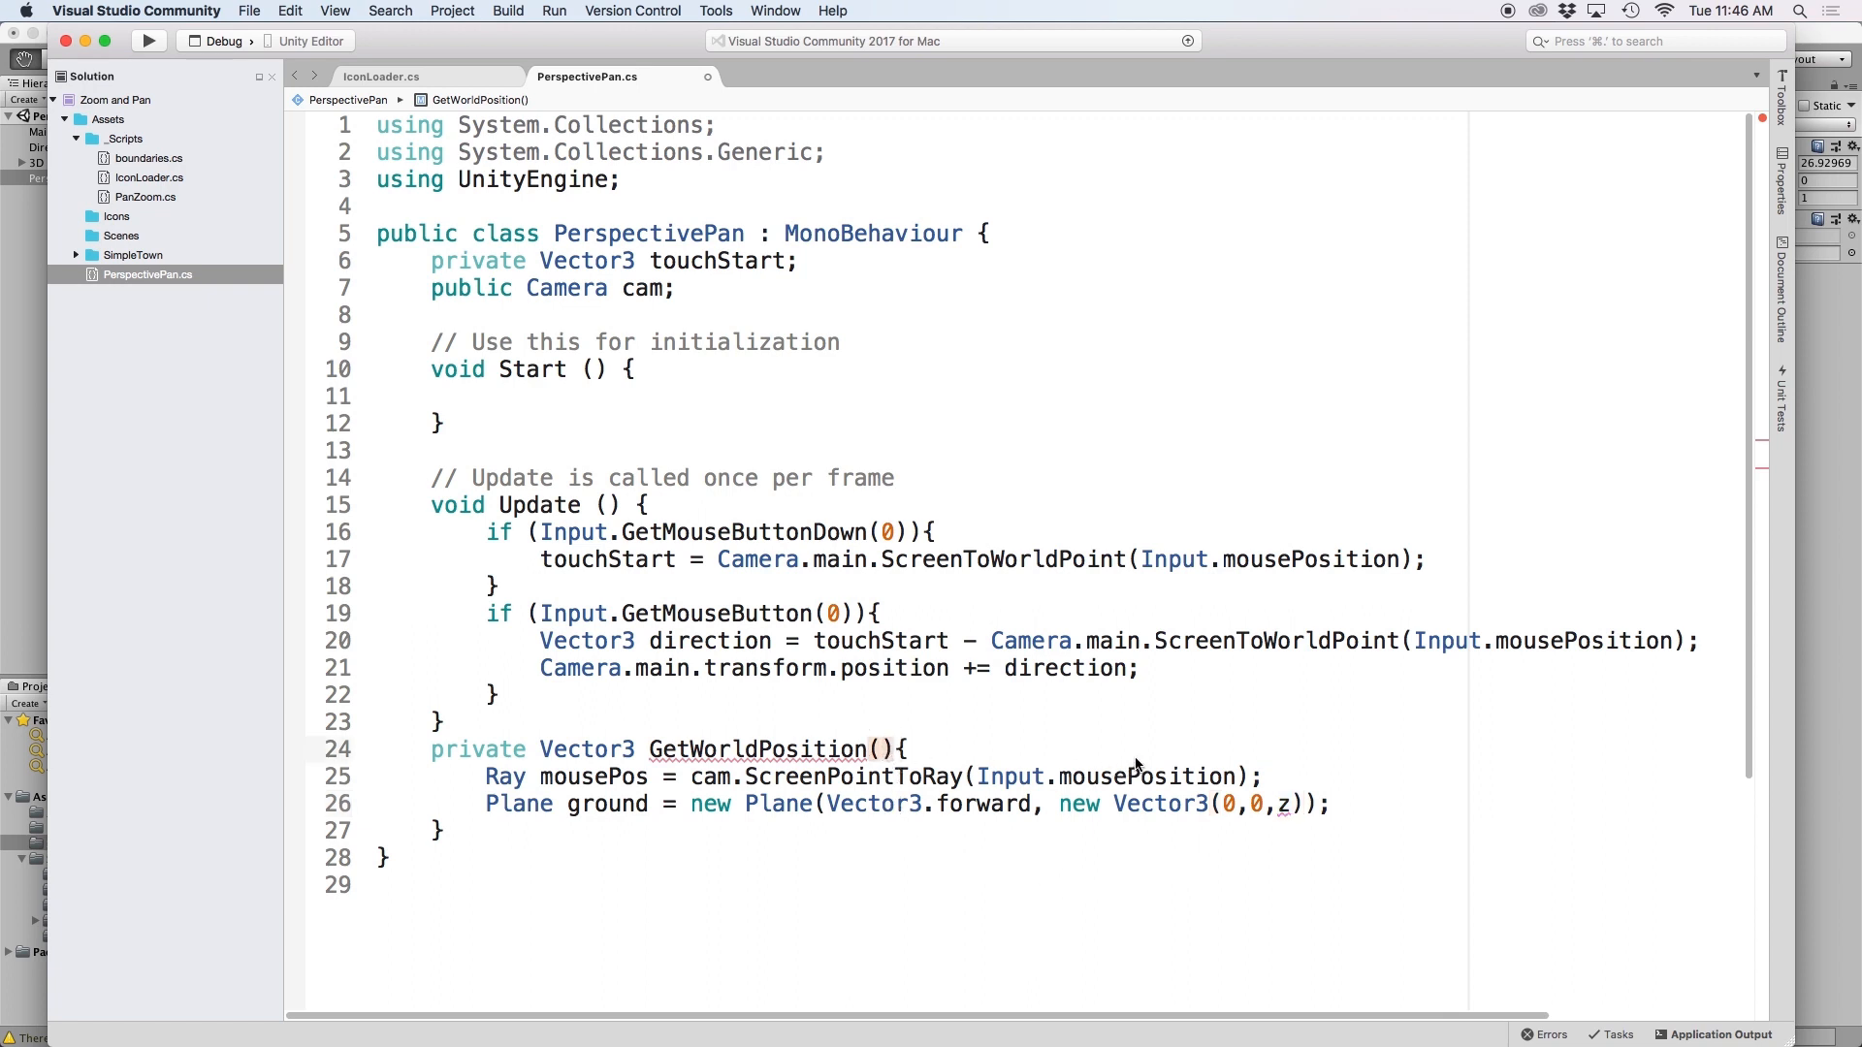
text(float z)
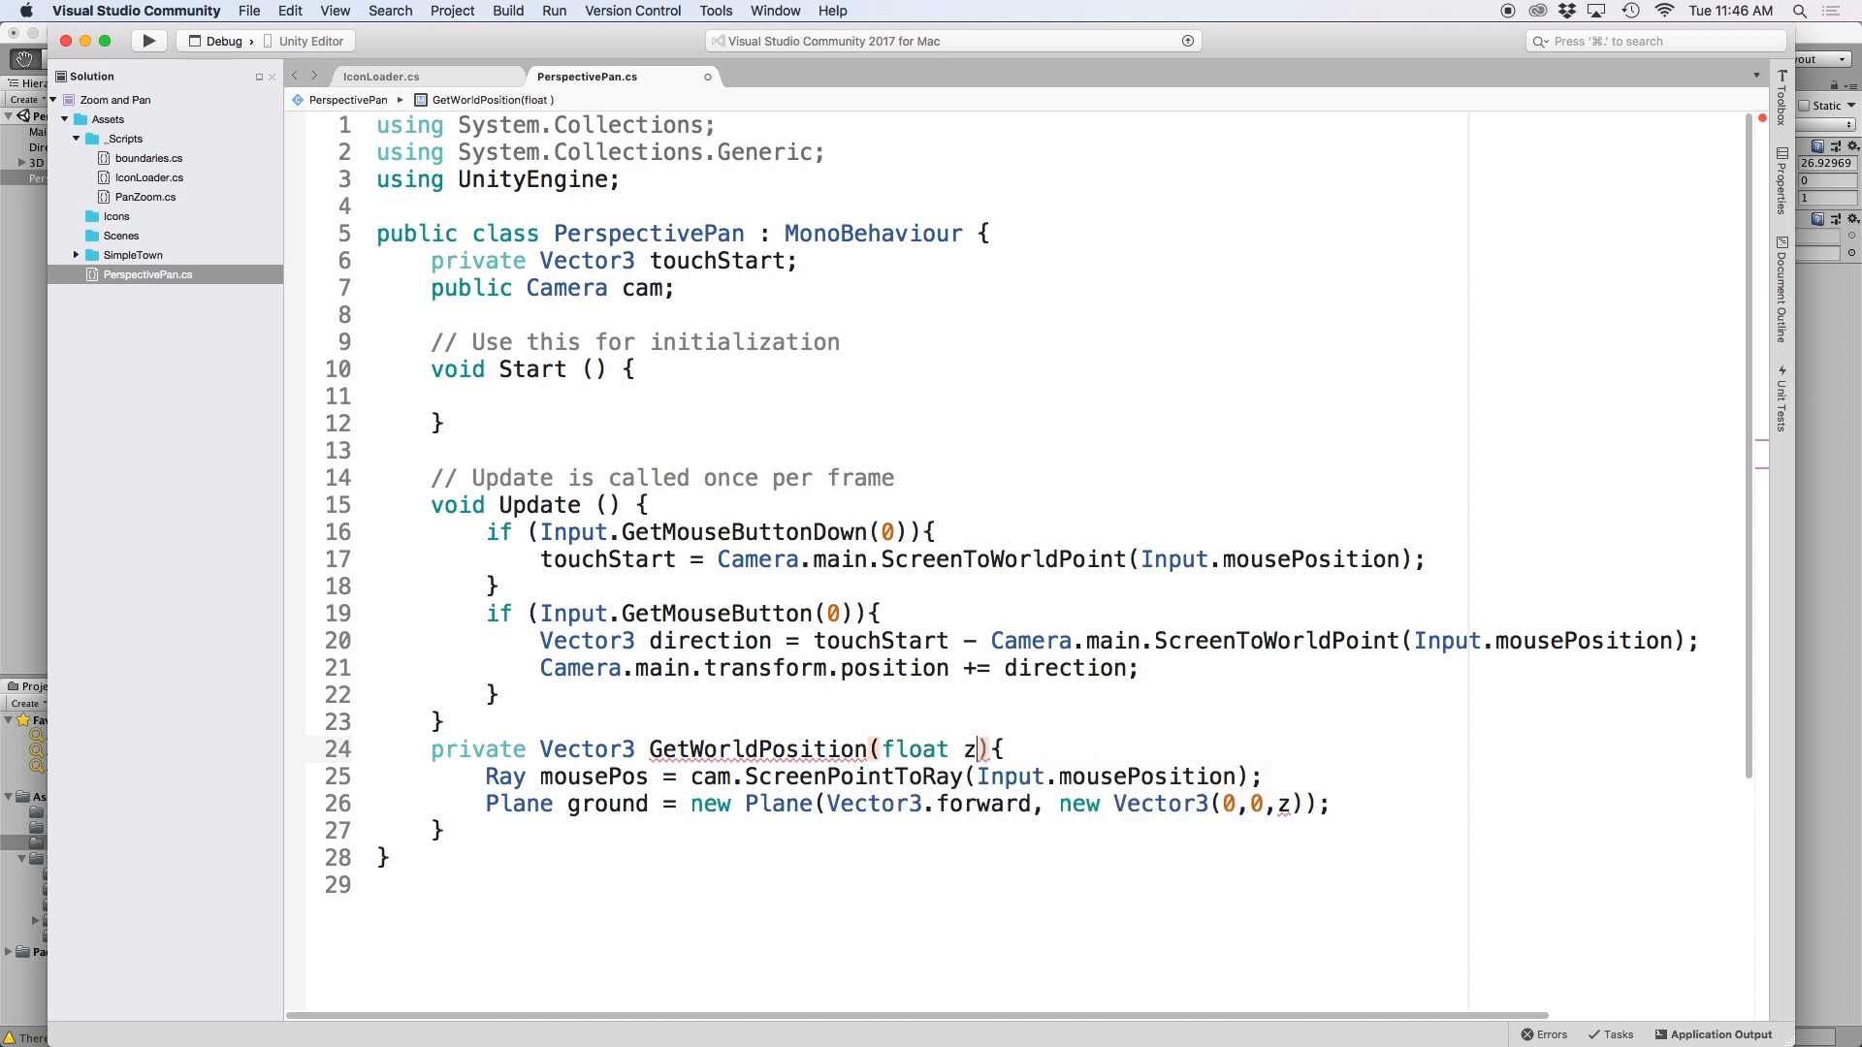
double_click(970, 749)
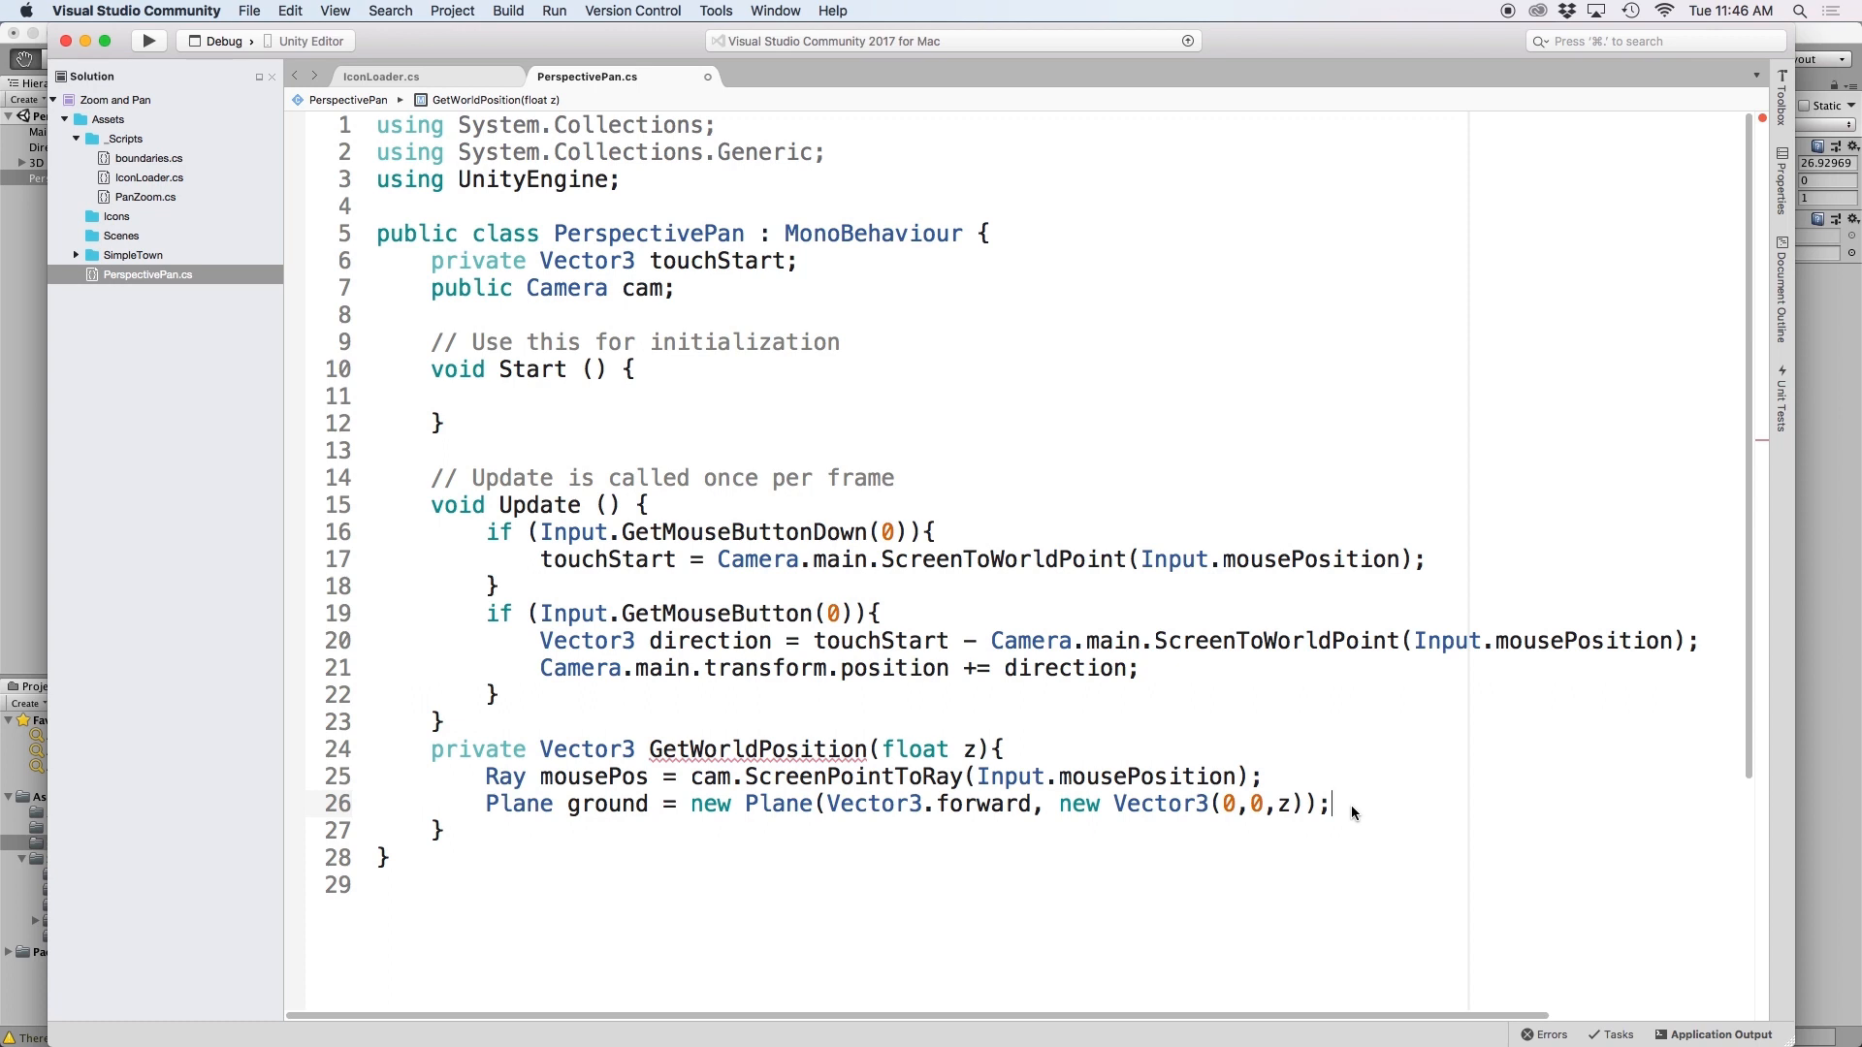
Step: Declare float distance and raycast the ground plane with mousePos into it
text(float dist)
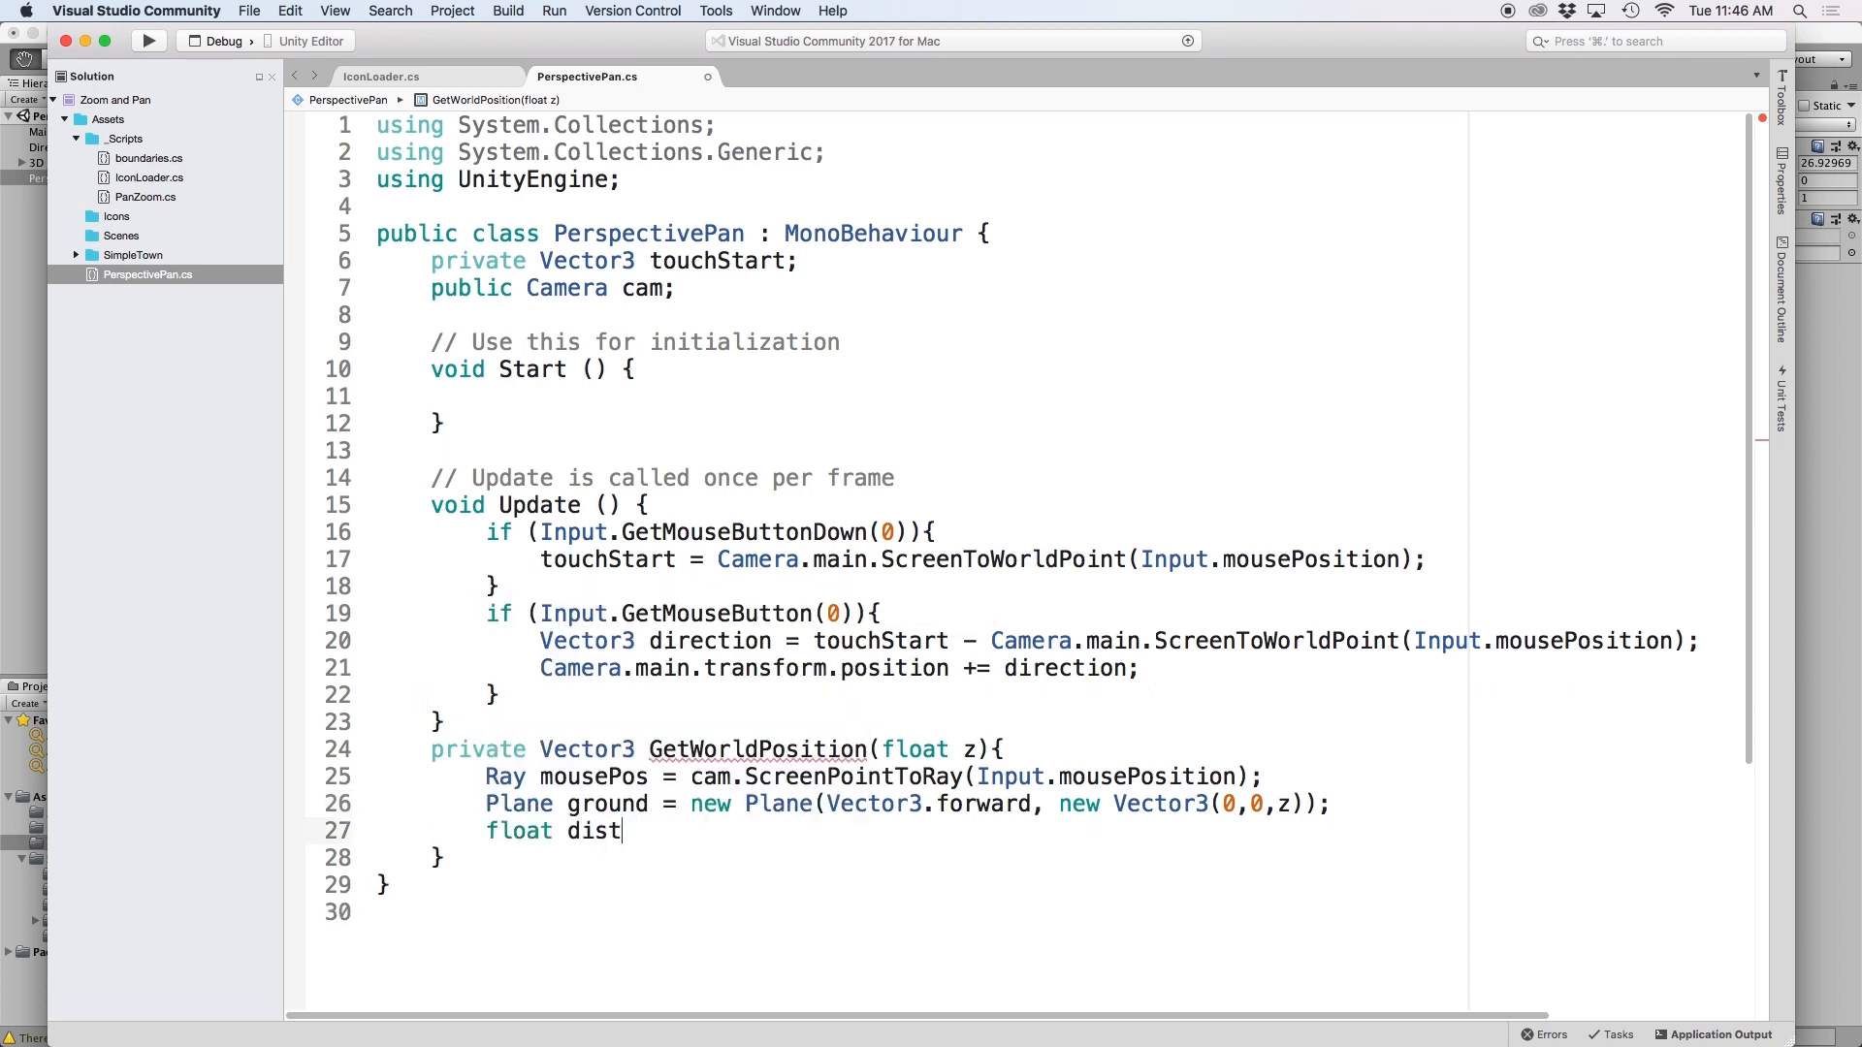
text(ance;)
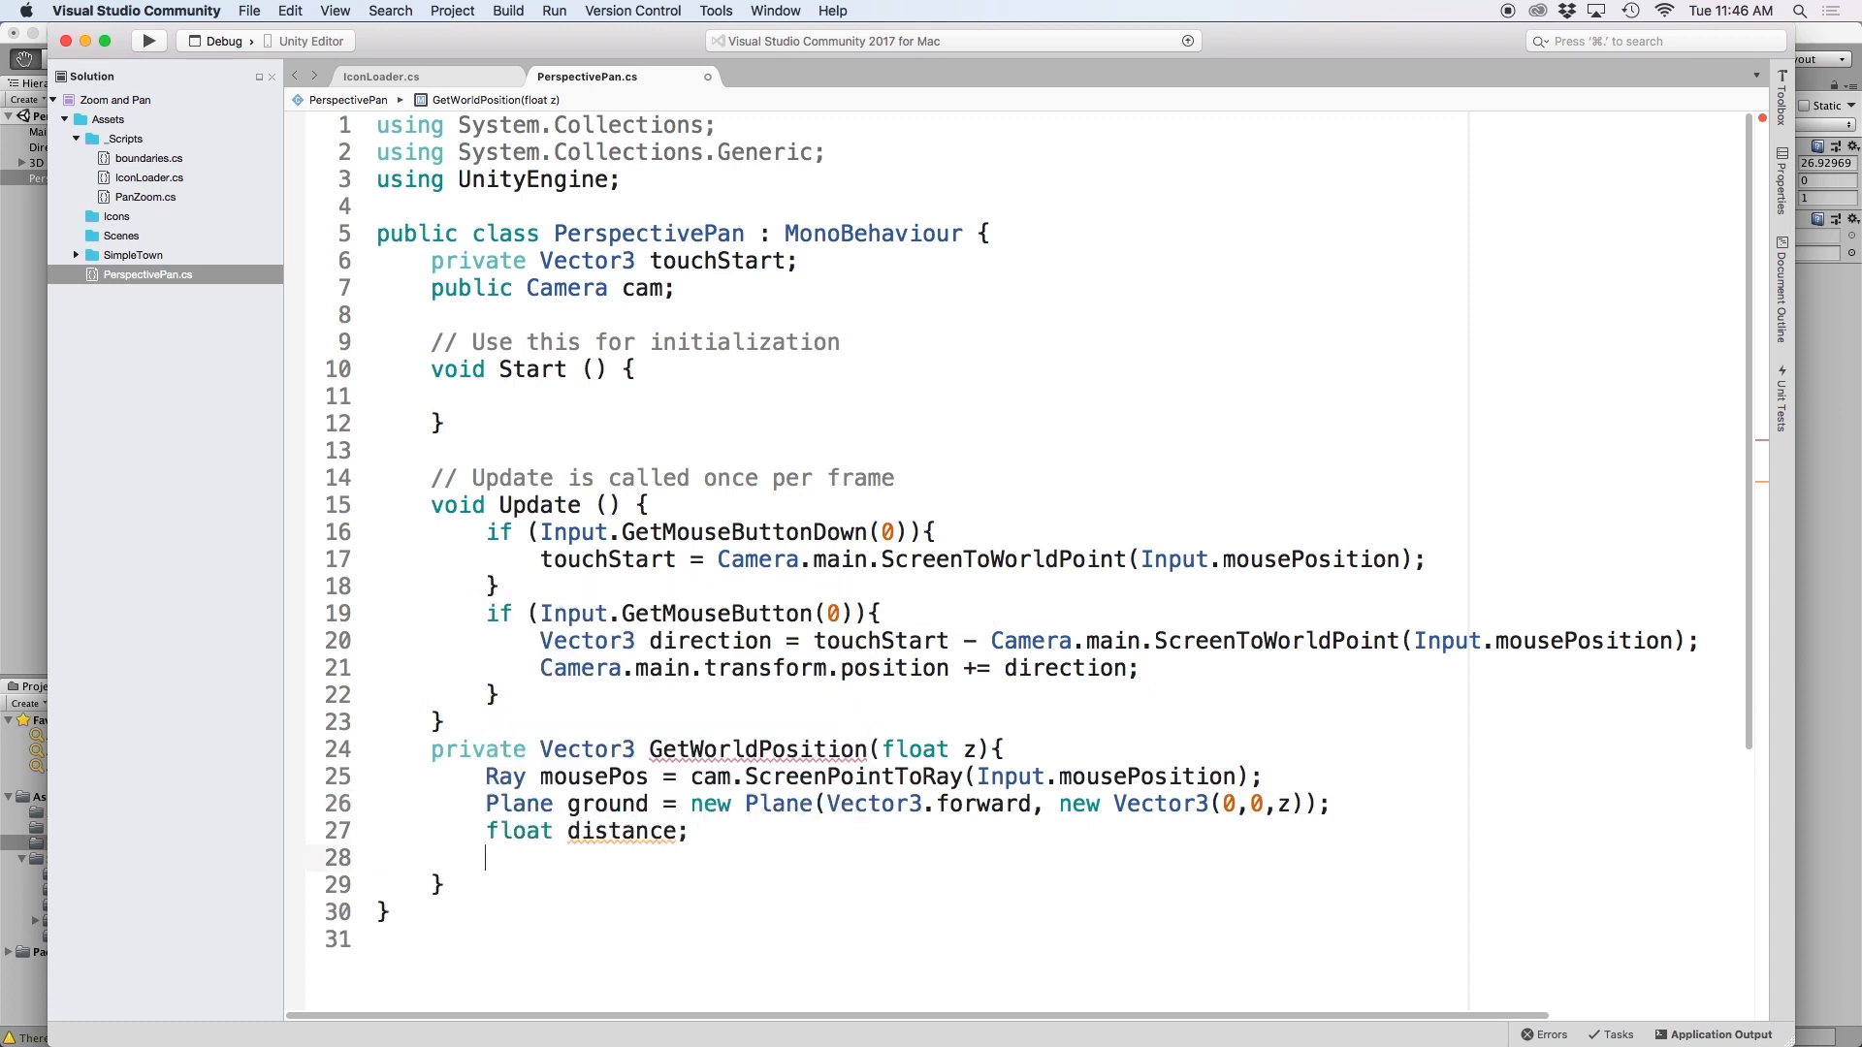
text(ground.Raycast)
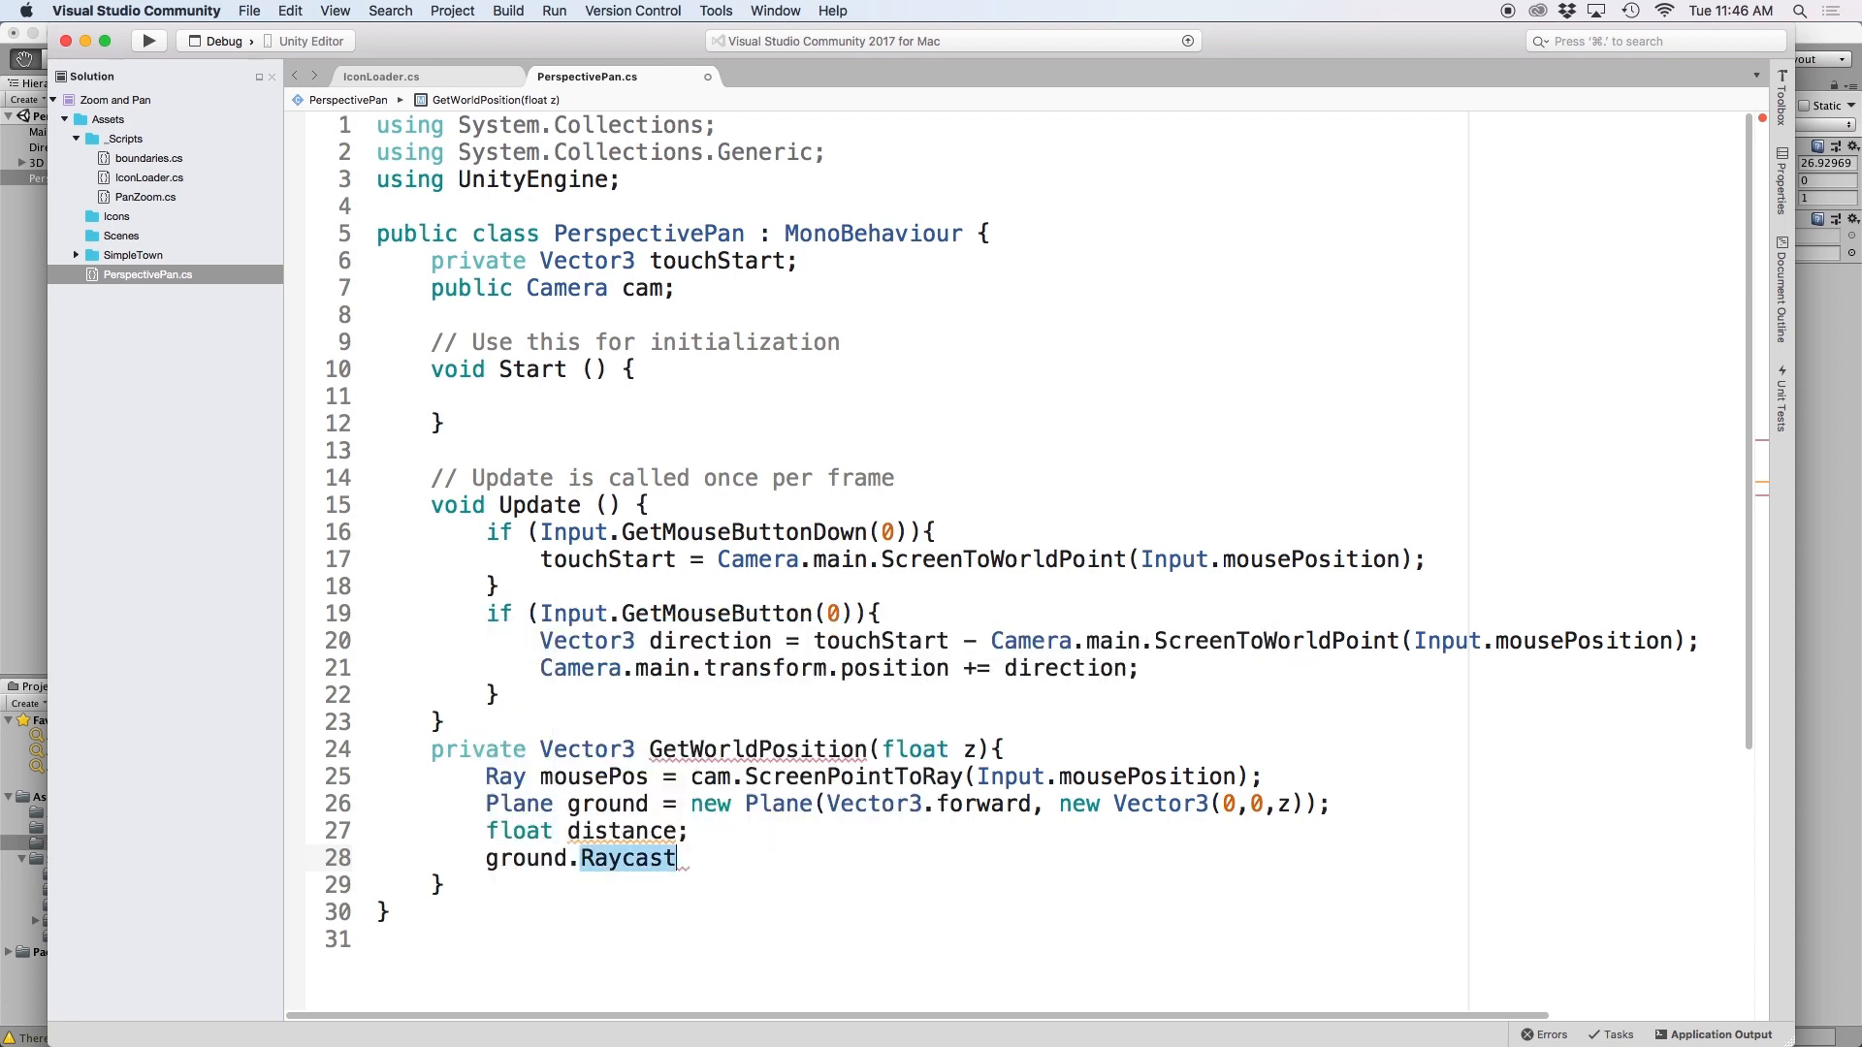
text((mousePos, out distance);)
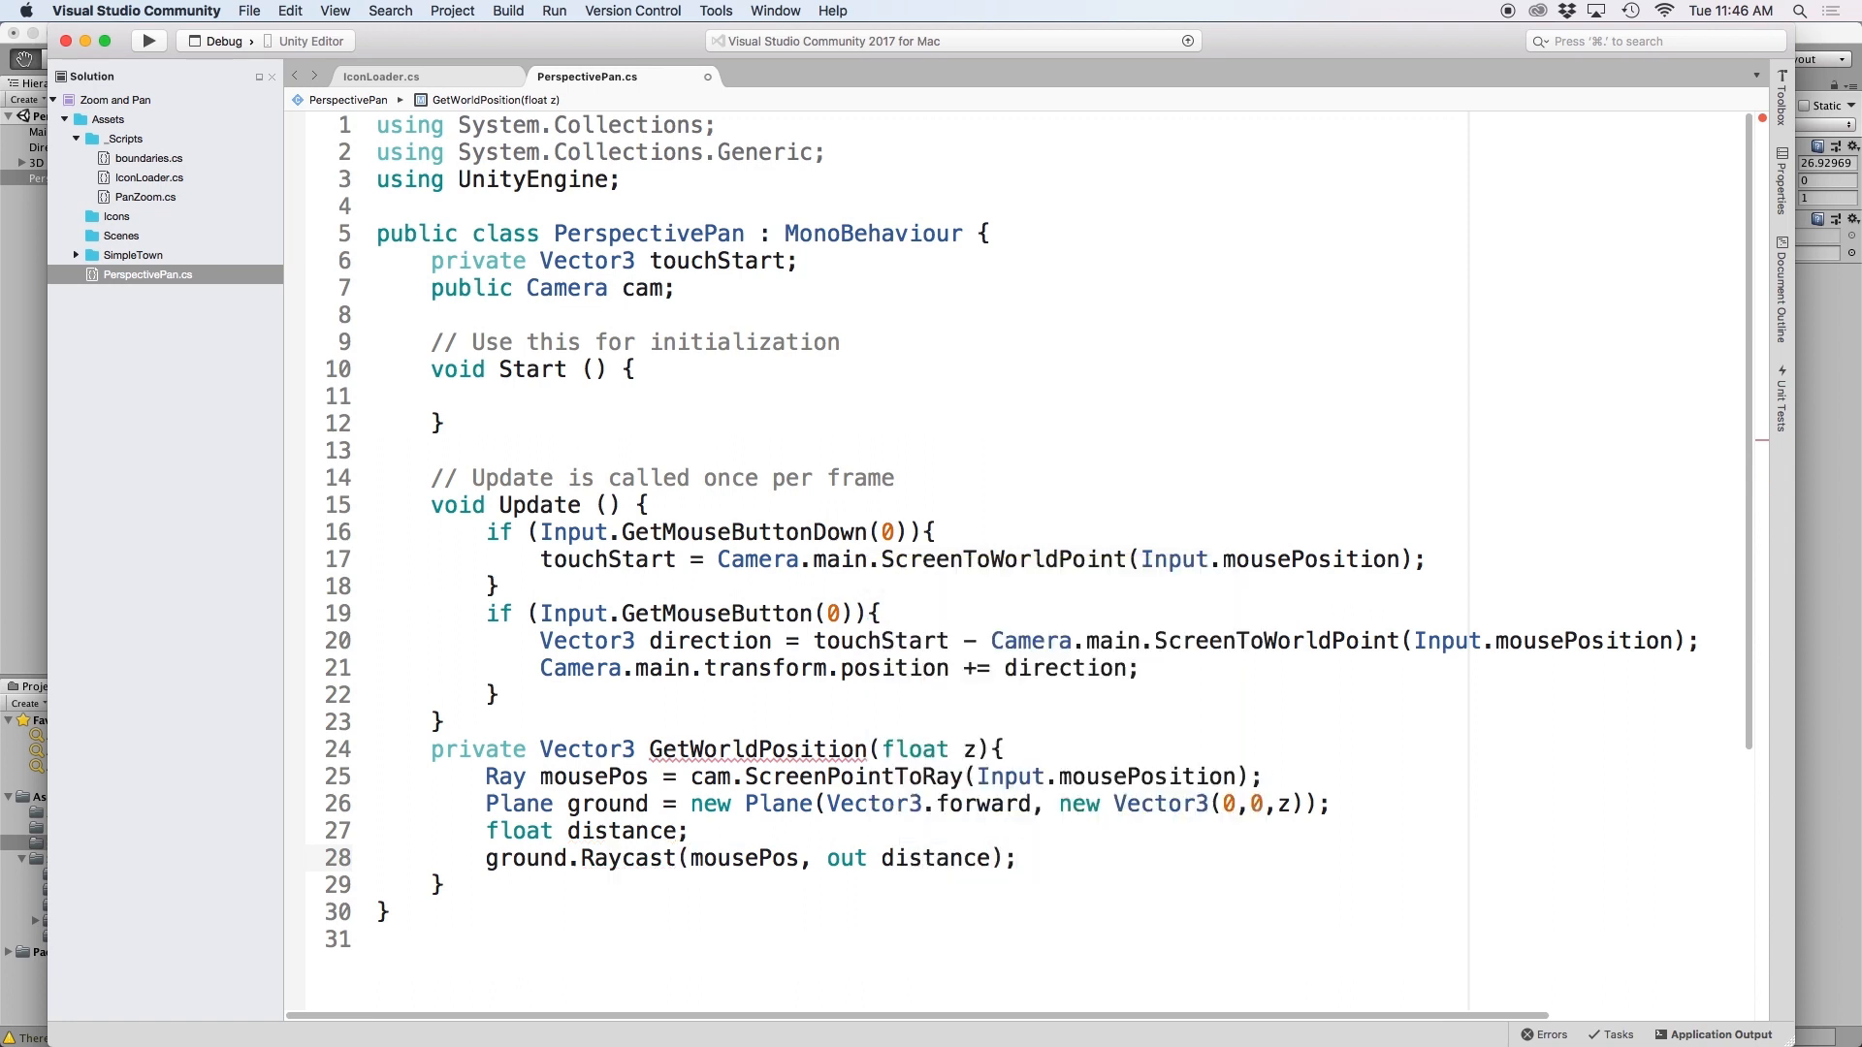
Step: Return mousePos.GetPoint(distance) from GetWorldPosition
click(1015, 857)
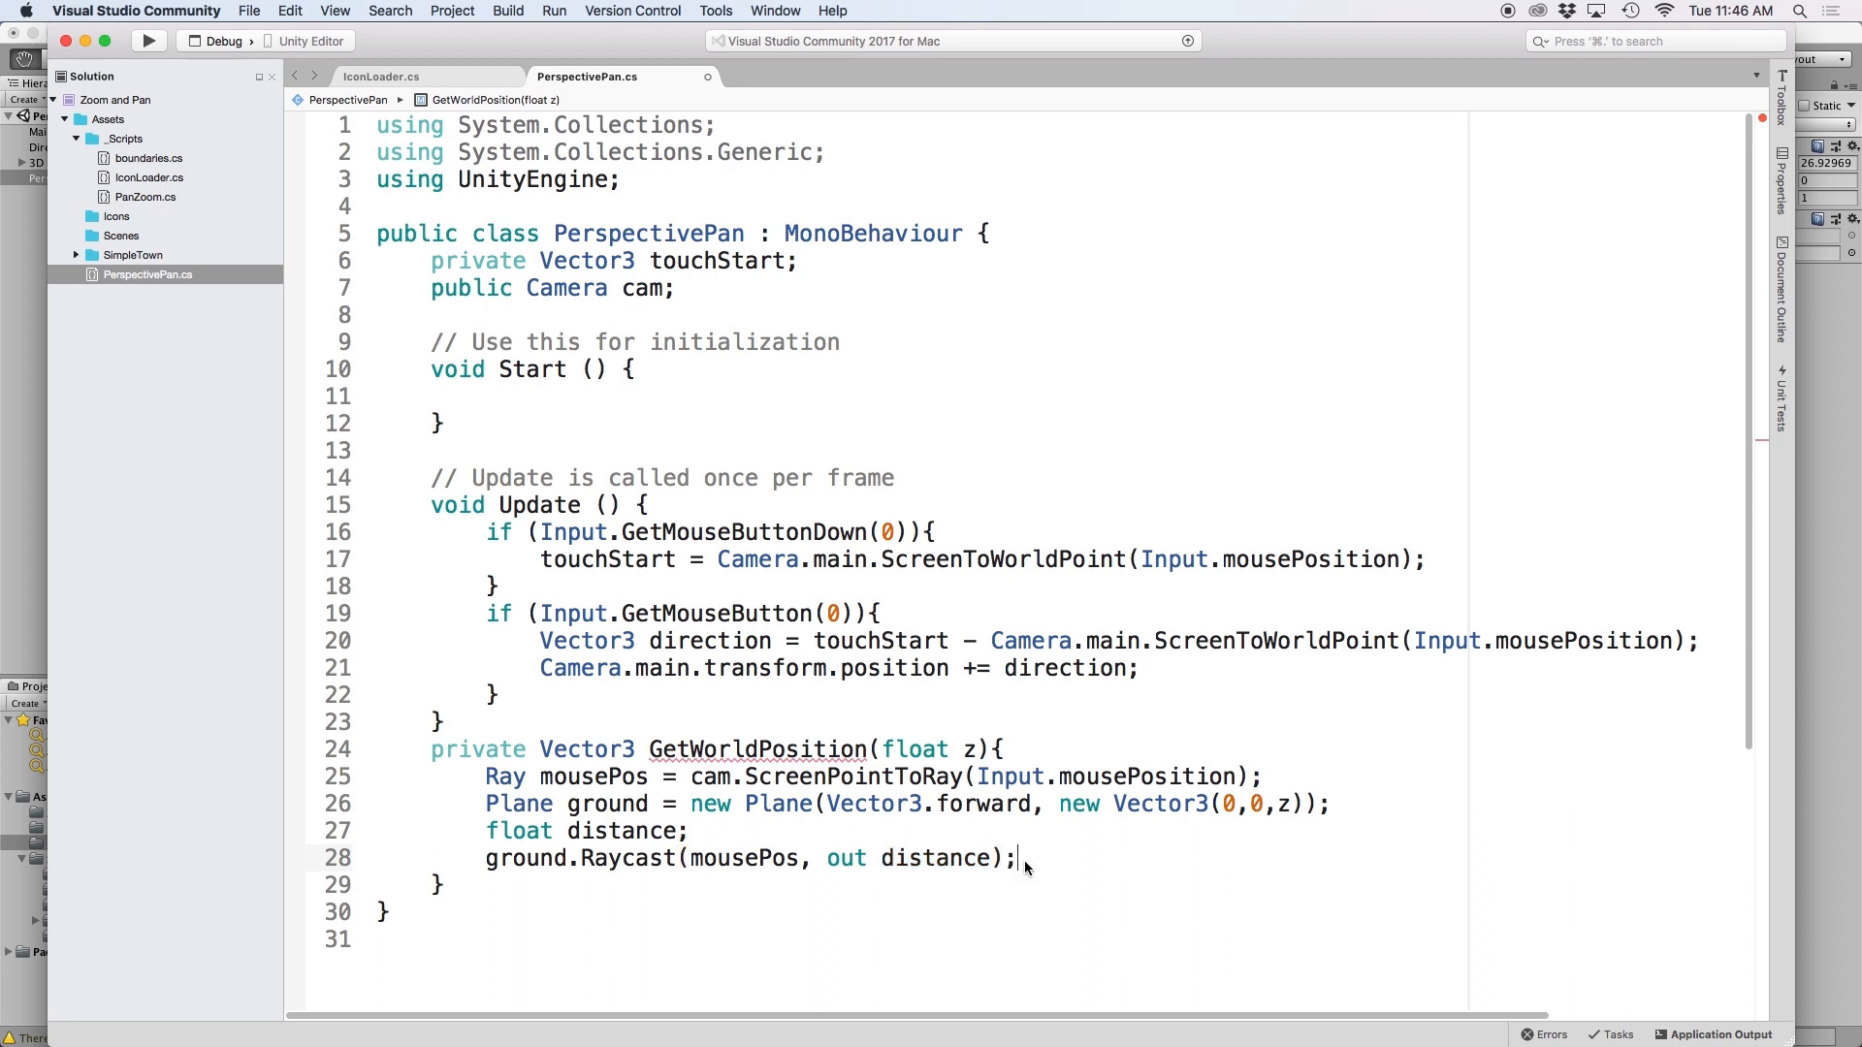
text(return mousePos.)
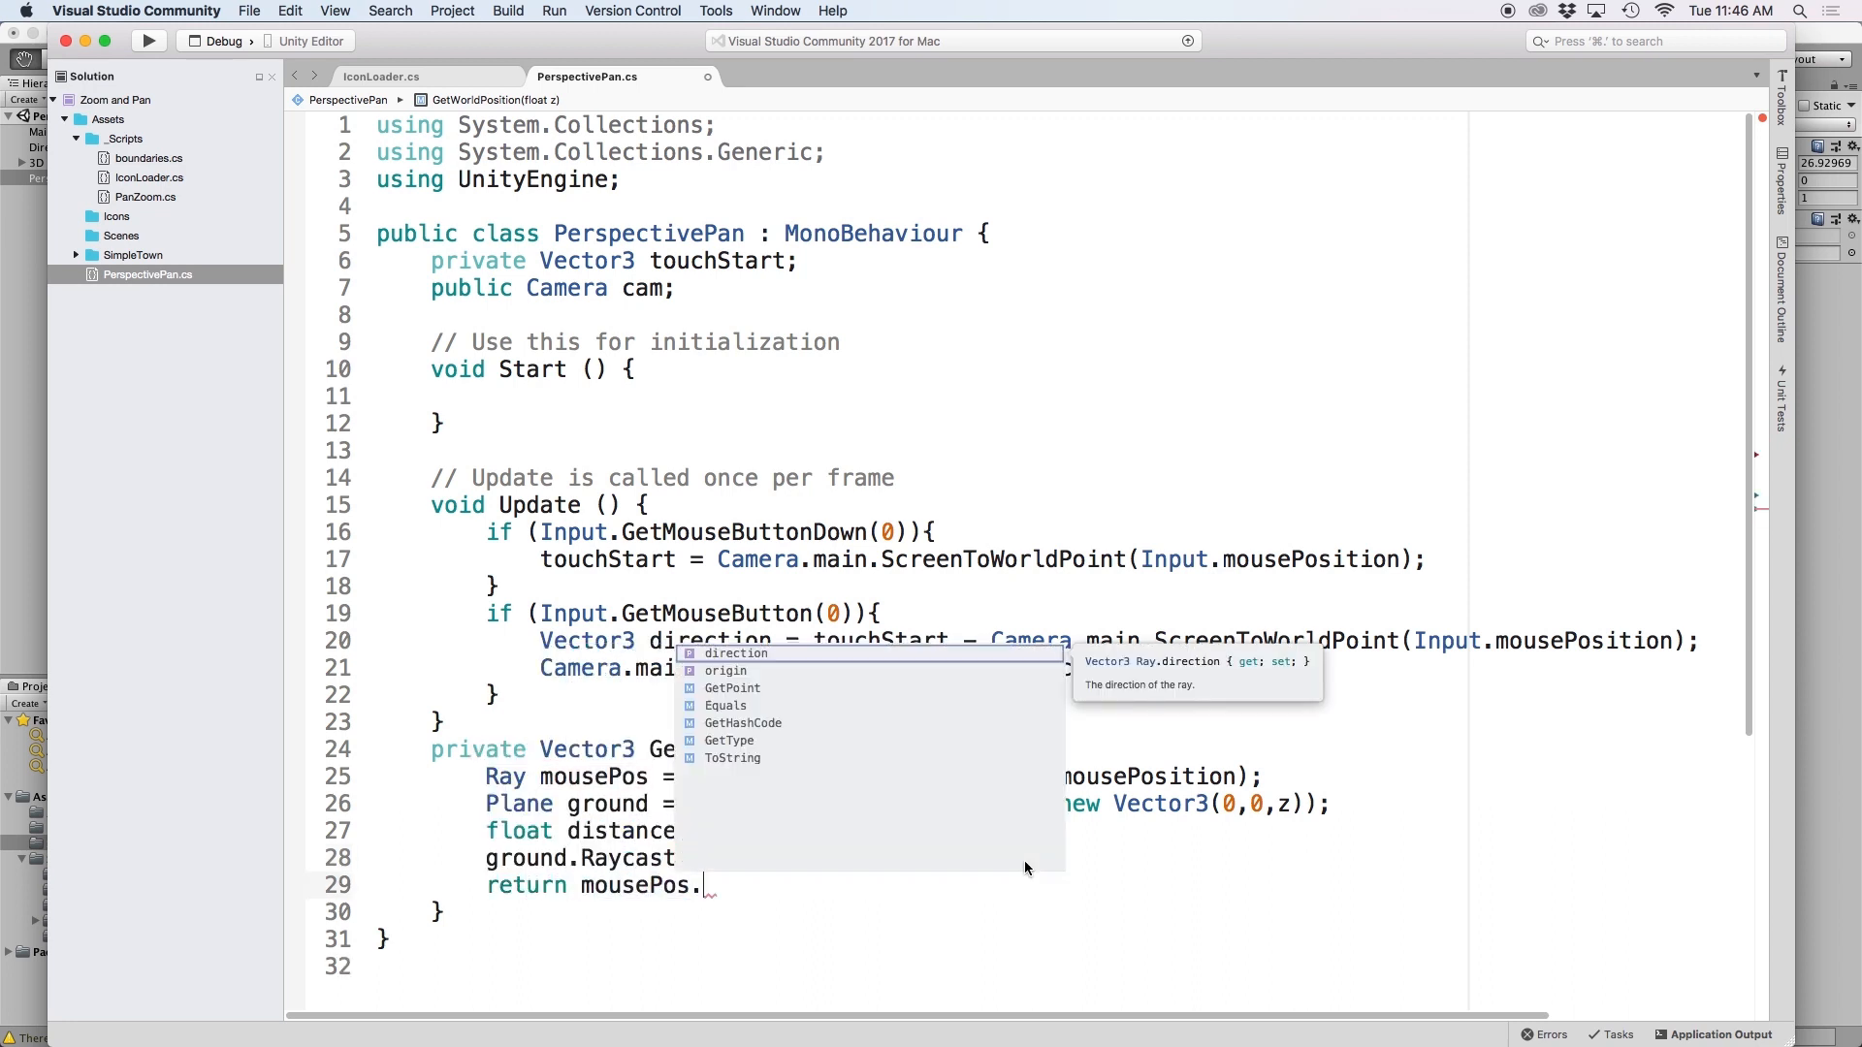
text(GetPoint()
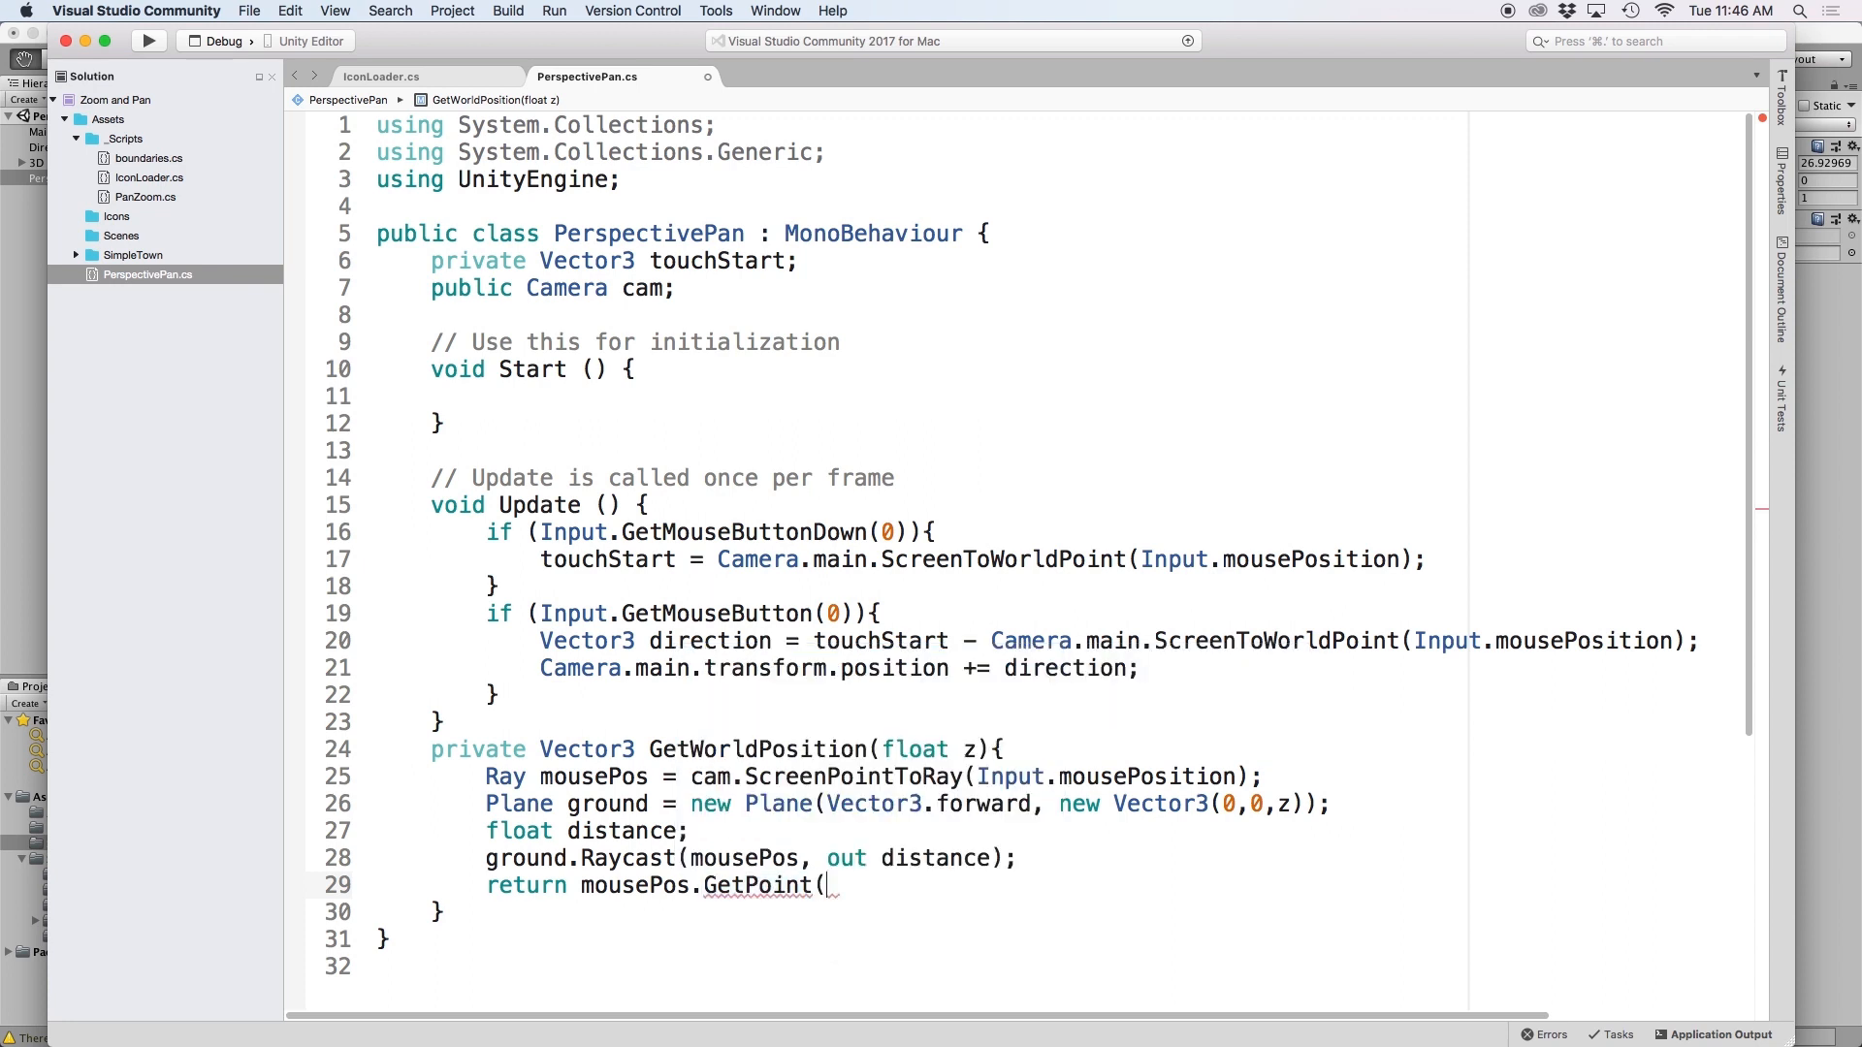
text(distance);)
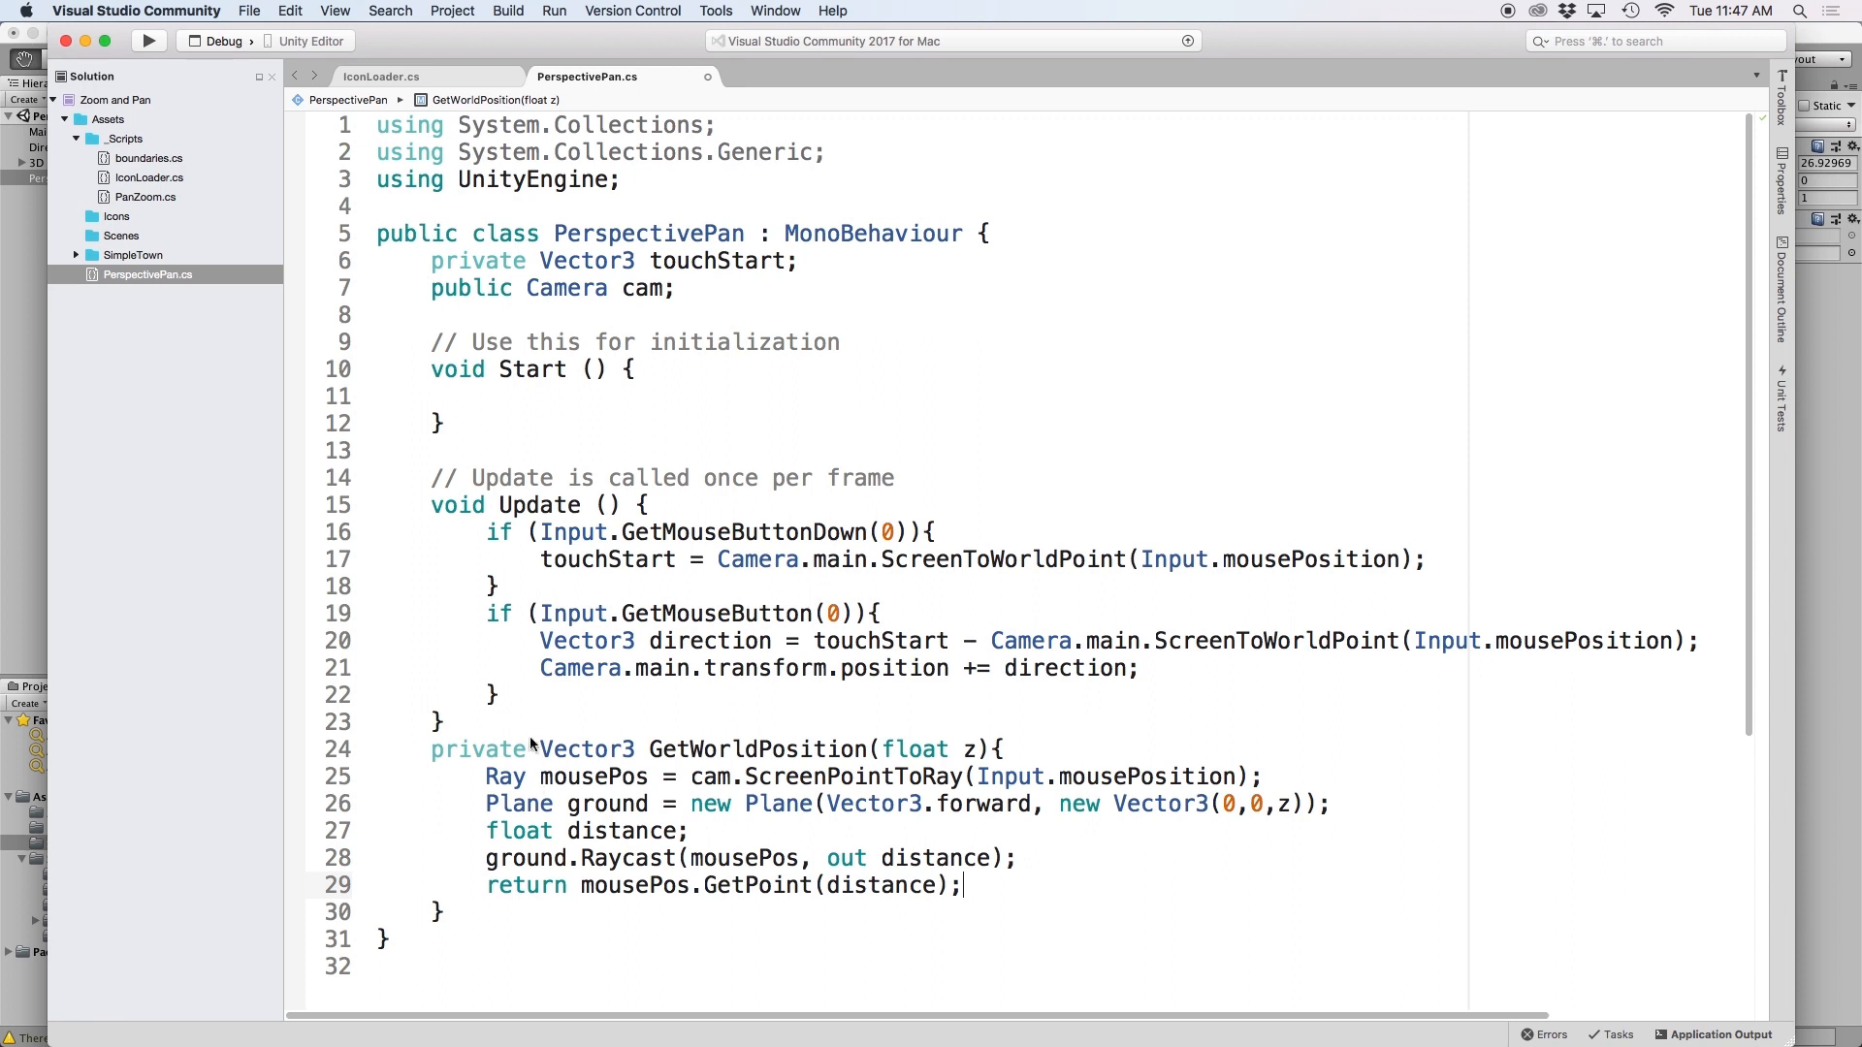
double_click(586, 748)
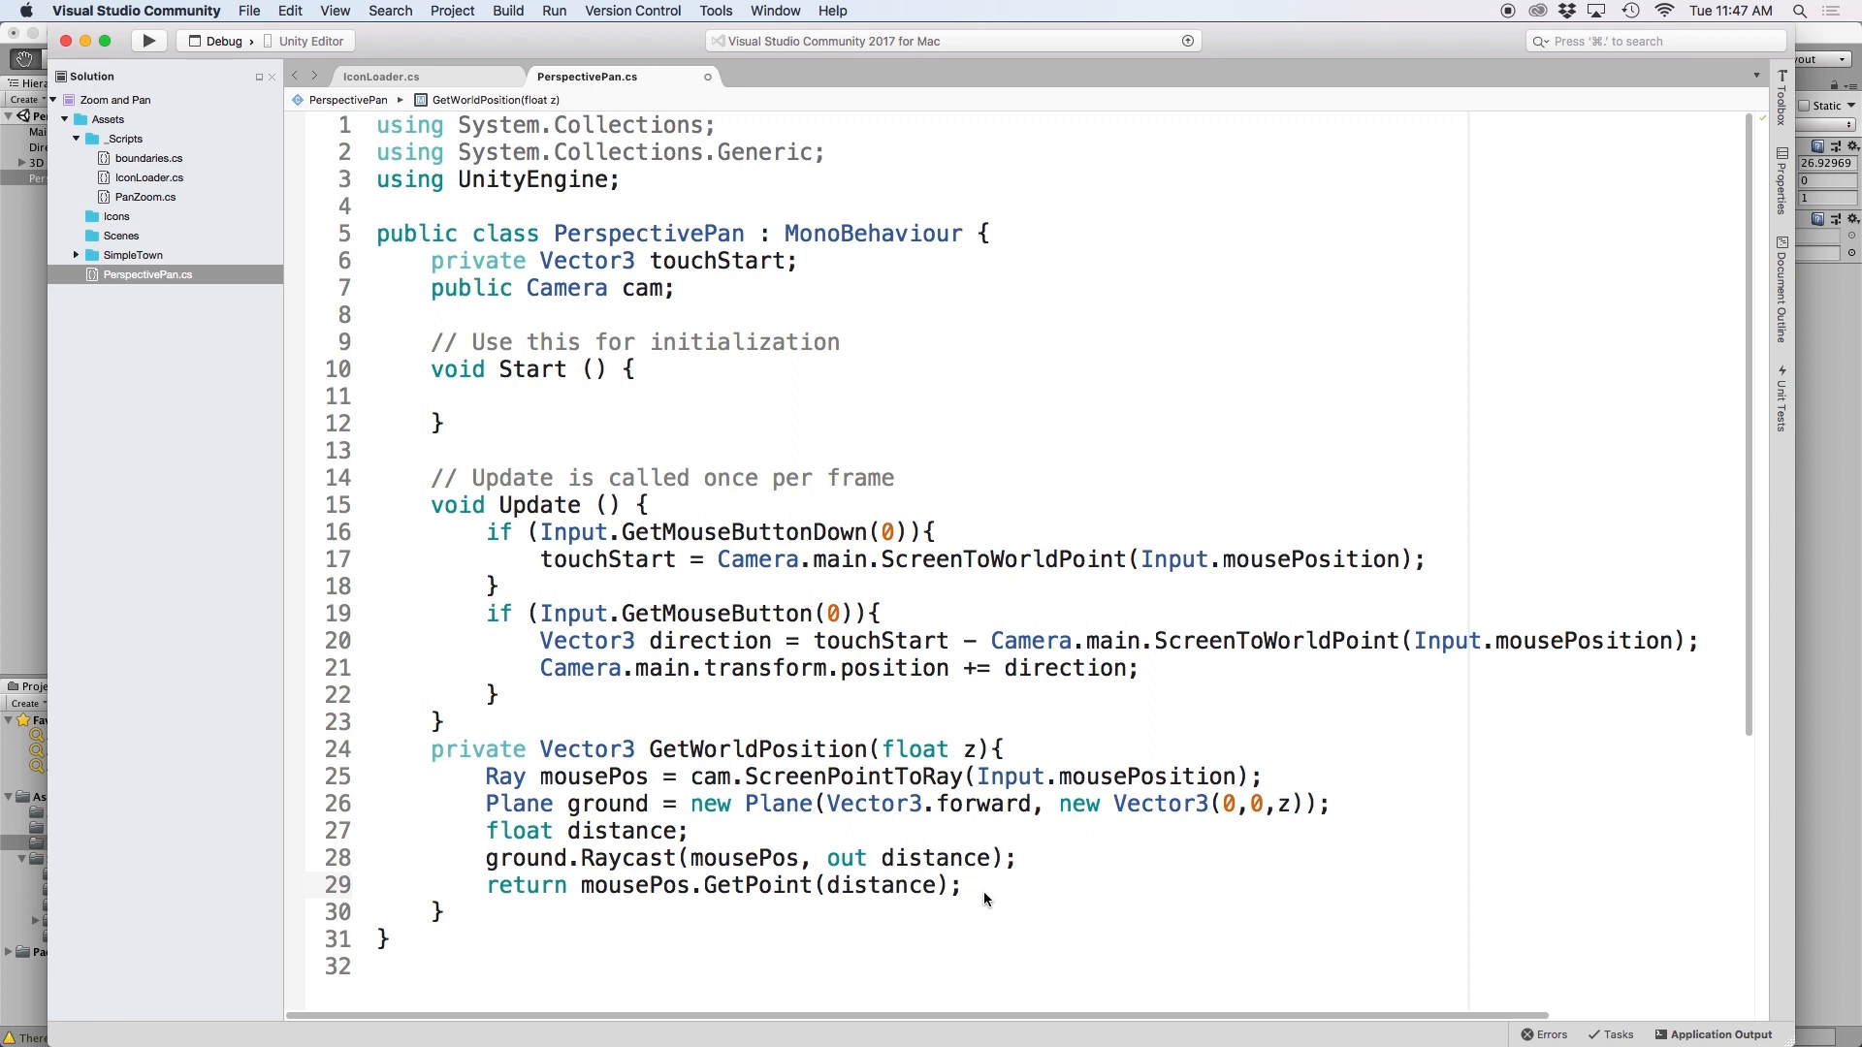
Step: Replace ScreenToWorldPoint with GetWorldPosition(0) and add 'public float groundZ = 0' passed for touchStart
double_click(1002, 559)
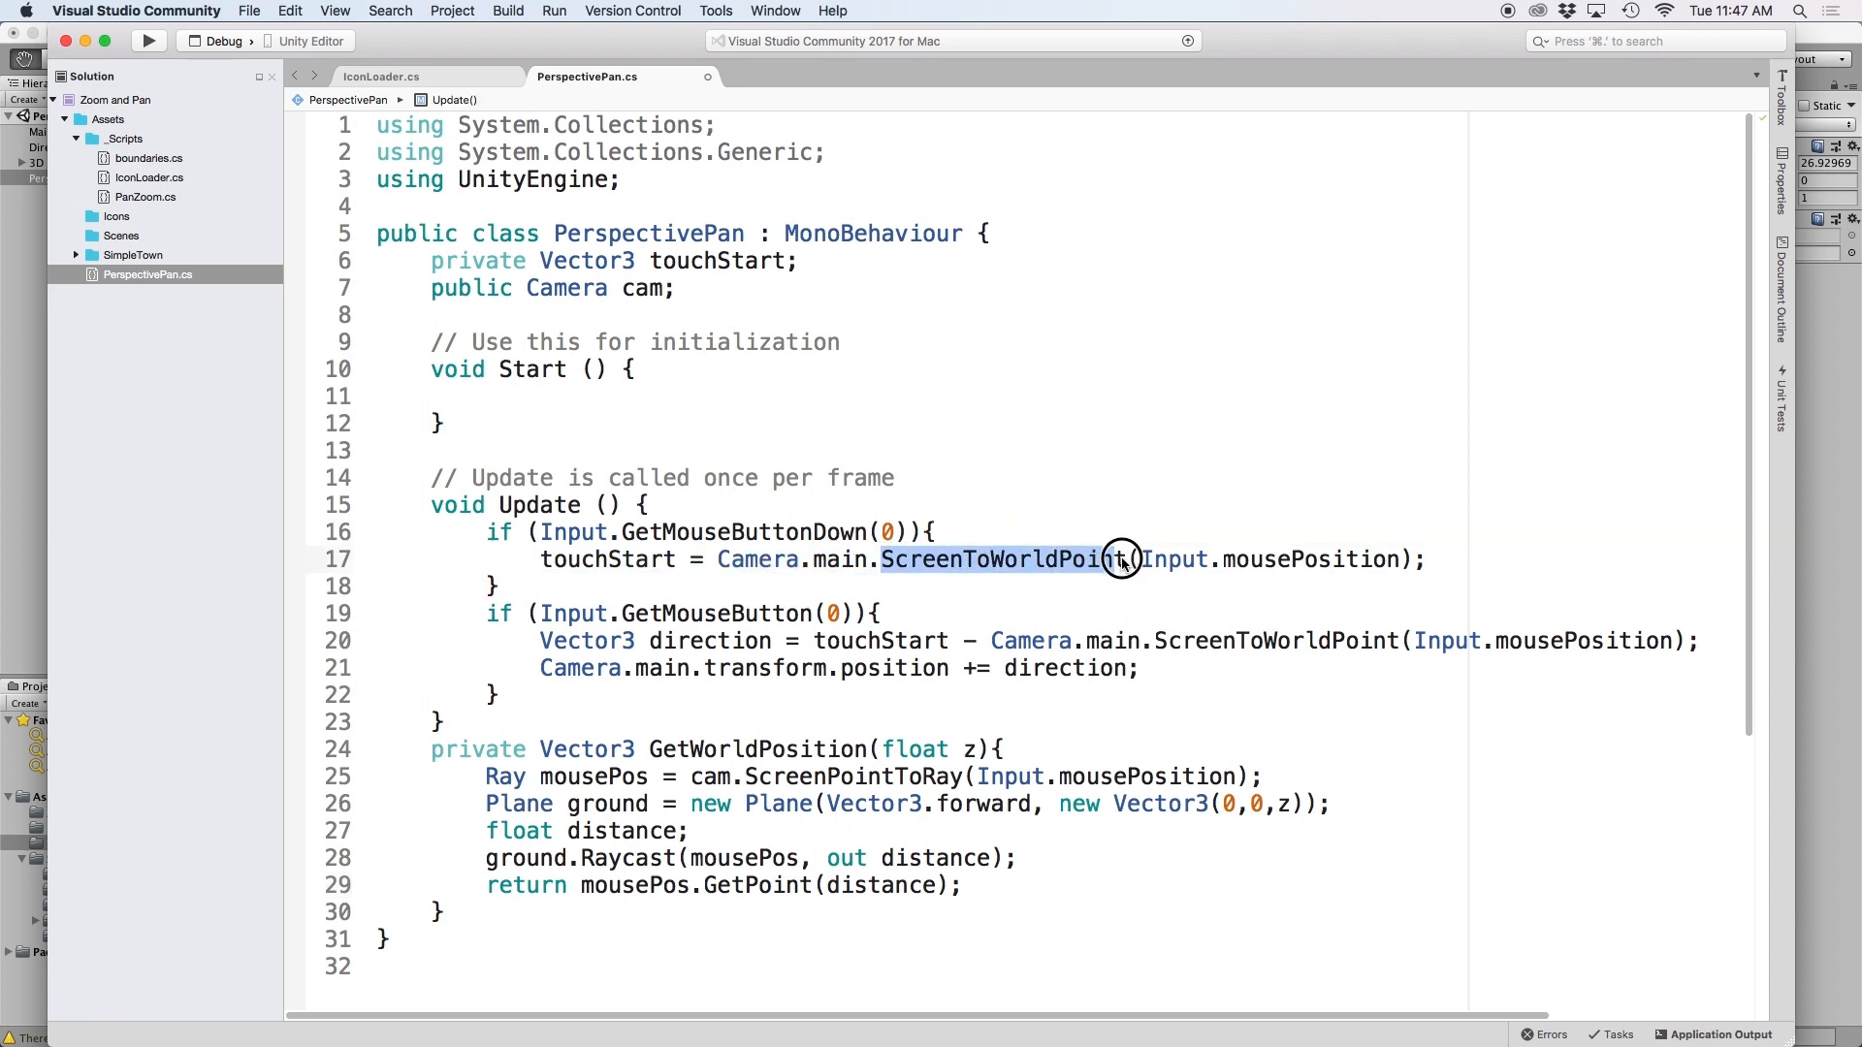
mouse_move(721, 559)
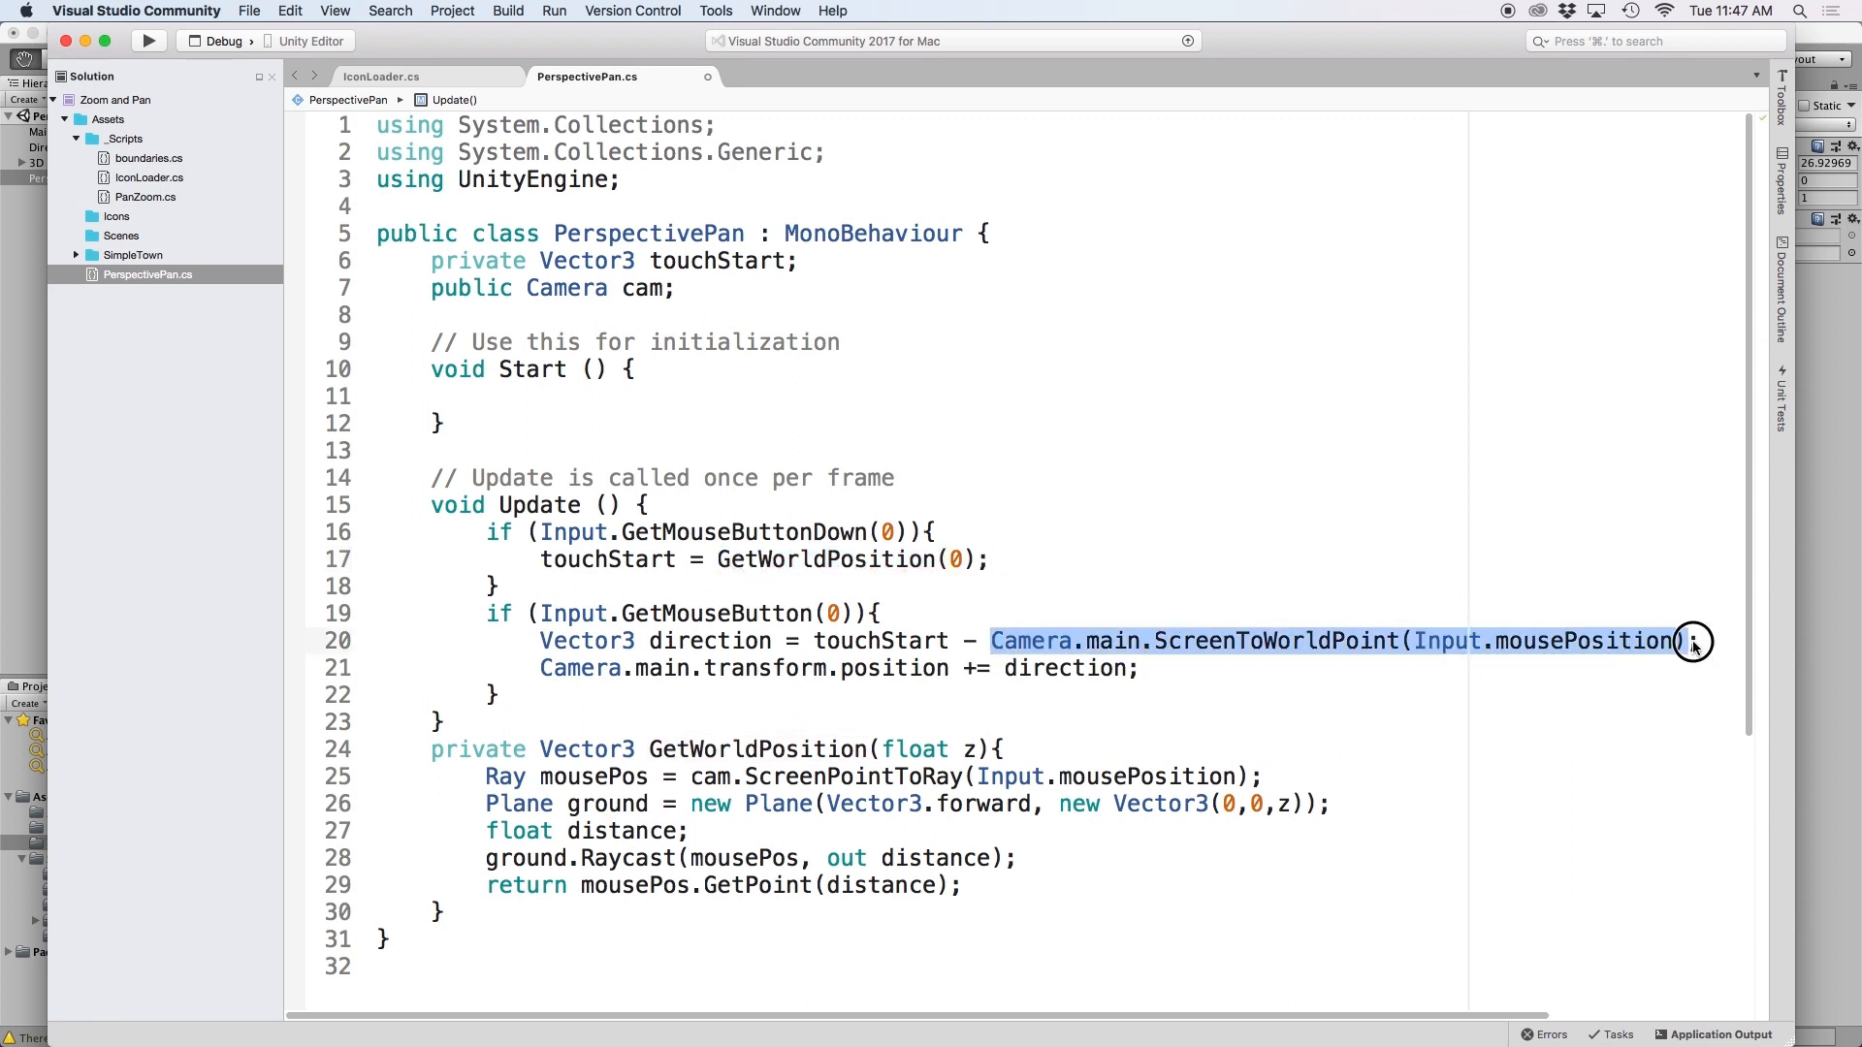
text(GetWorldPosition(0))
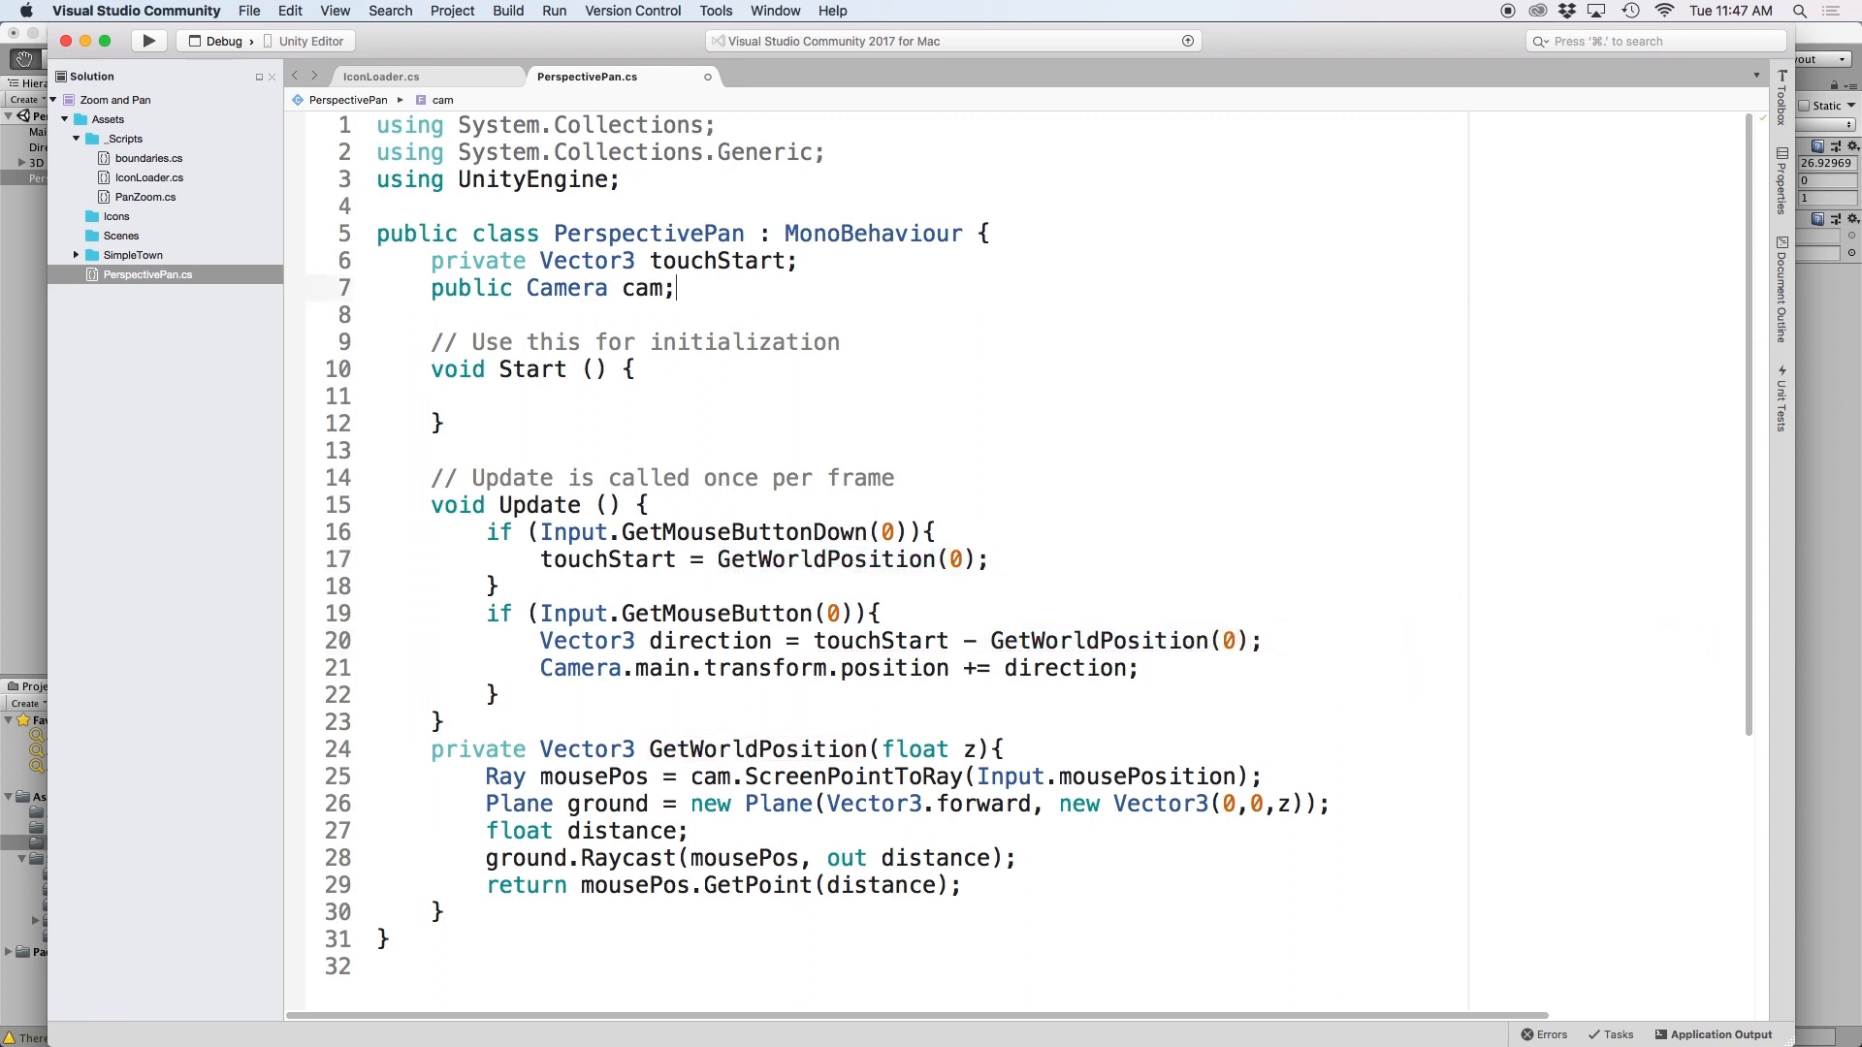
text(public floa)
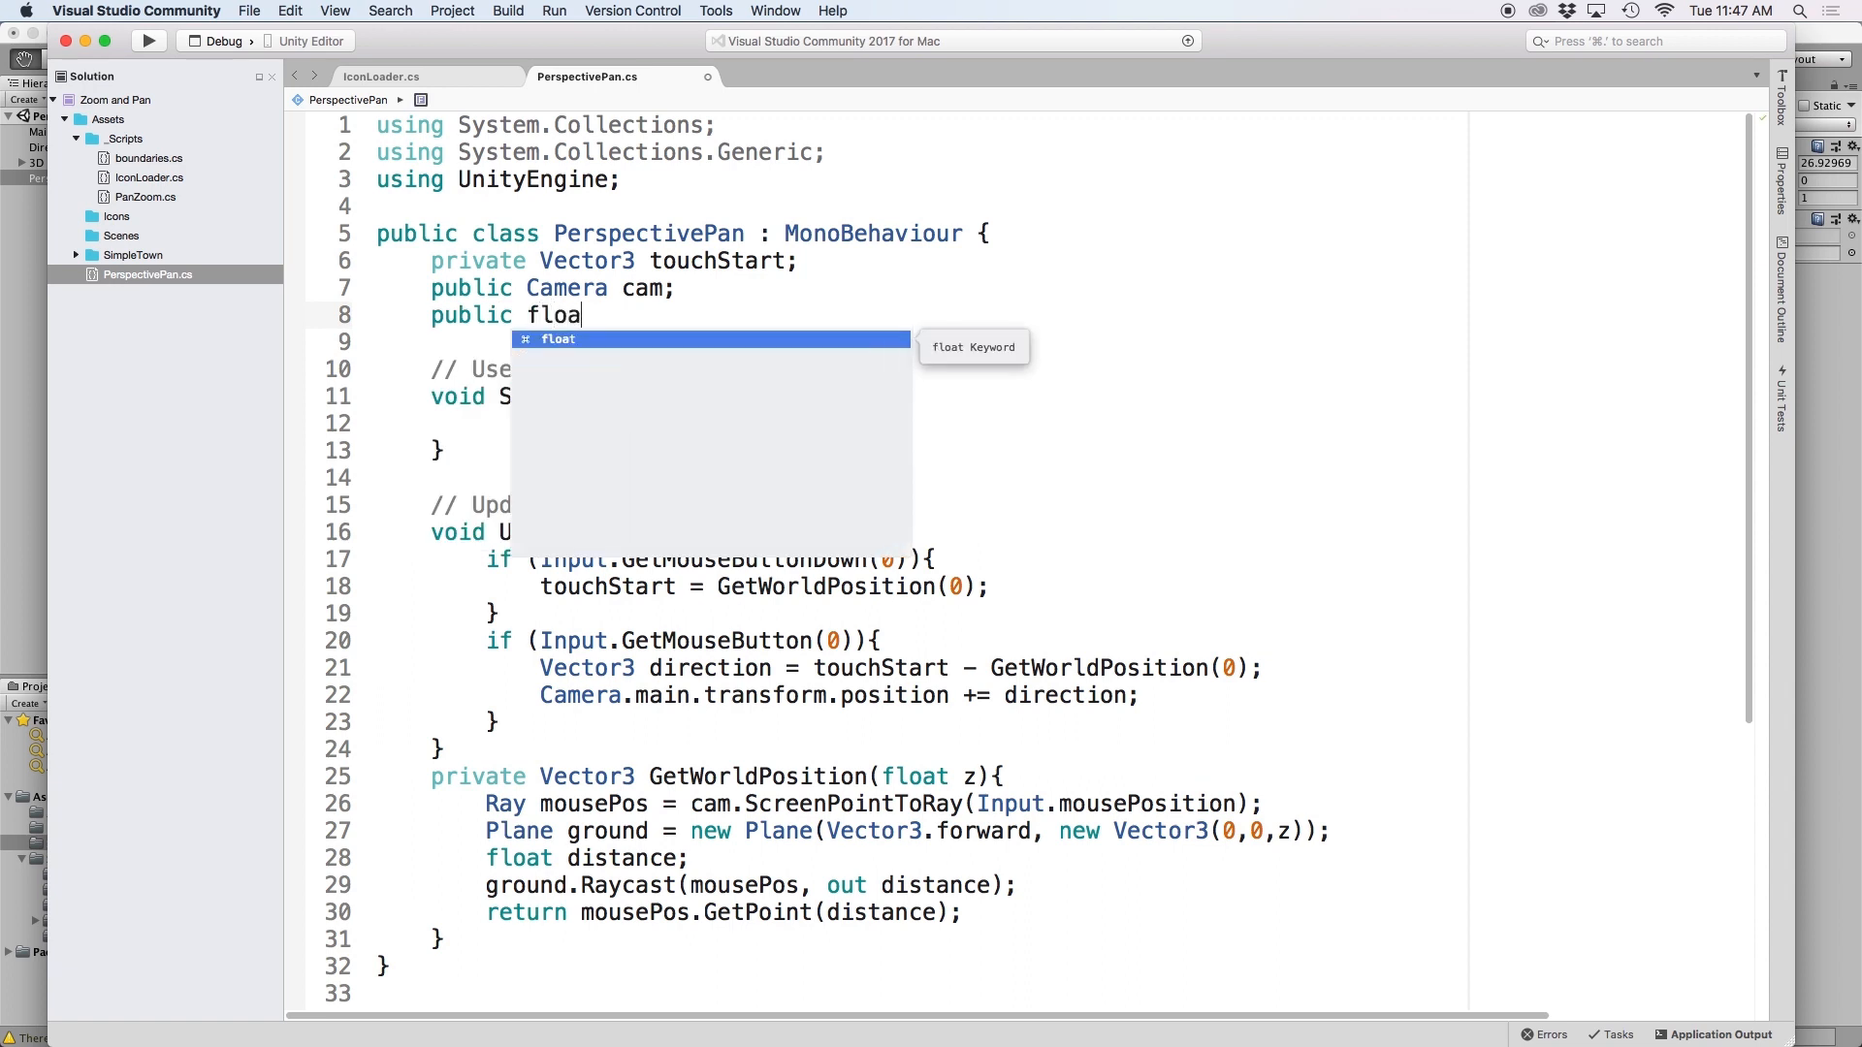
text(groundZ)
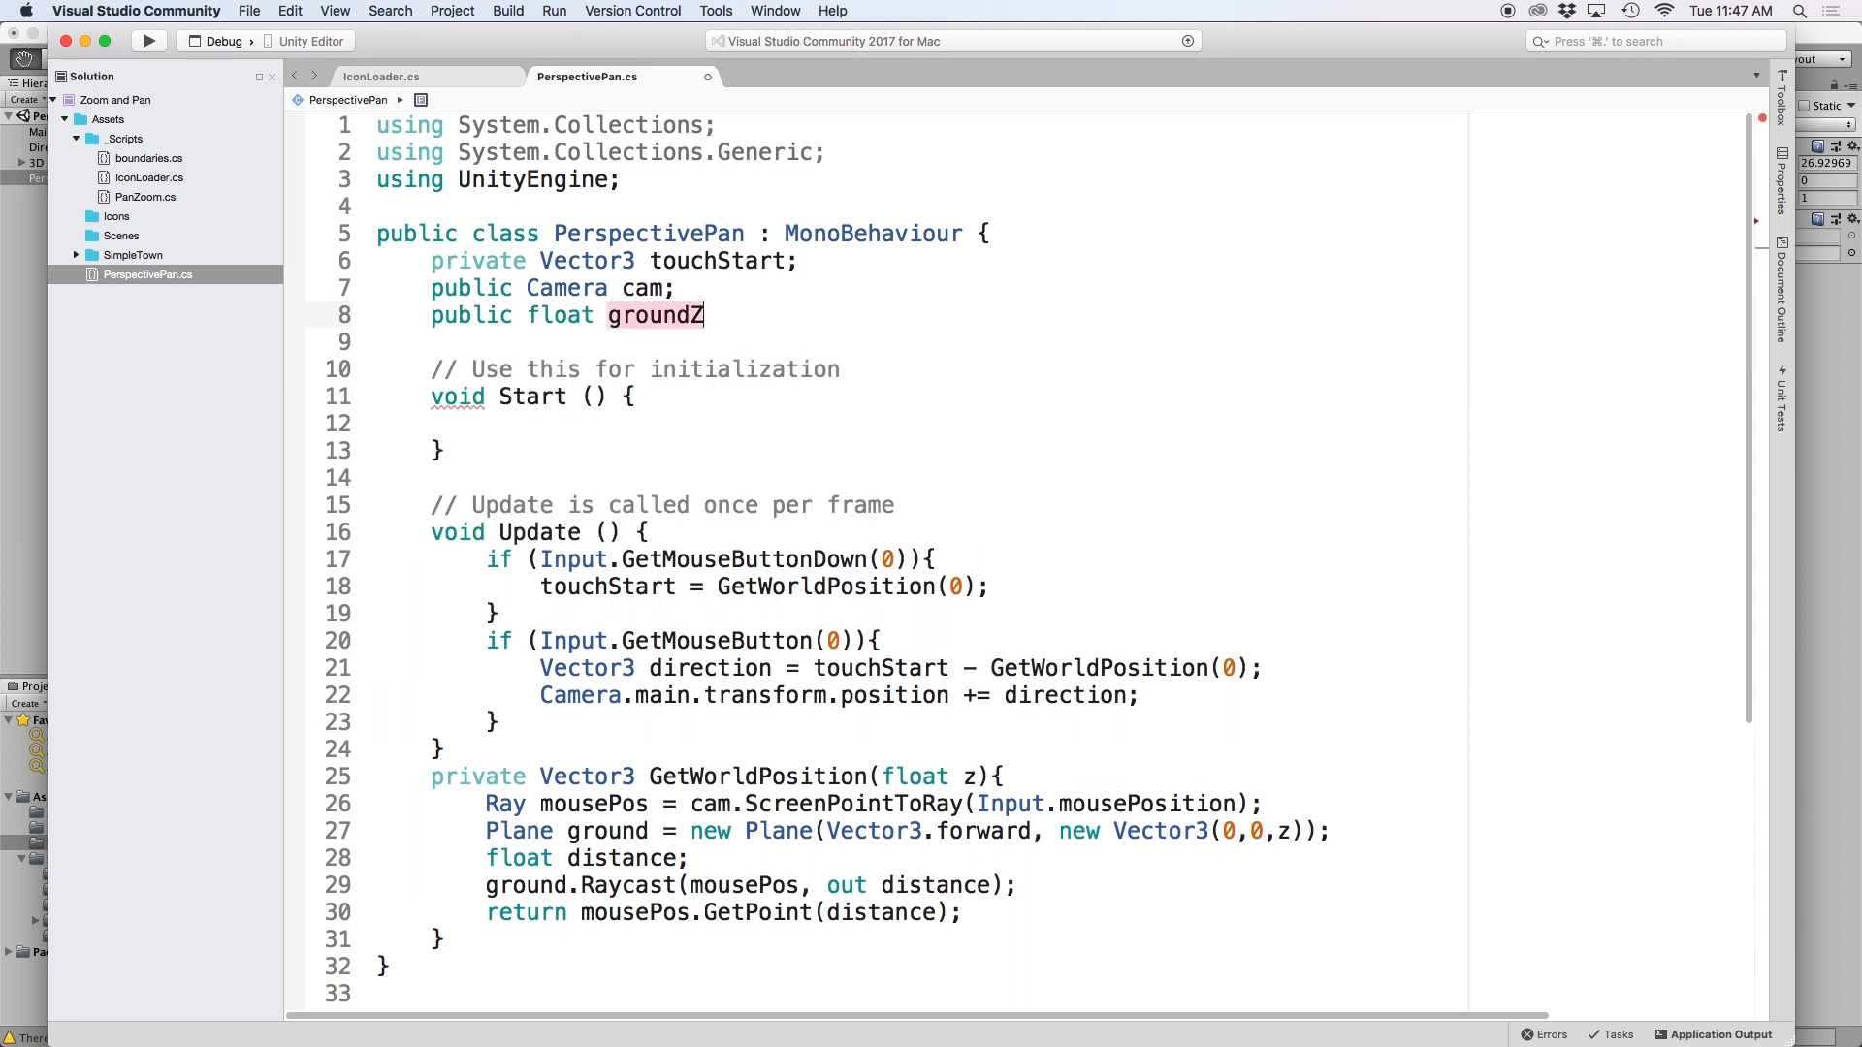
text(groundZ)
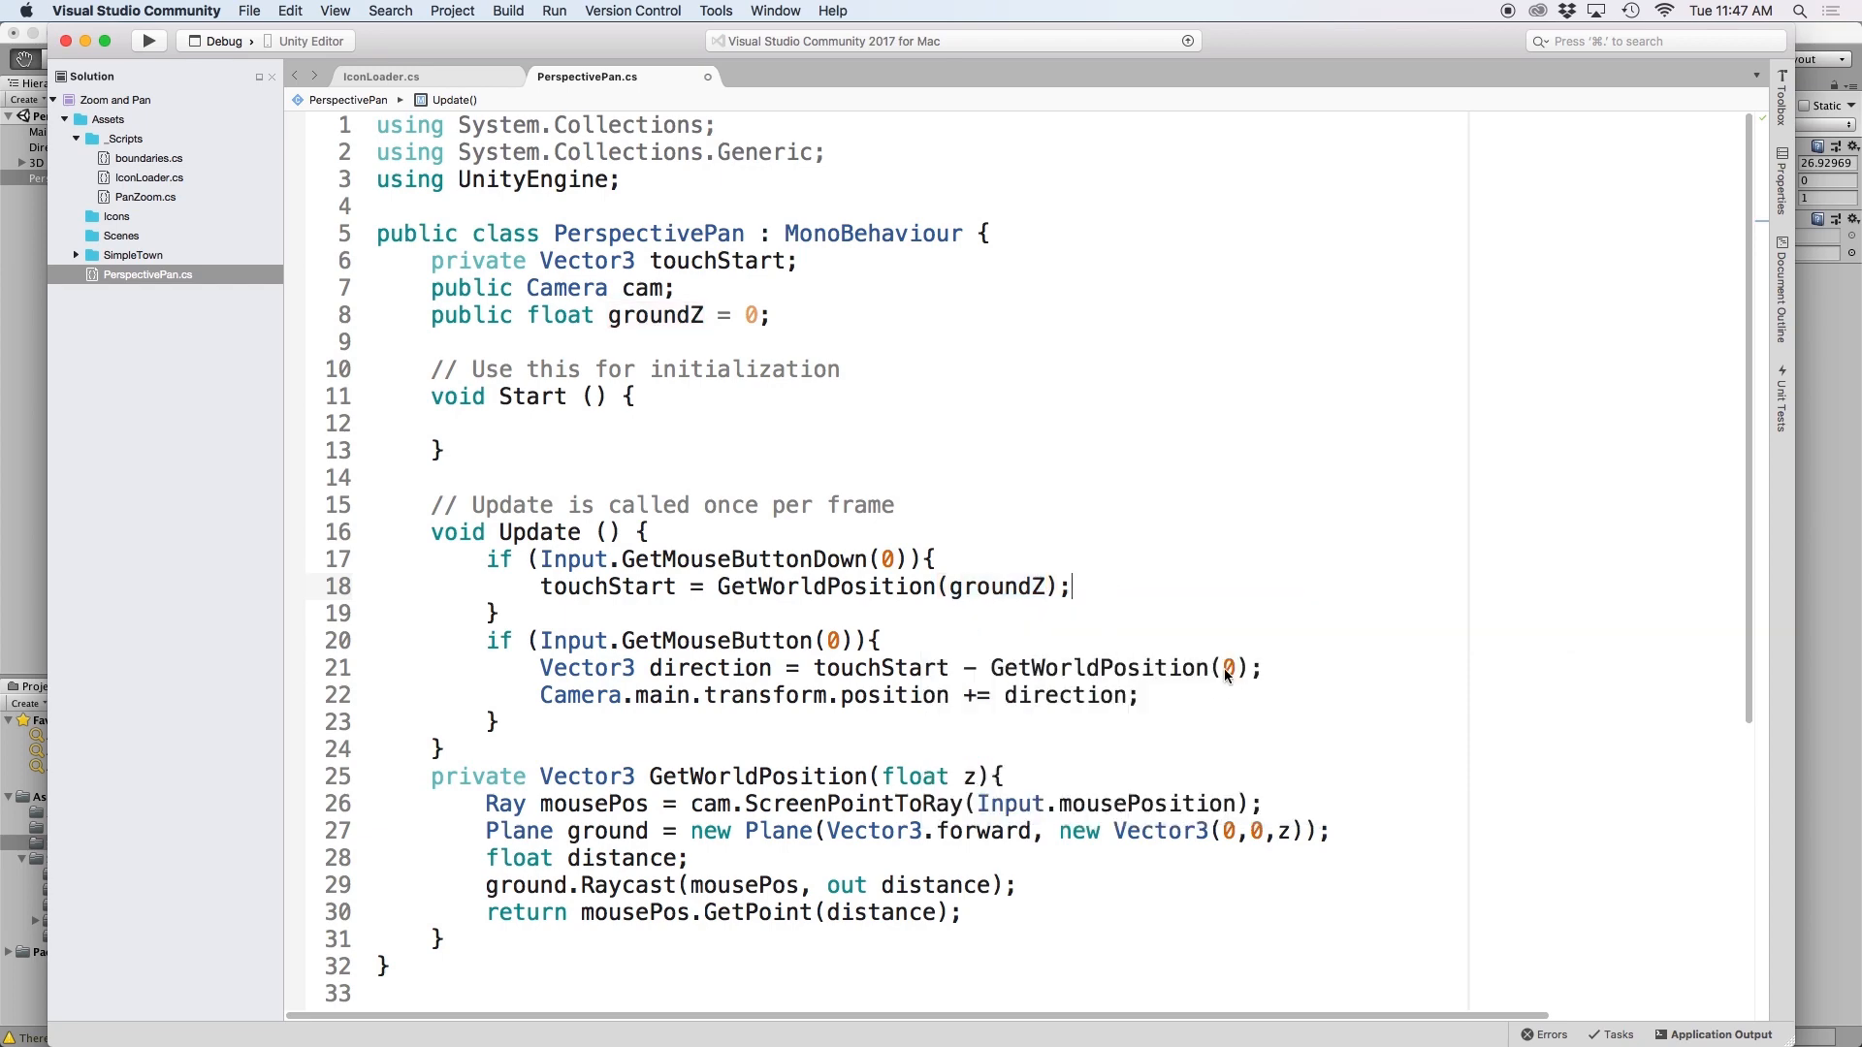
text(groundZ)
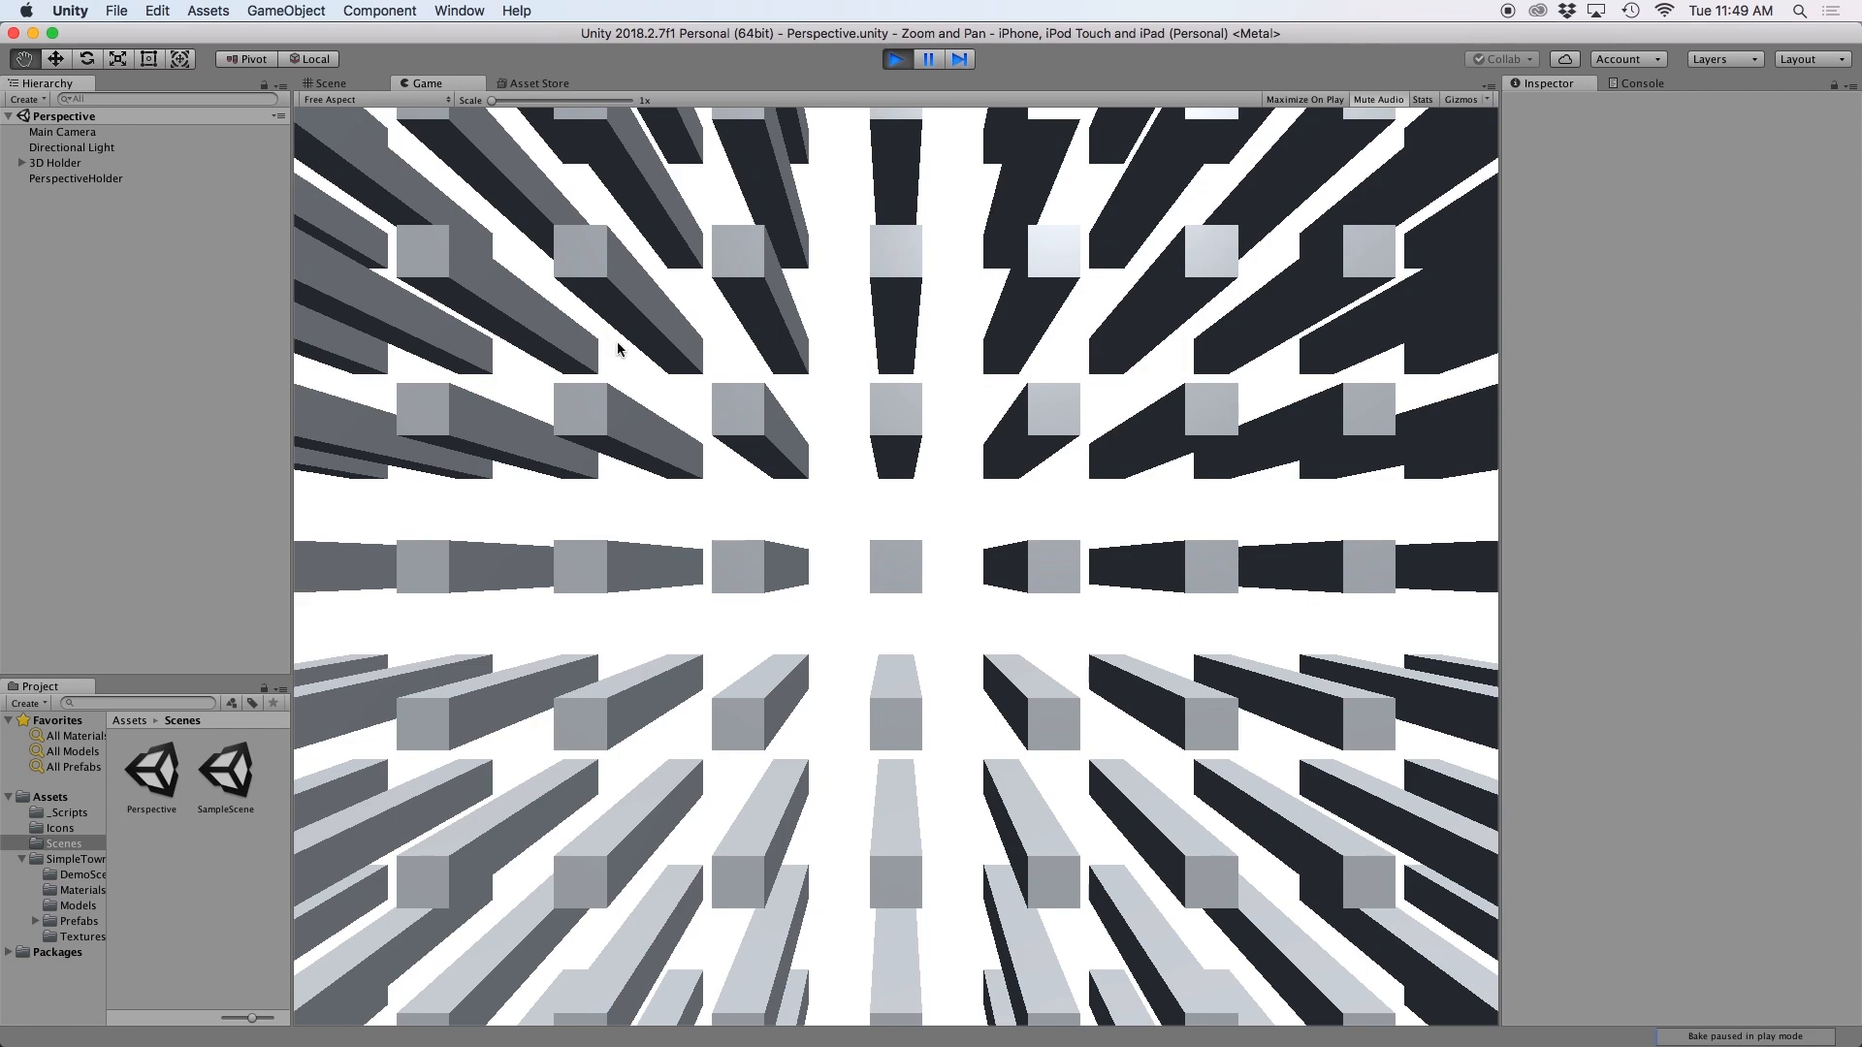
mouse_move(1053, 437)
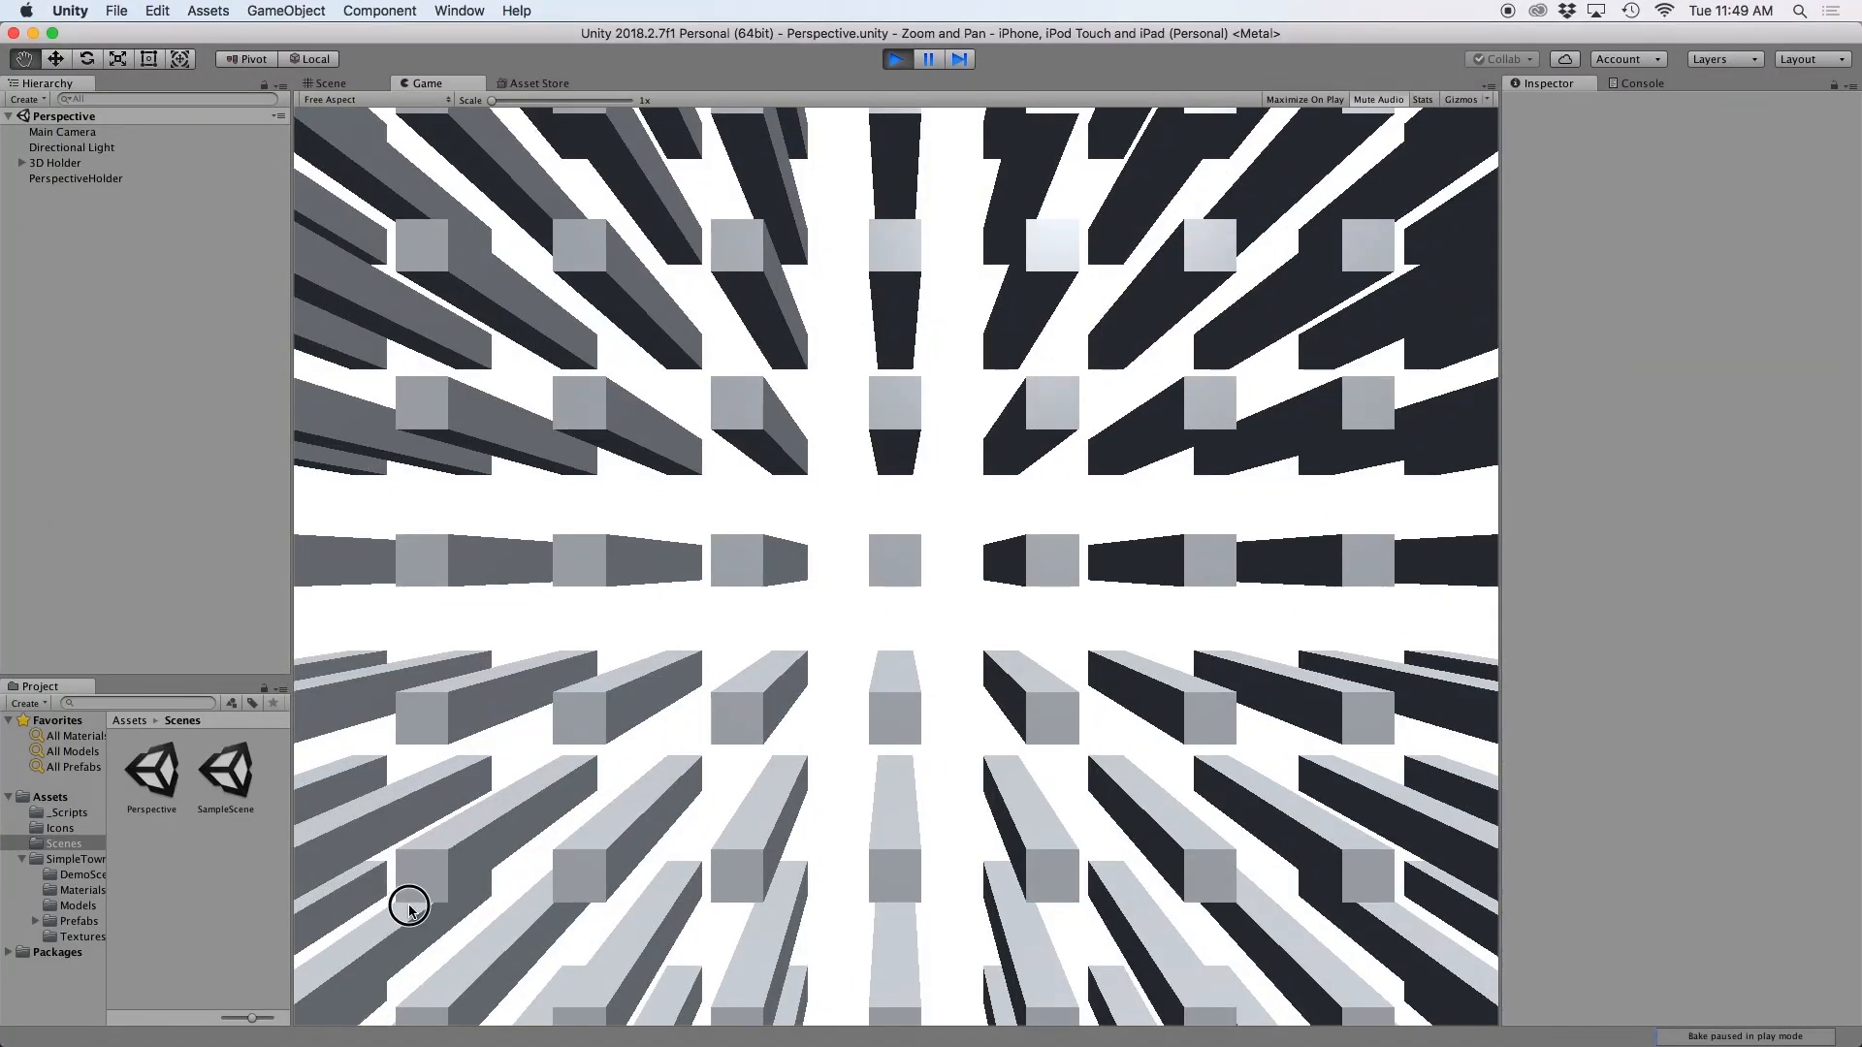
Step: Inspect the Main Camera's Z position and the 3D Holder's transform after panning
click(62, 132)
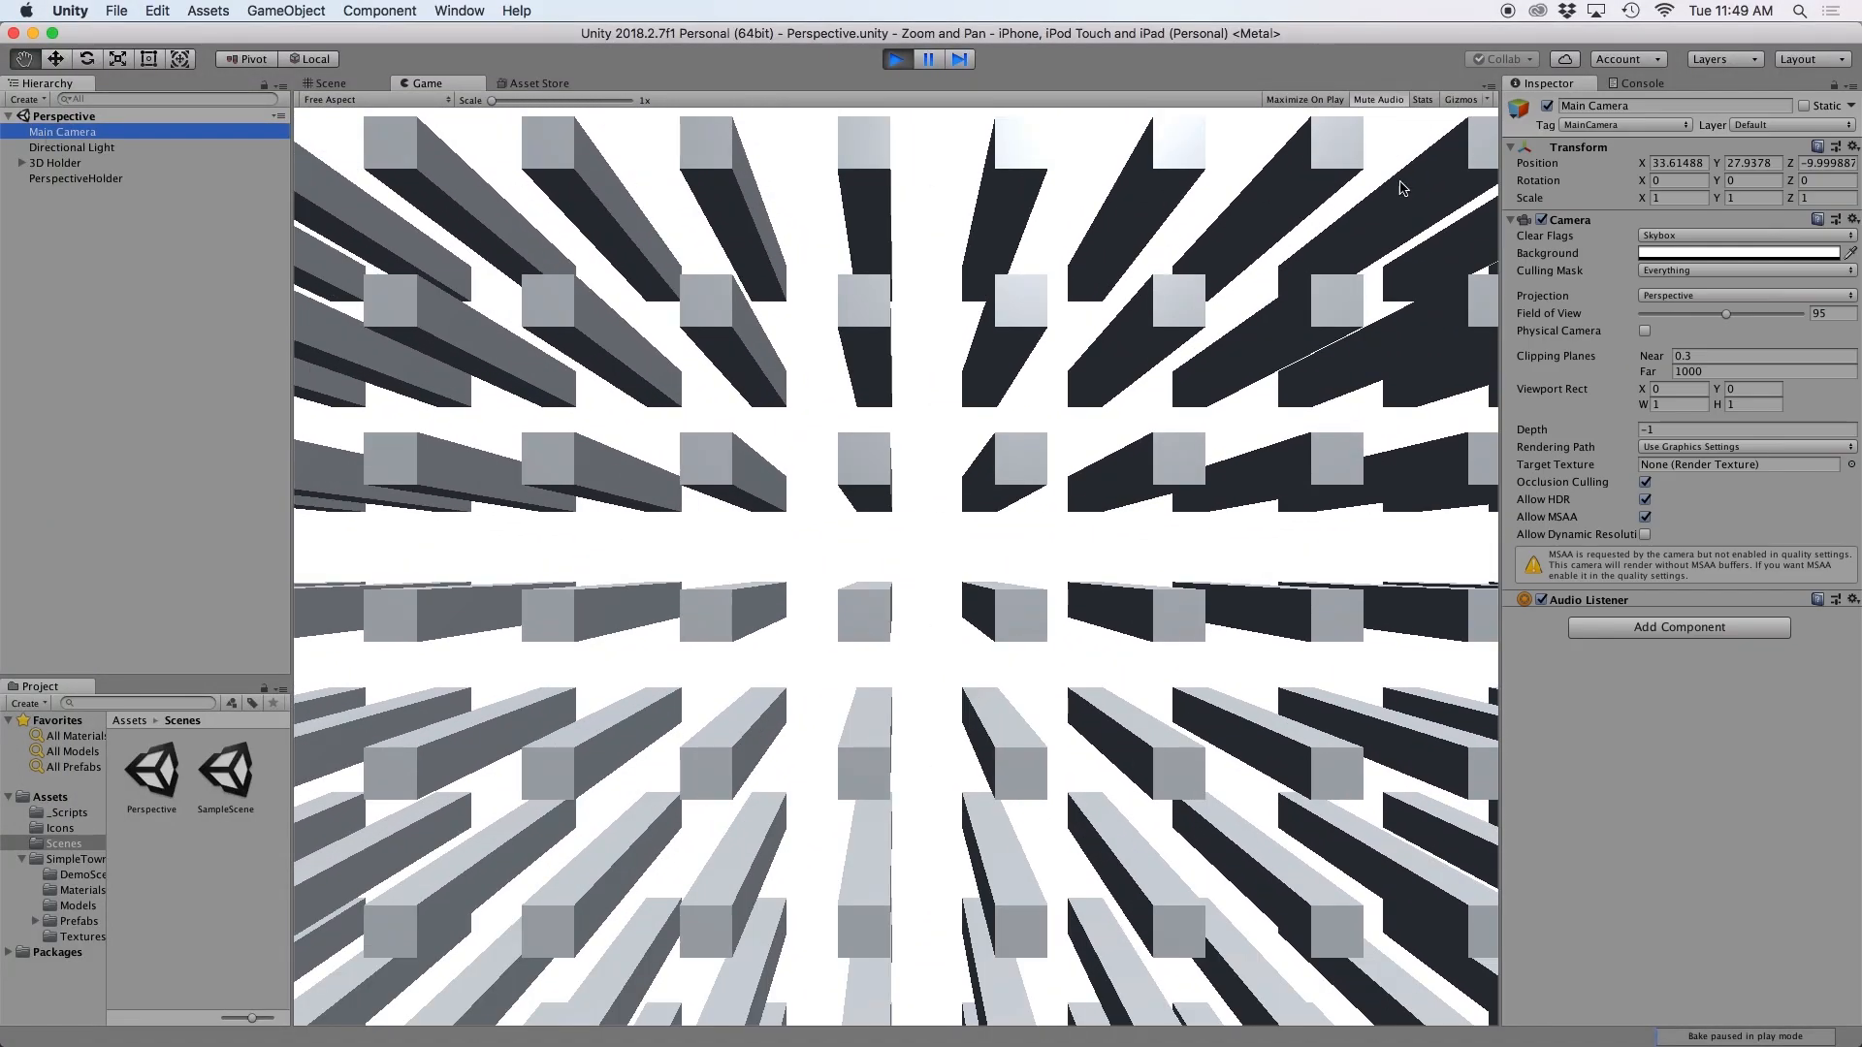
click(1829, 178)
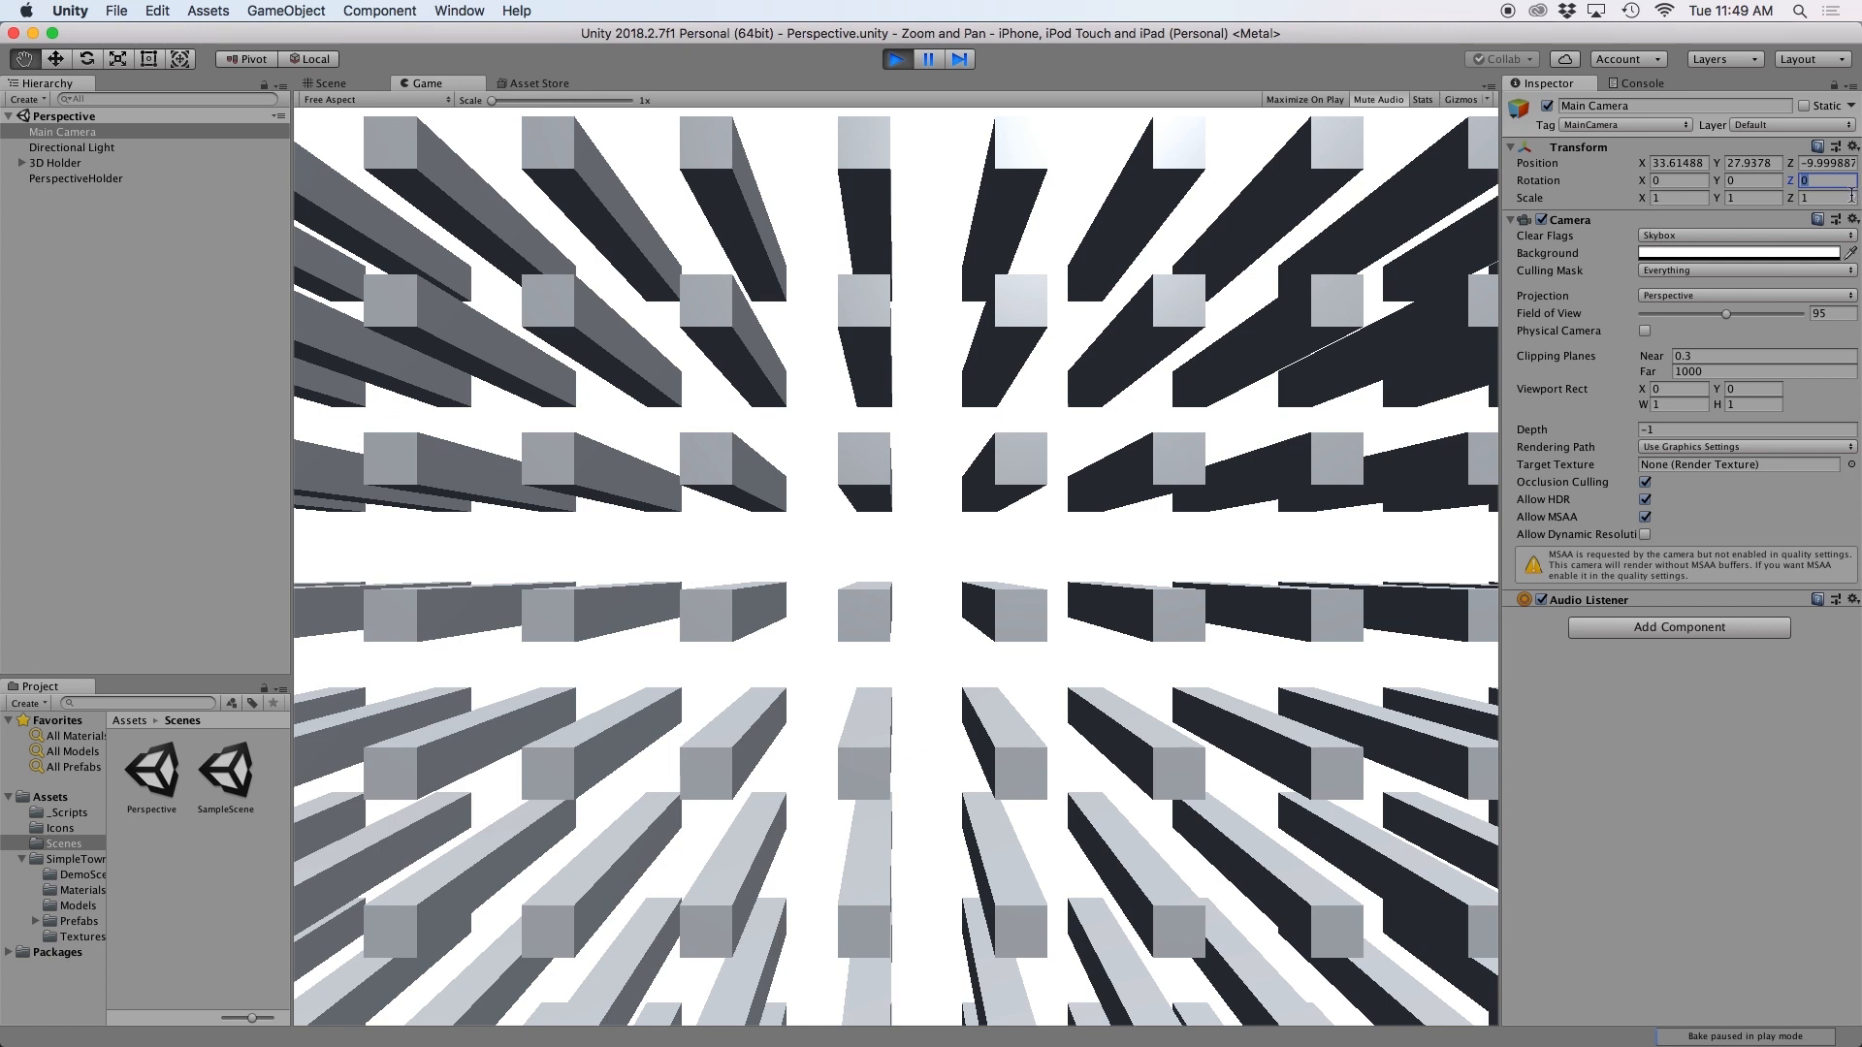
click(54, 163)
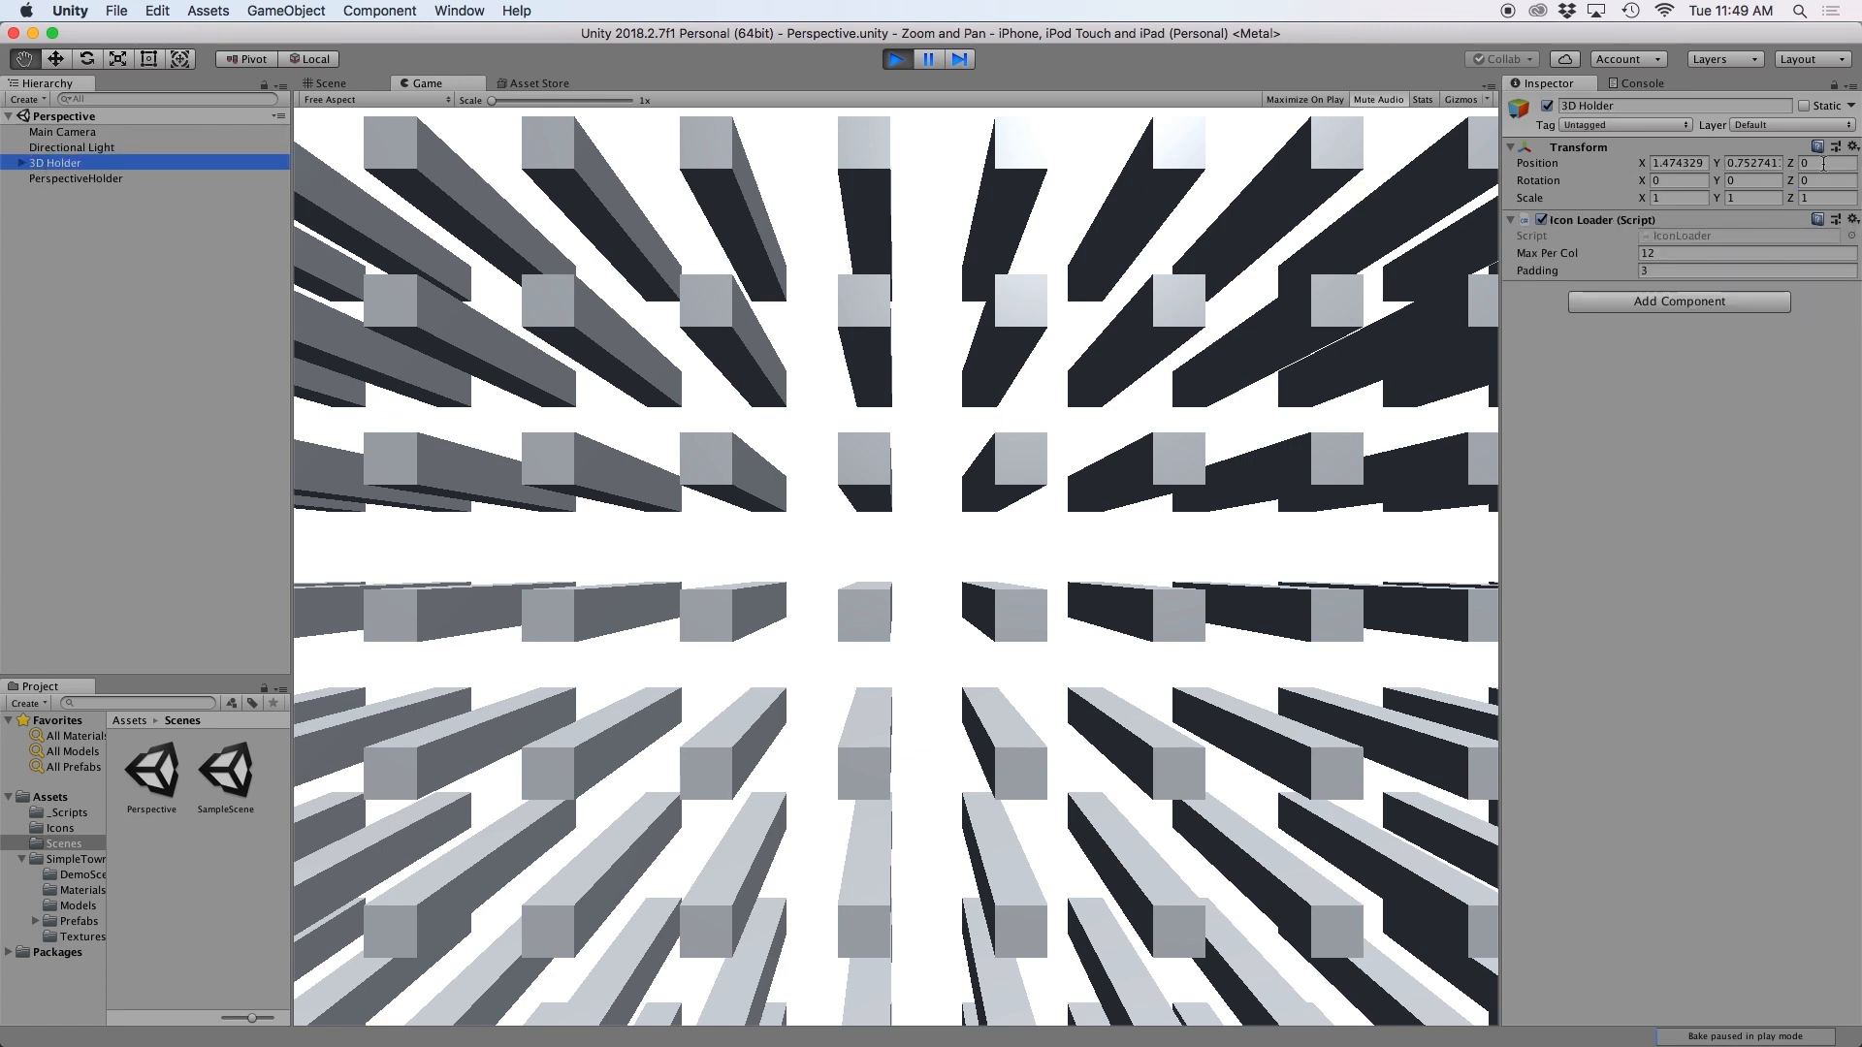
click(1805, 163)
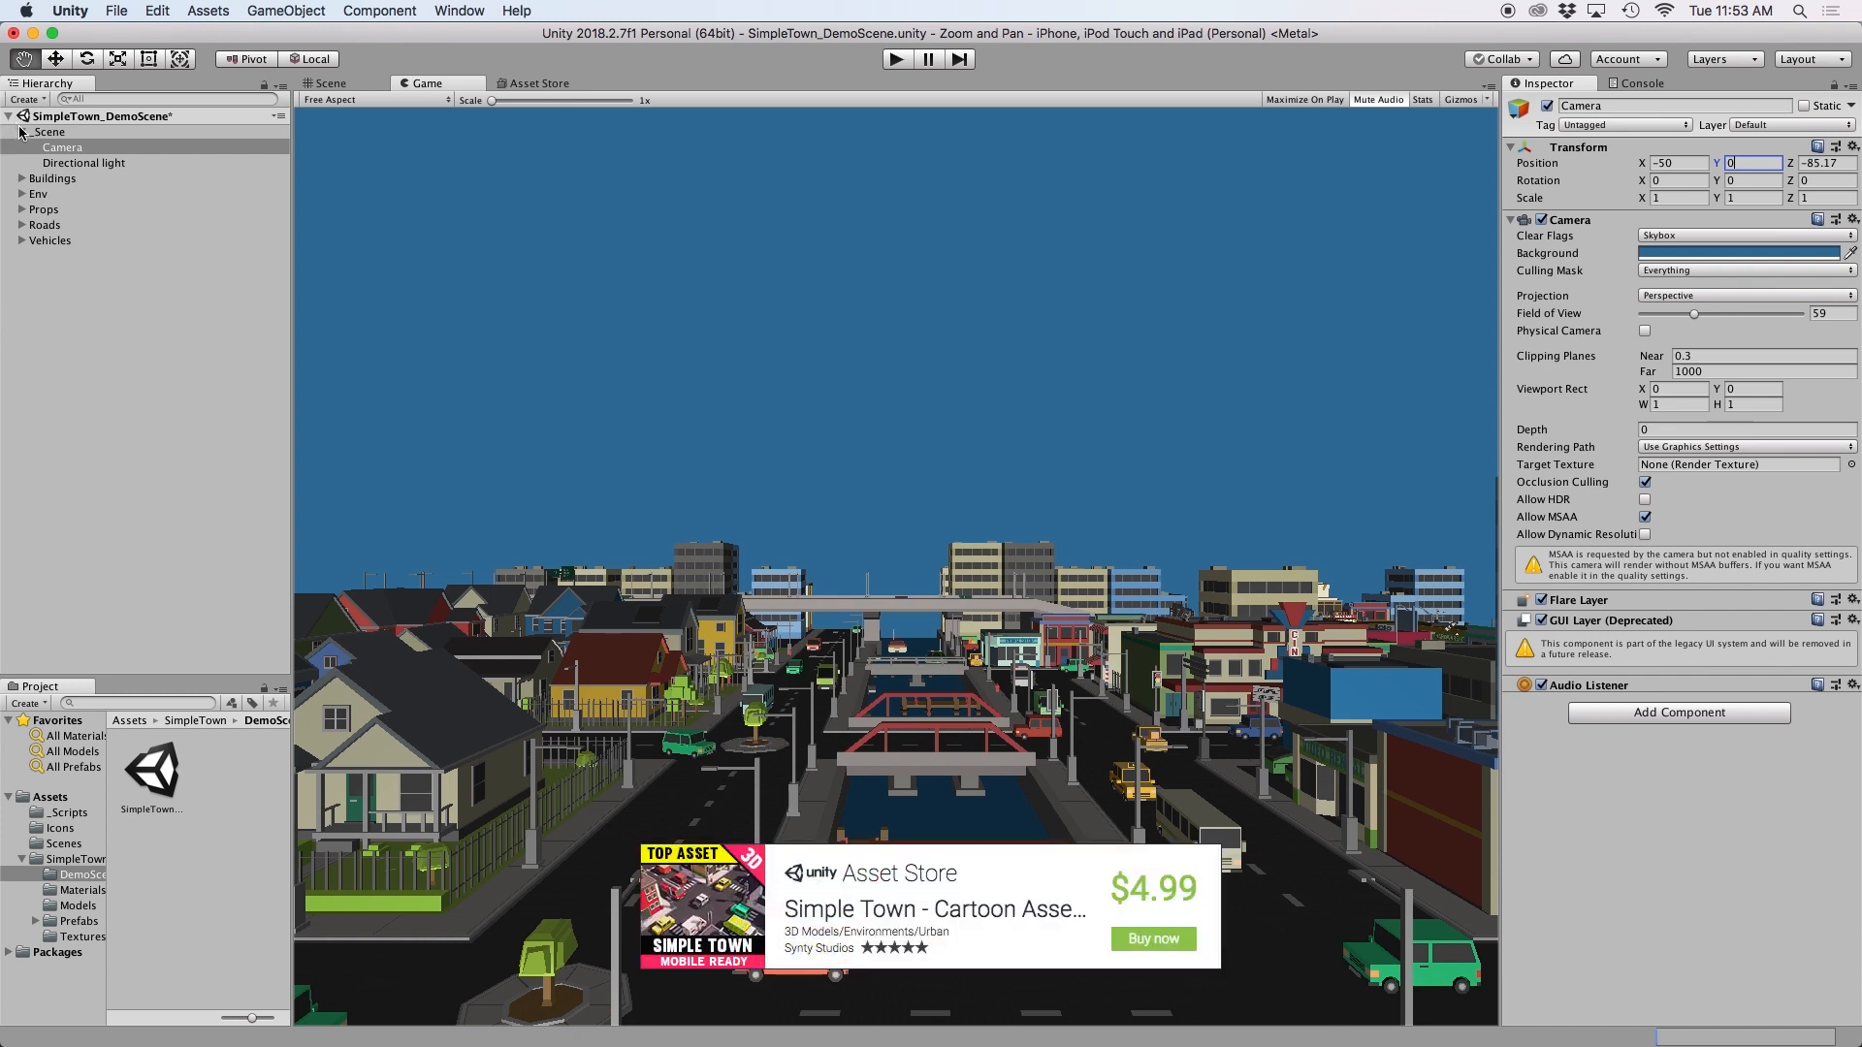
Step: Multi-select the SimpleTown groups Buildings to Vehicles and set Rotation X to -90
click(10, 132)
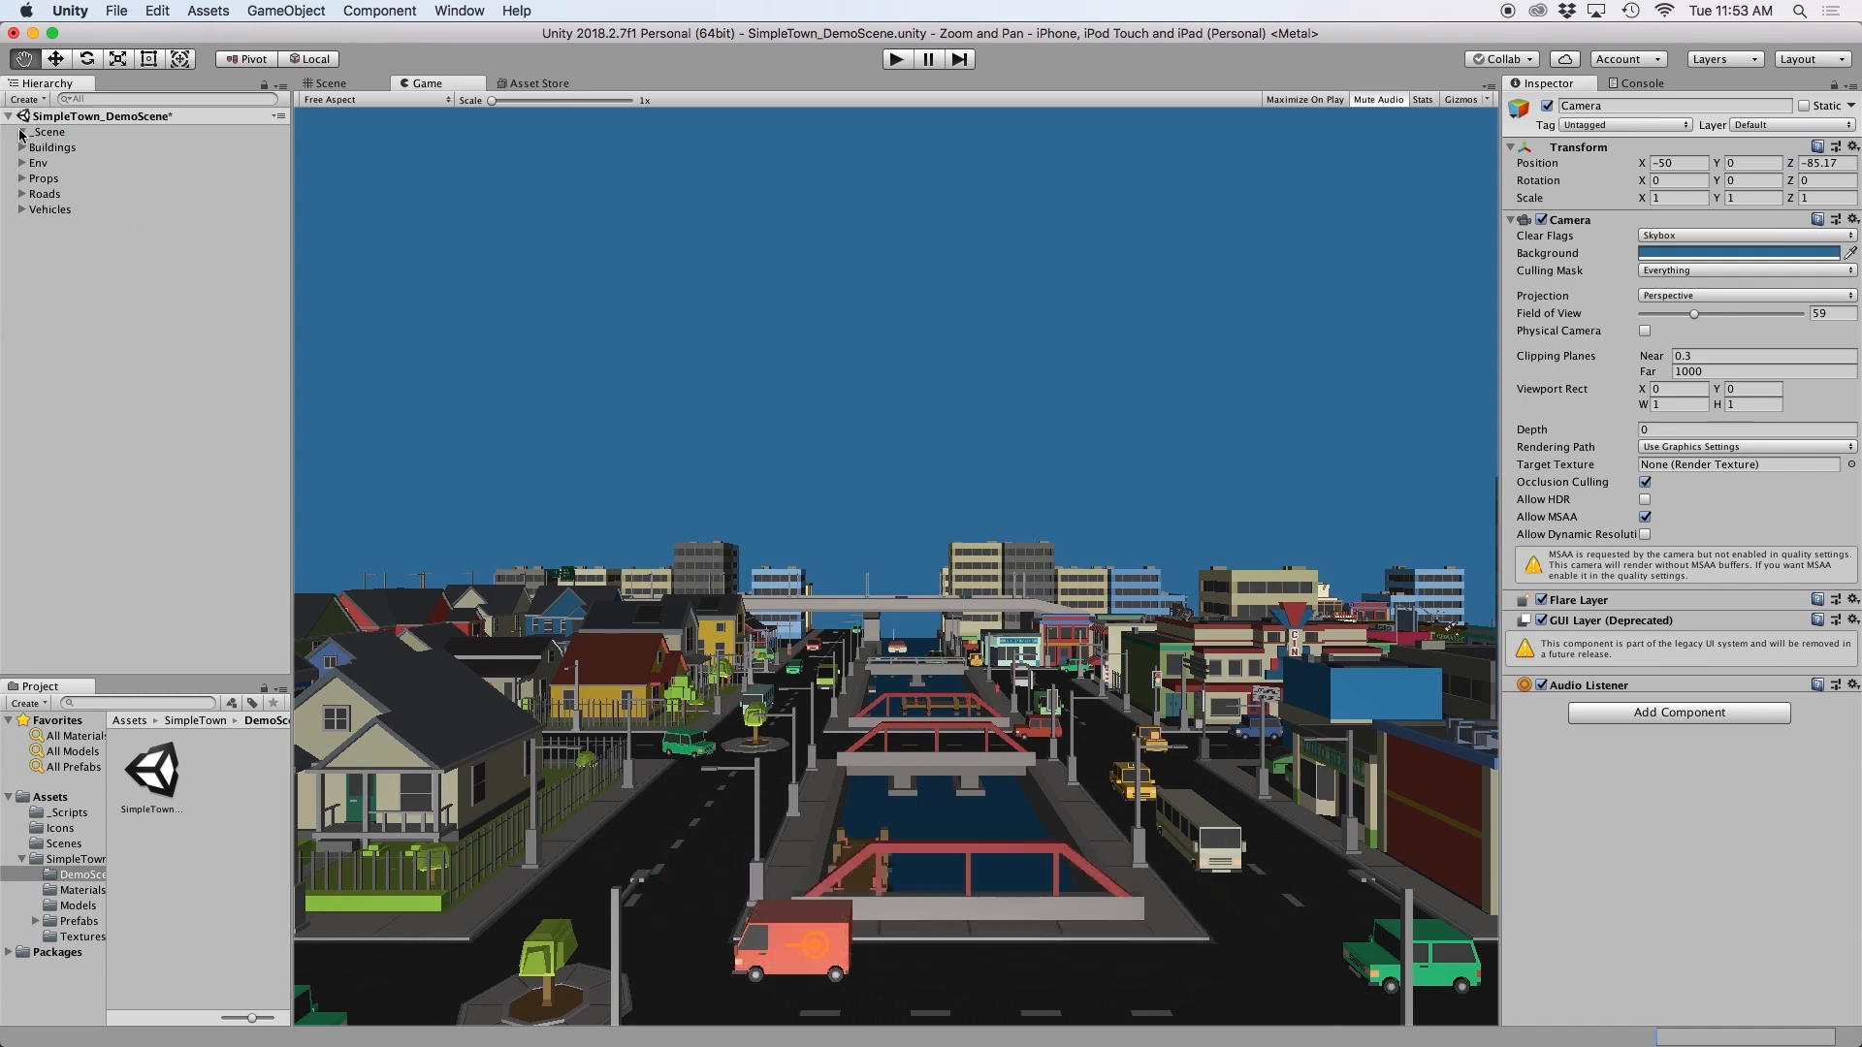
click(21, 132)
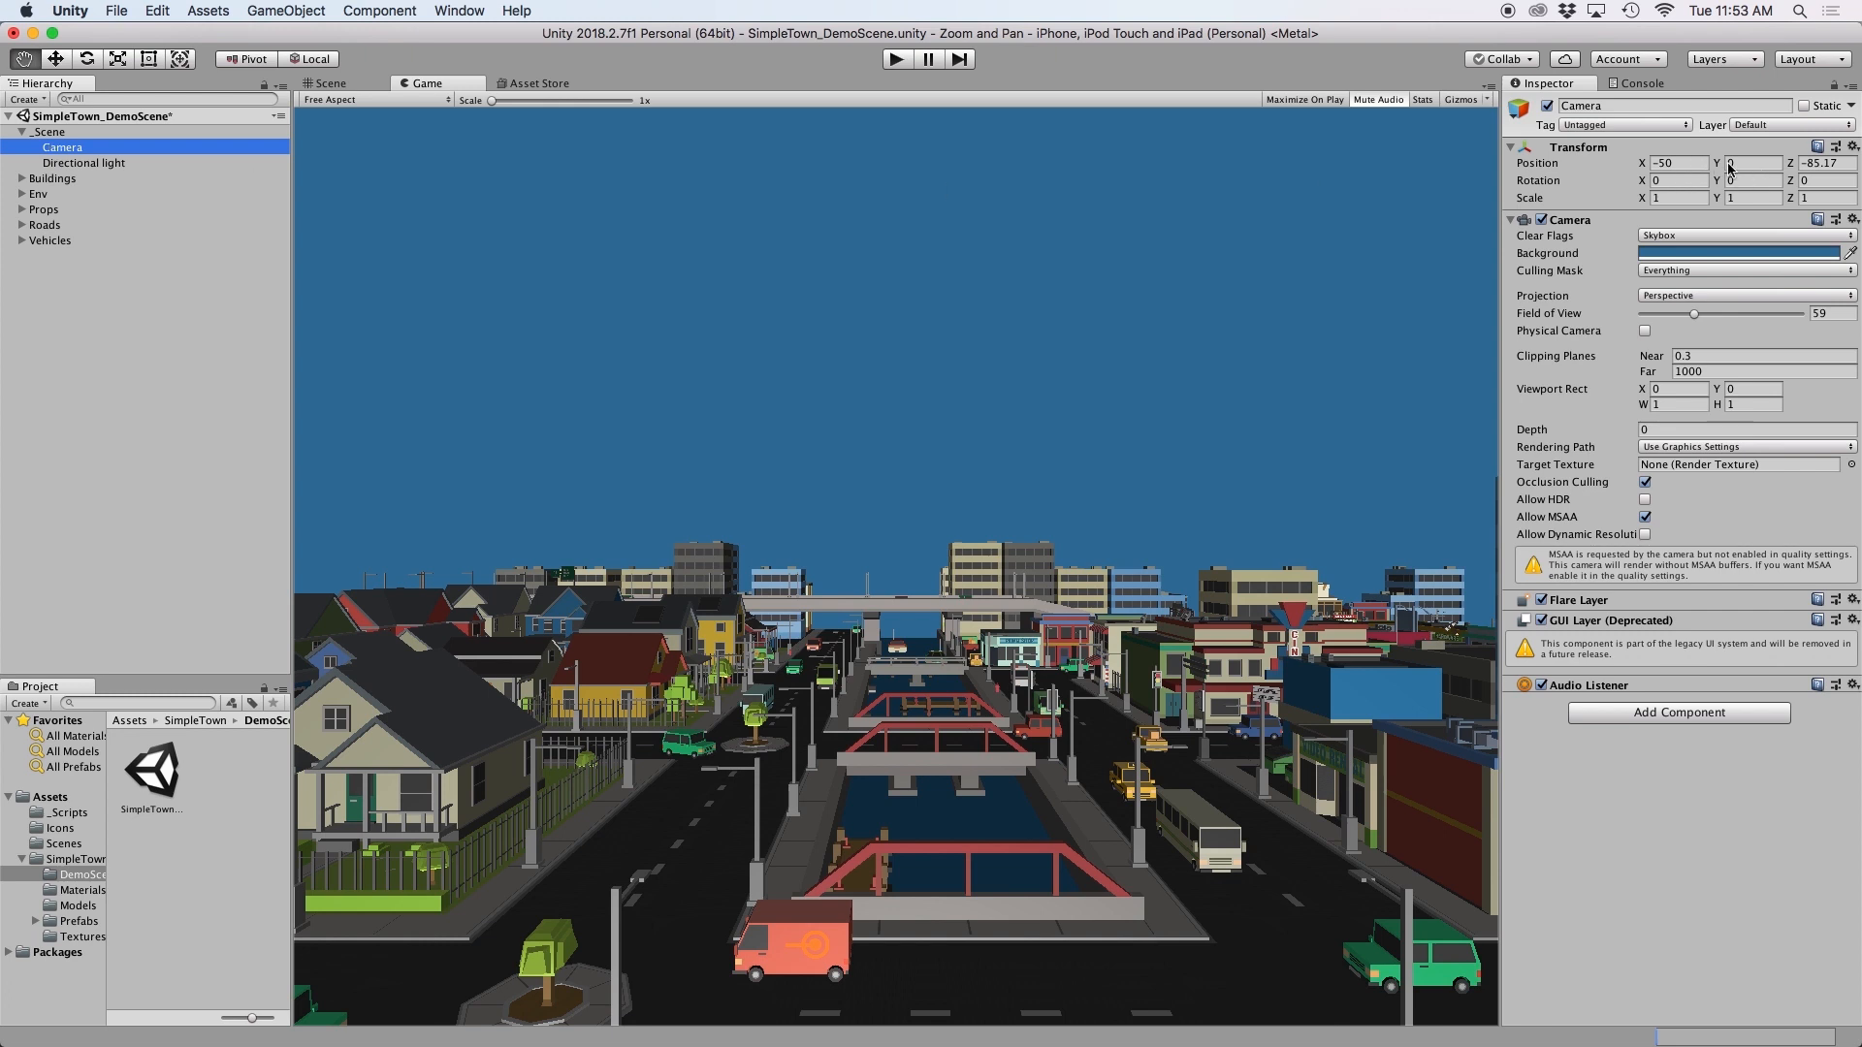
click(53, 147)
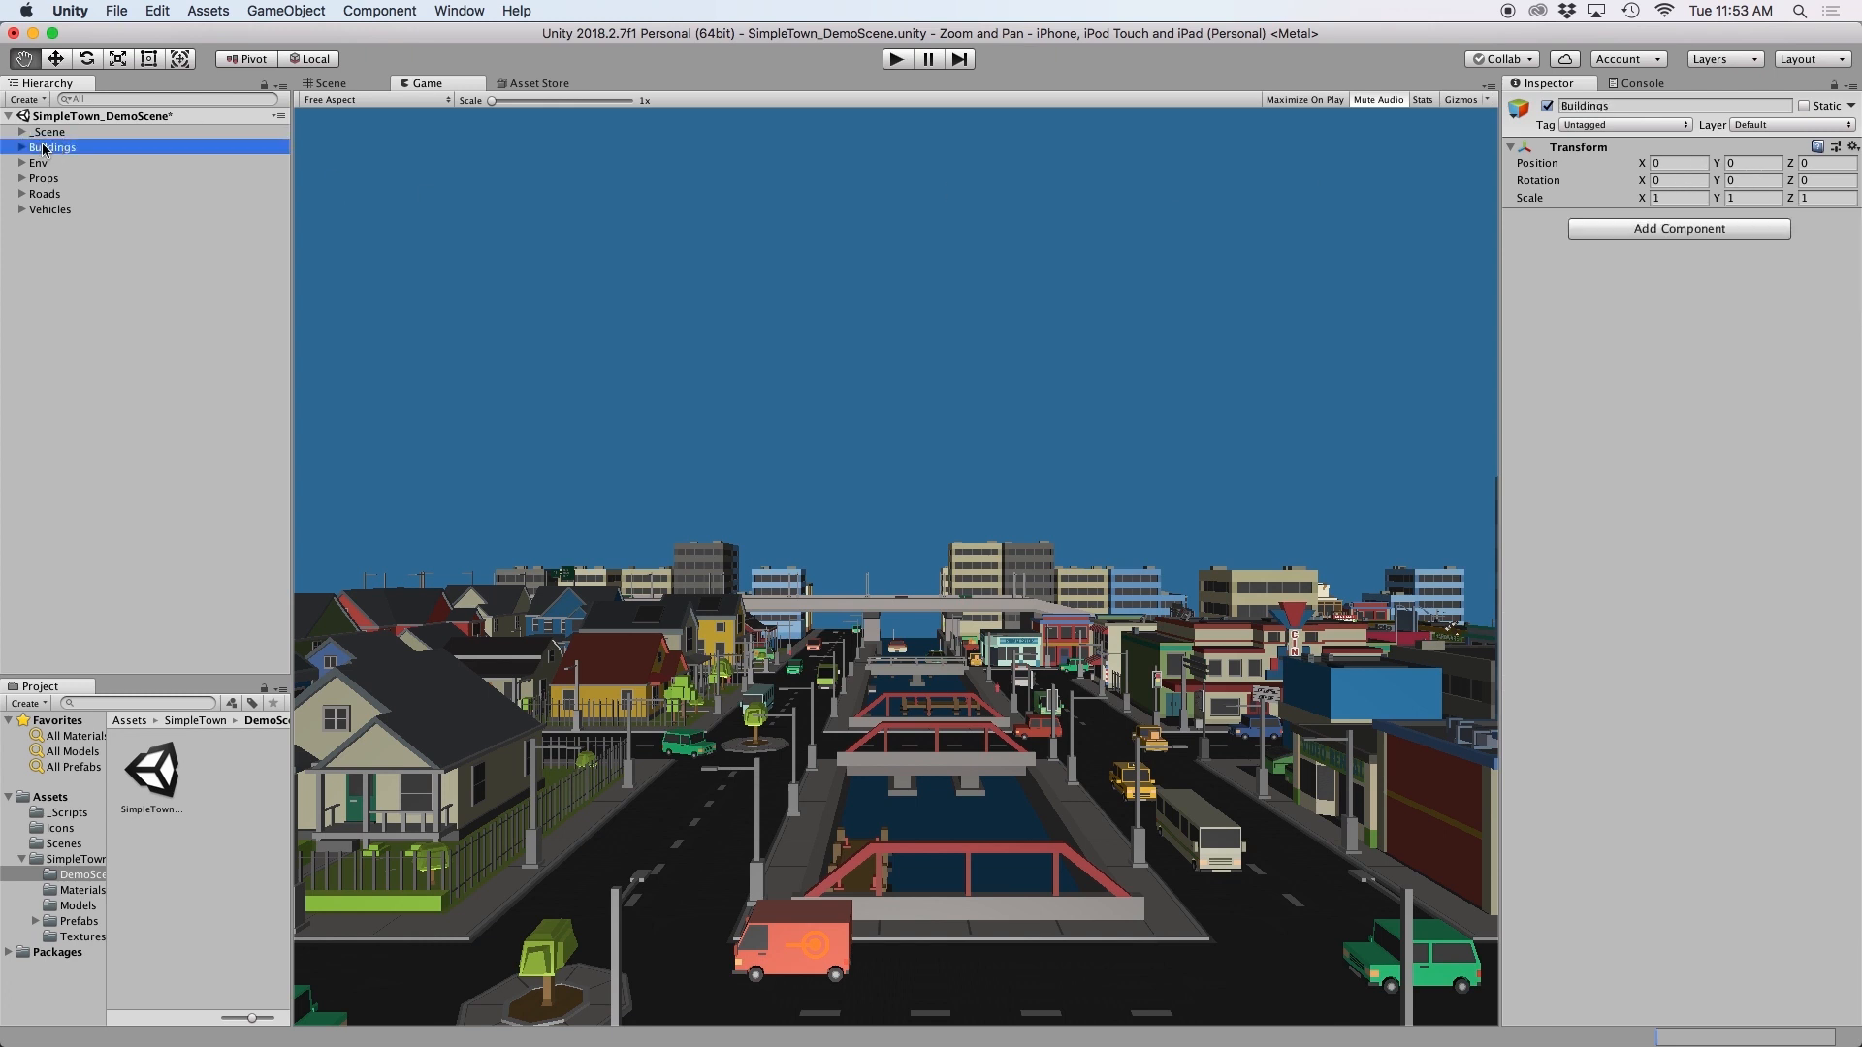
click(1678, 178)
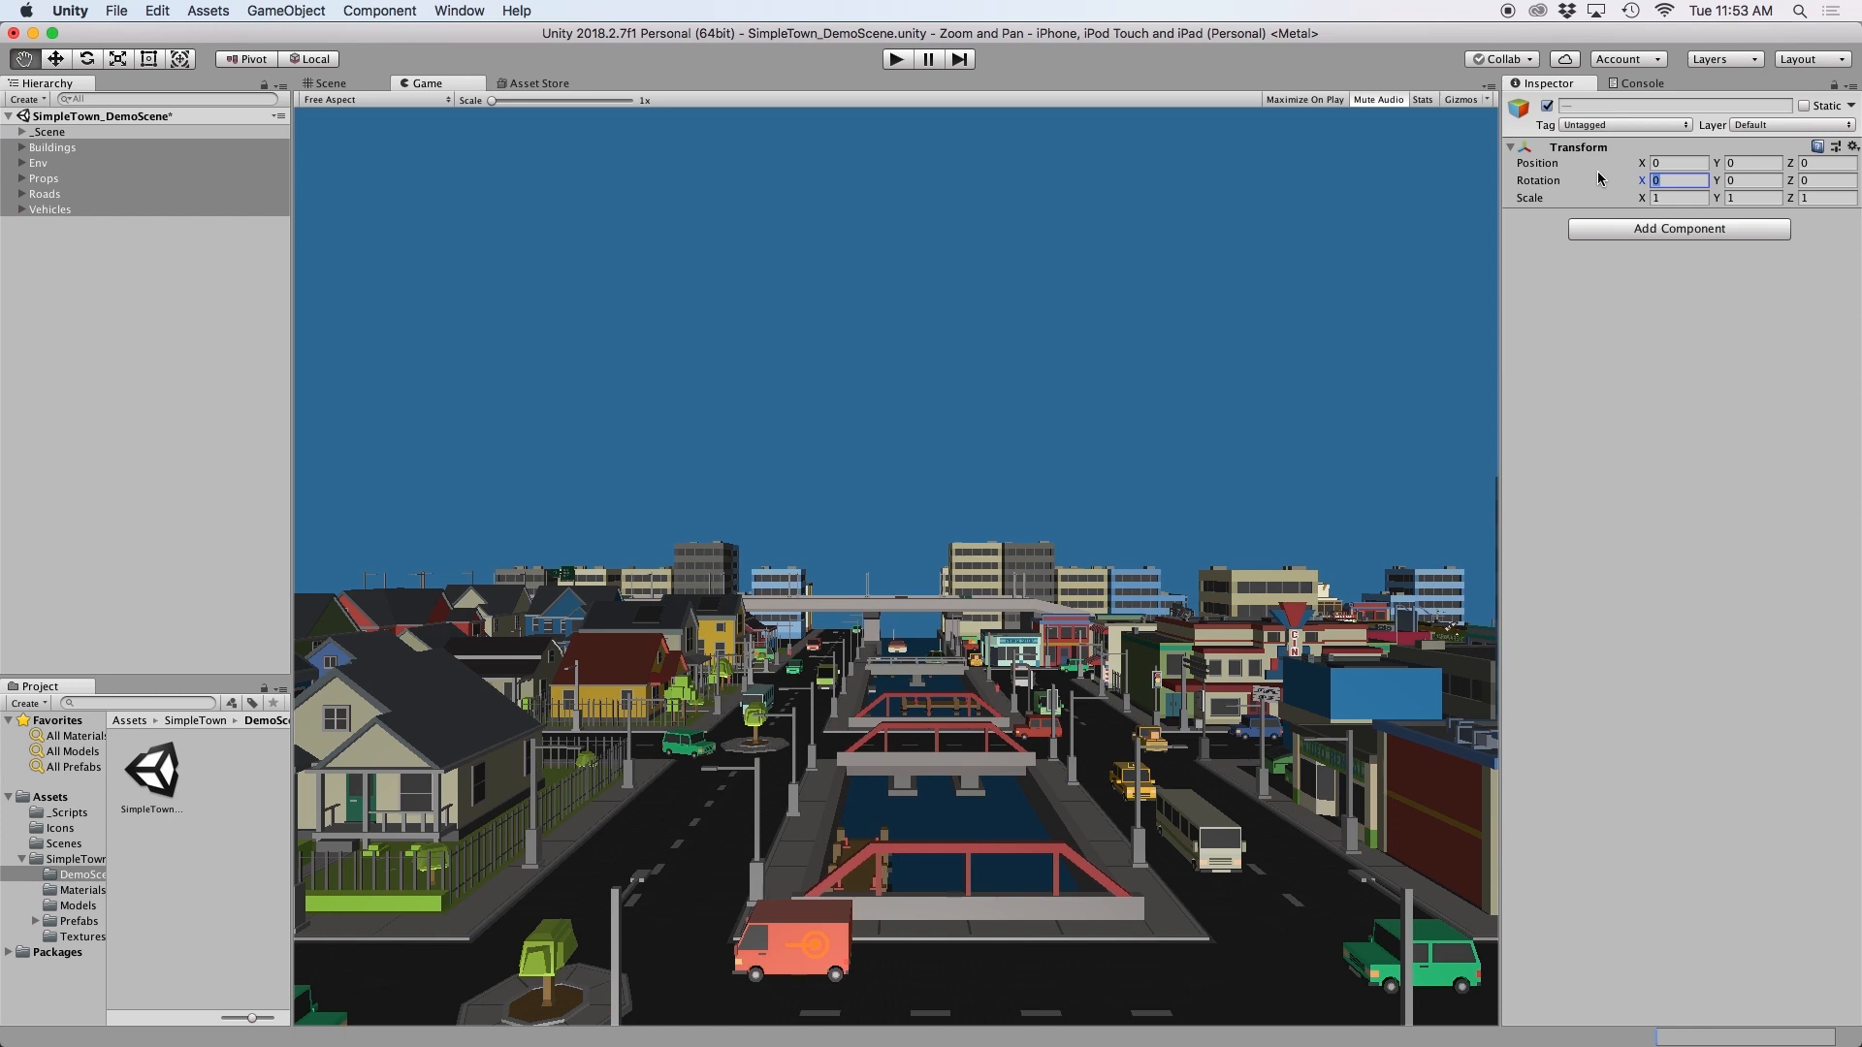
text(-90)
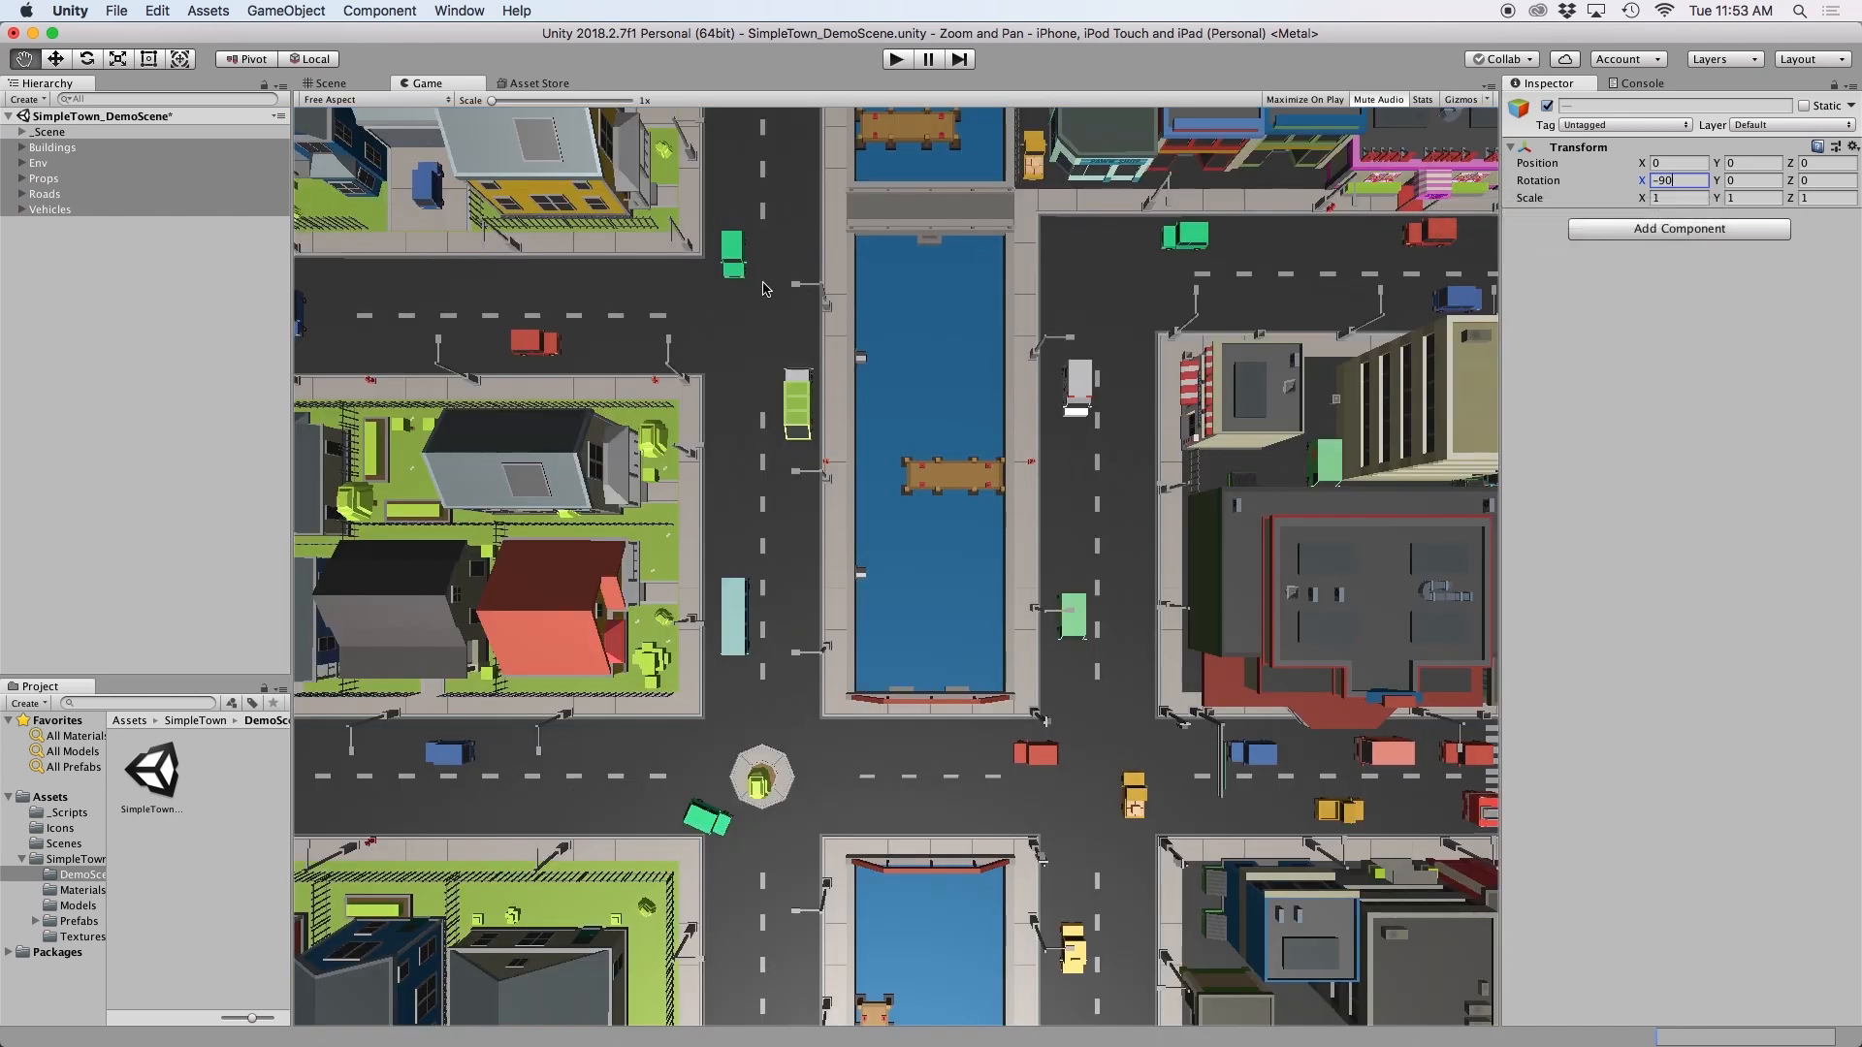
Step: Add the Perspective Pan component to PerspectiveHolder
click(62, 145)
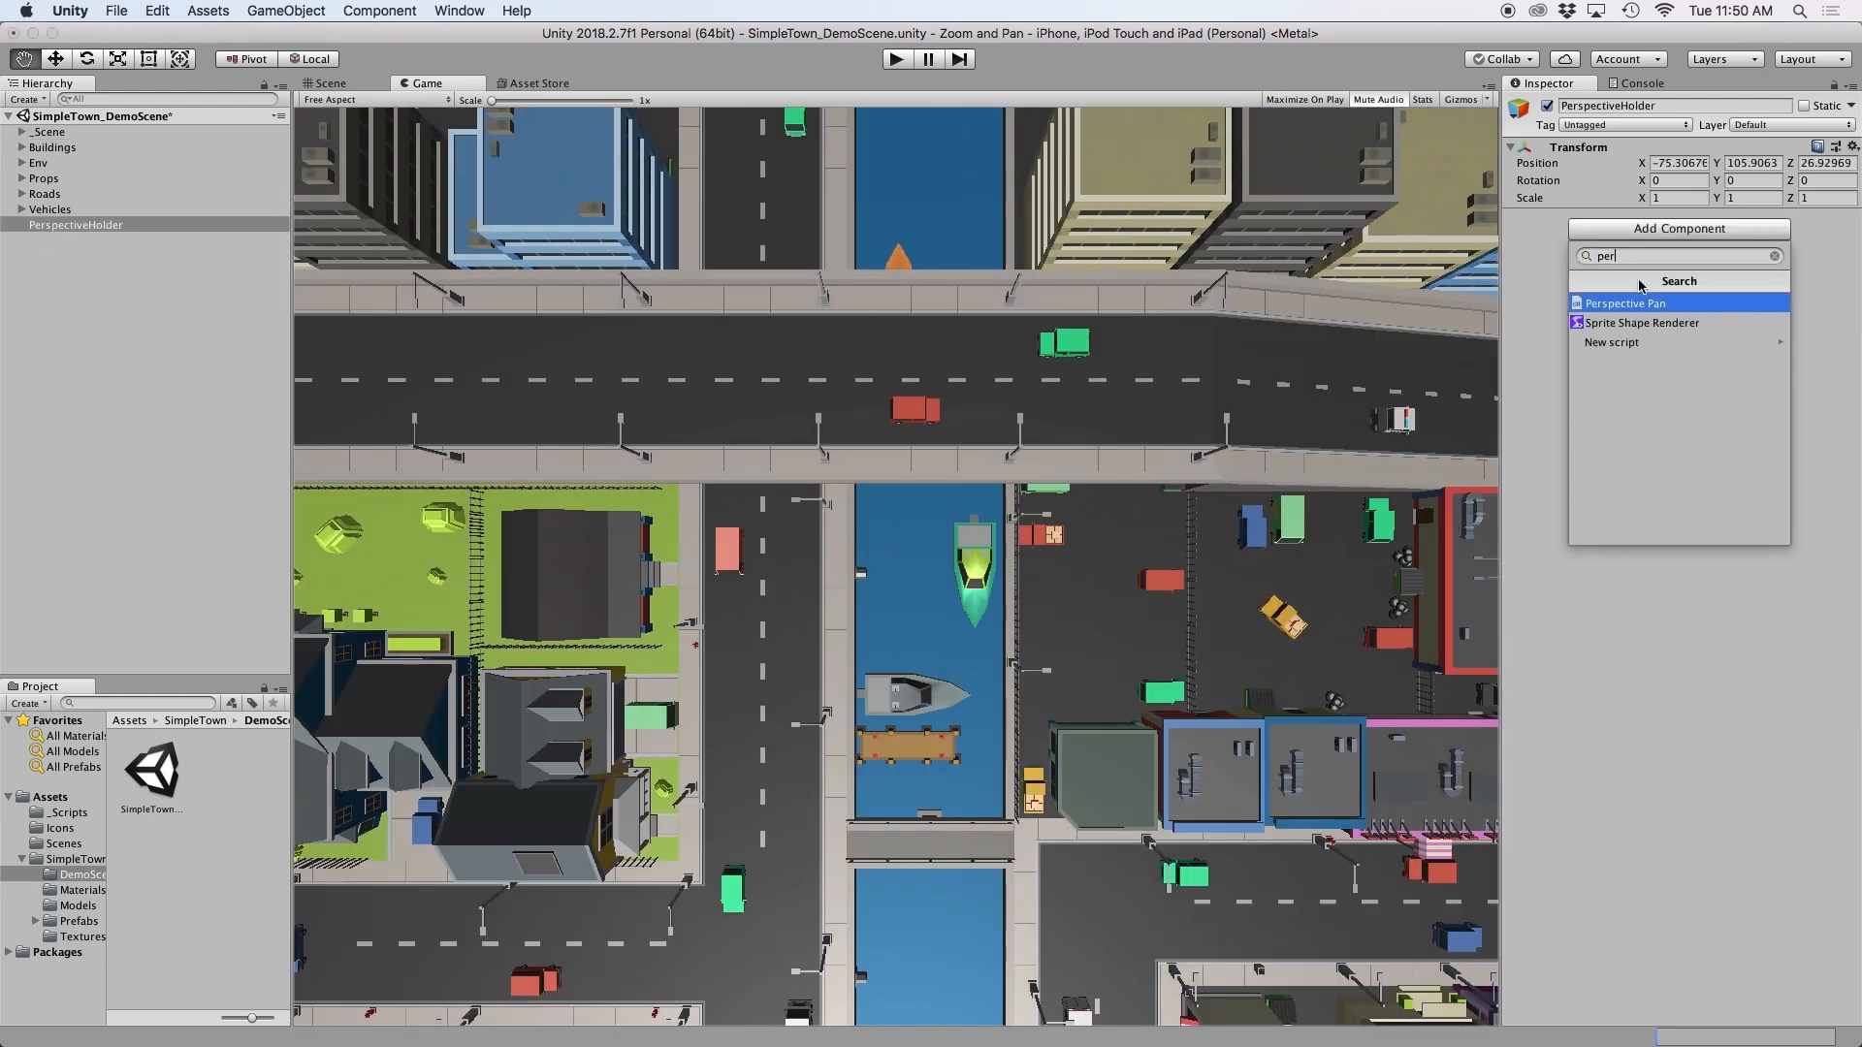
click(1623, 303)
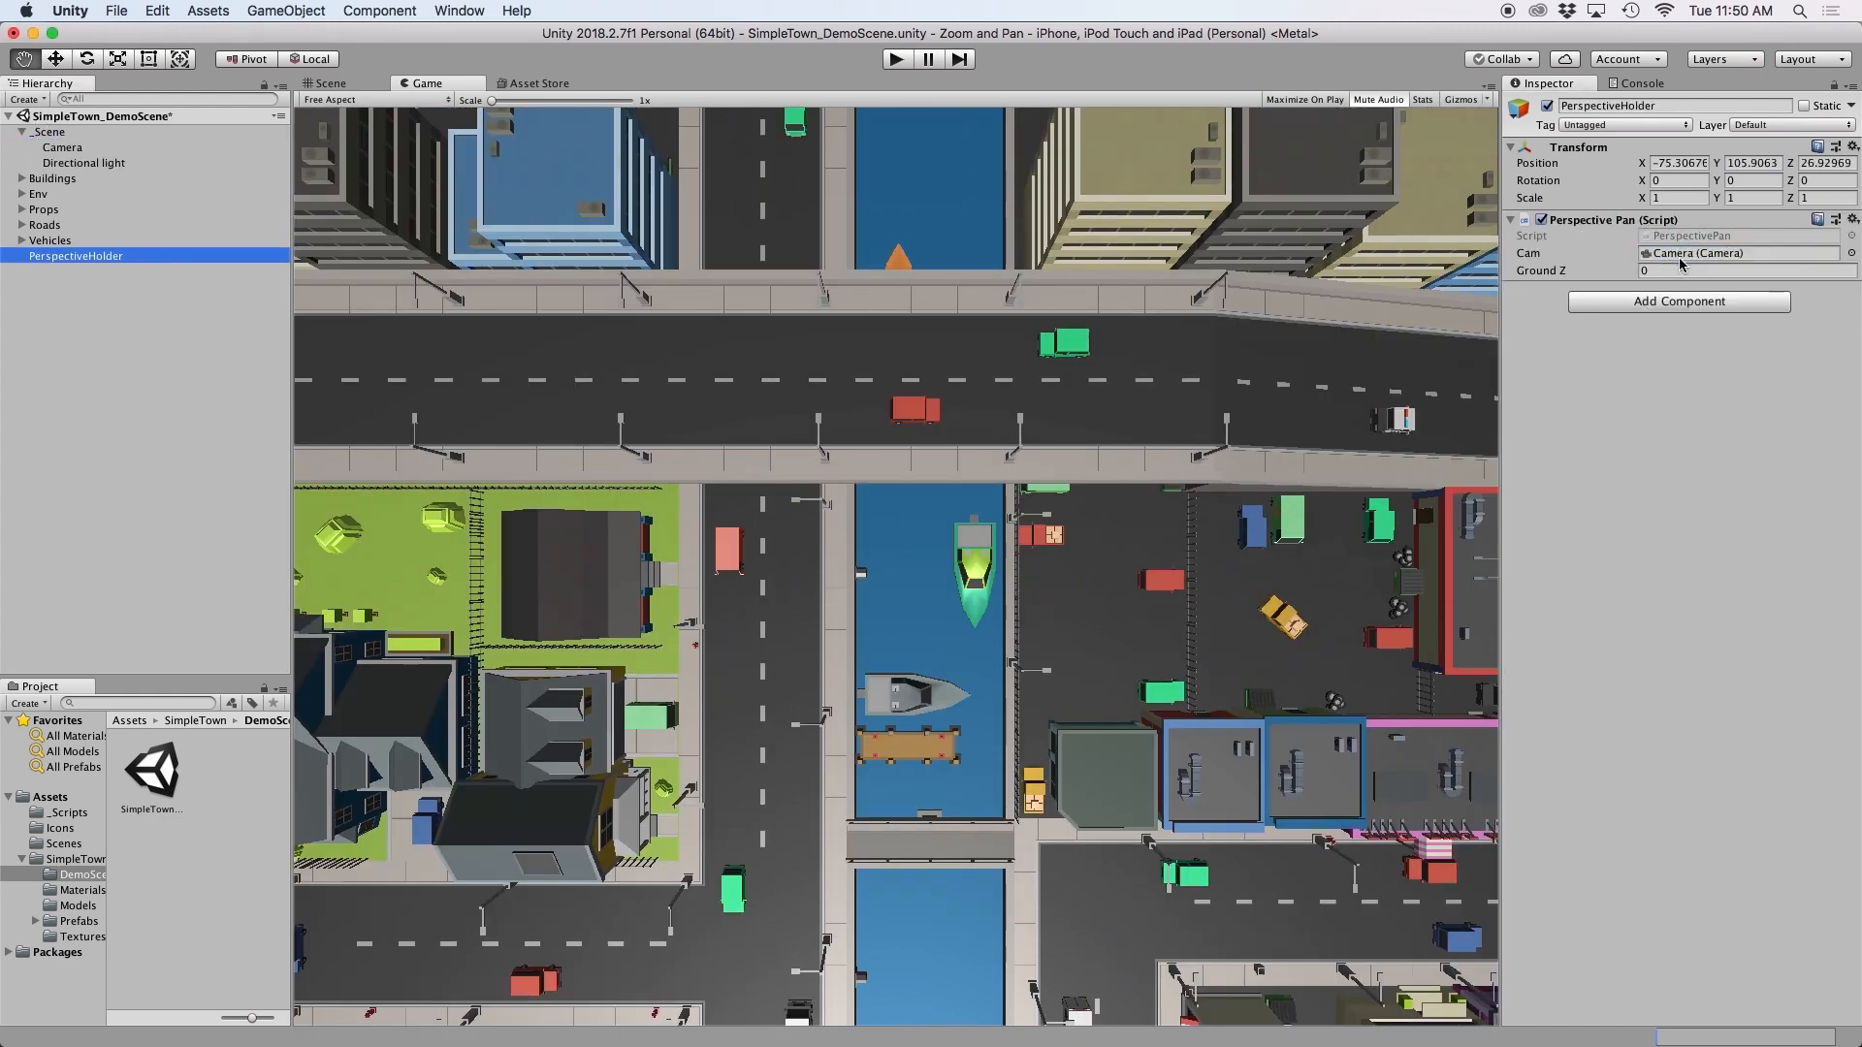